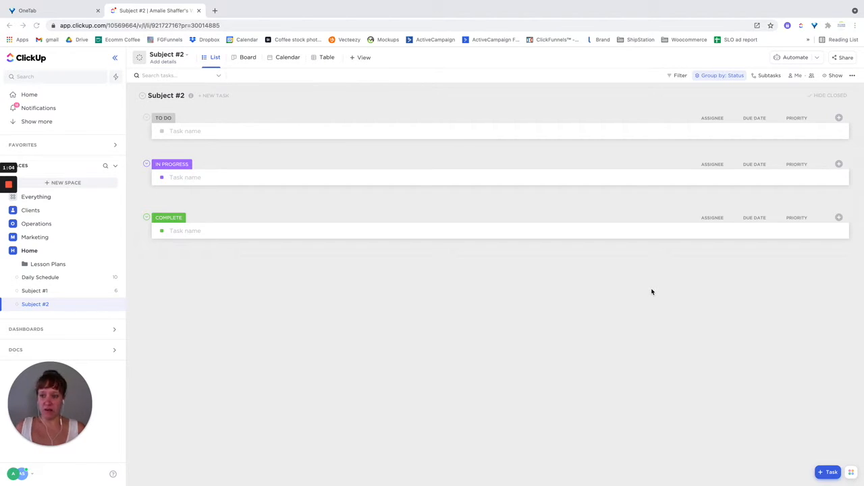
{"action": "mouse_move", "coordinate": [39, 283]}
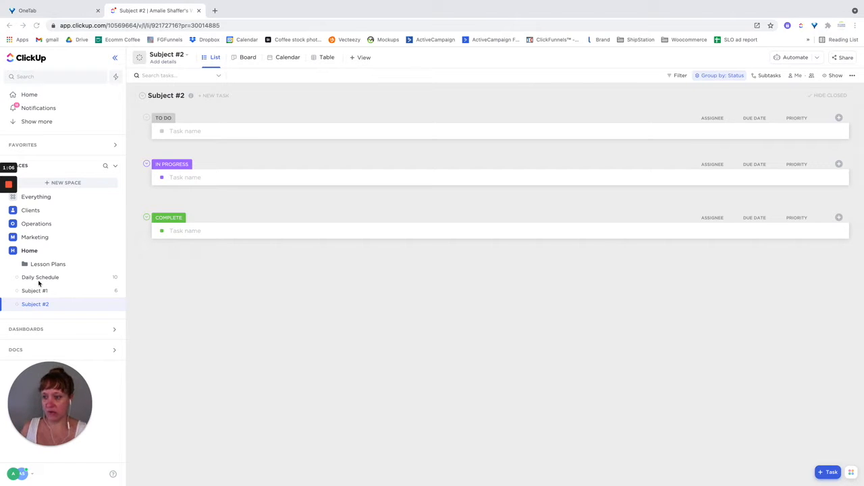
{"action": "mouse_move", "coordinate": [41, 277]}
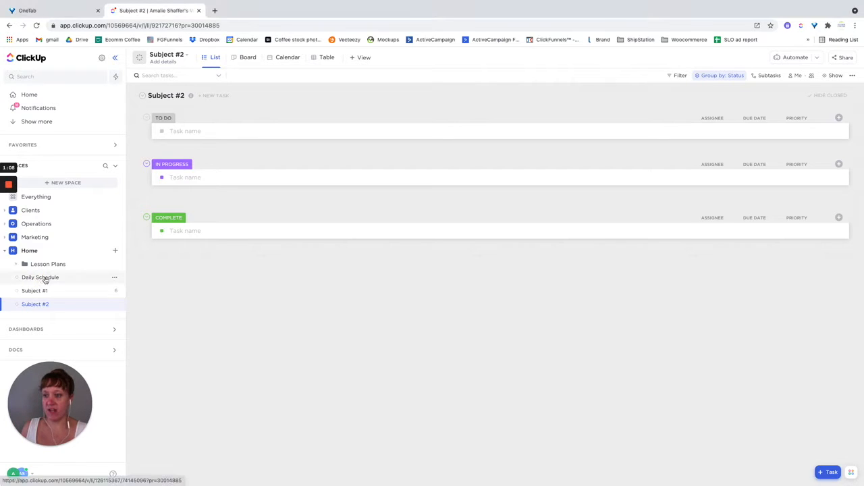
Open the Daily Schedule list from the Home space in the sidebar.
{"action": "left_click", "coordinate": [41, 277]}
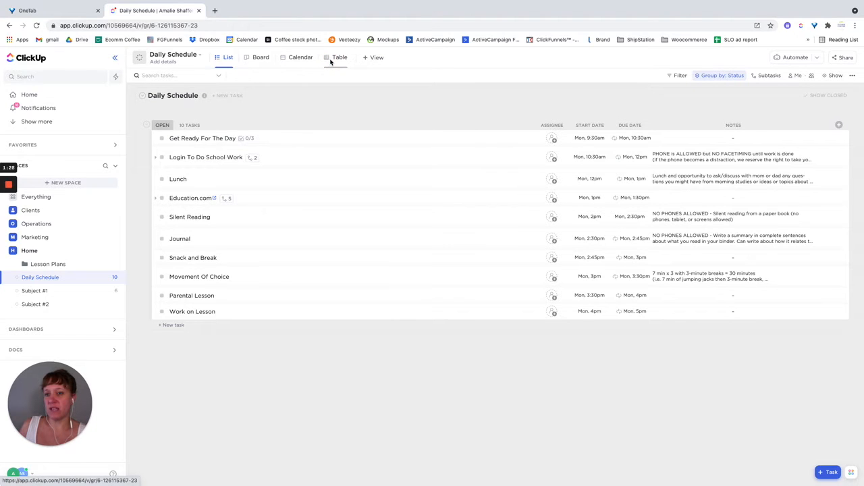
{"action": "left_click", "coordinate": [339, 57]}
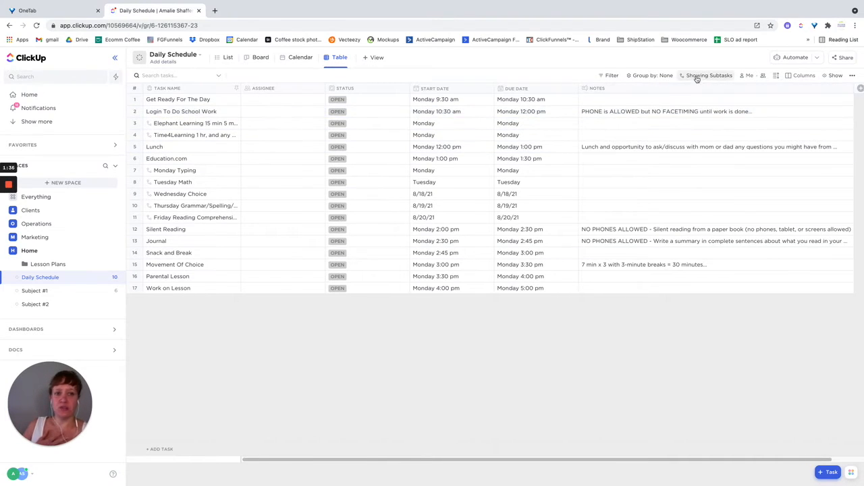
{"action": "left_click", "coordinate": [708, 75]}
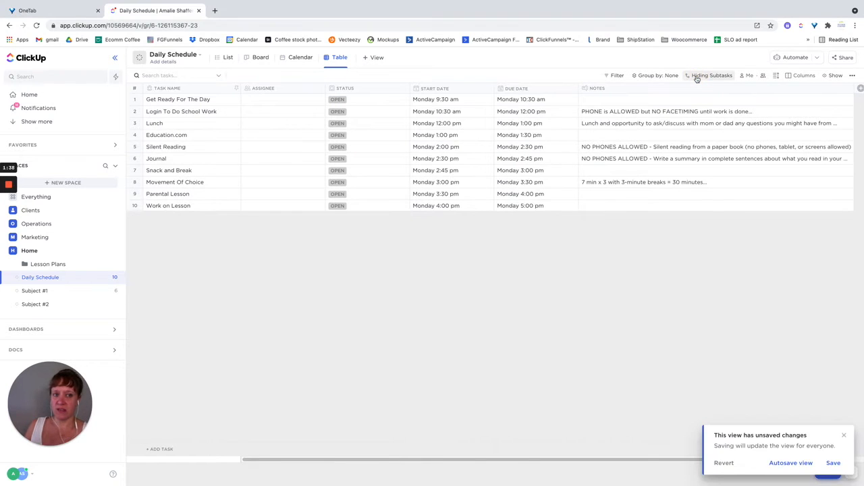
{"action": "left_click", "coordinate": [709, 75]}
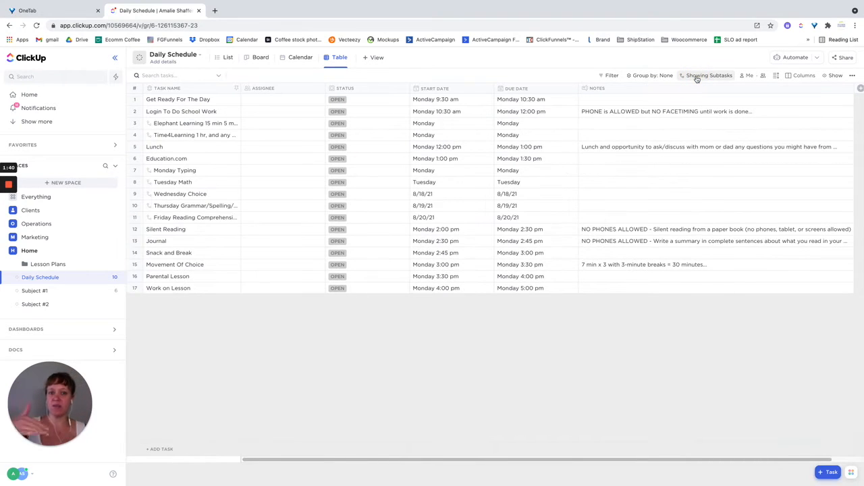
{"action": "mouse_move", "coordinate": [485, 135]}
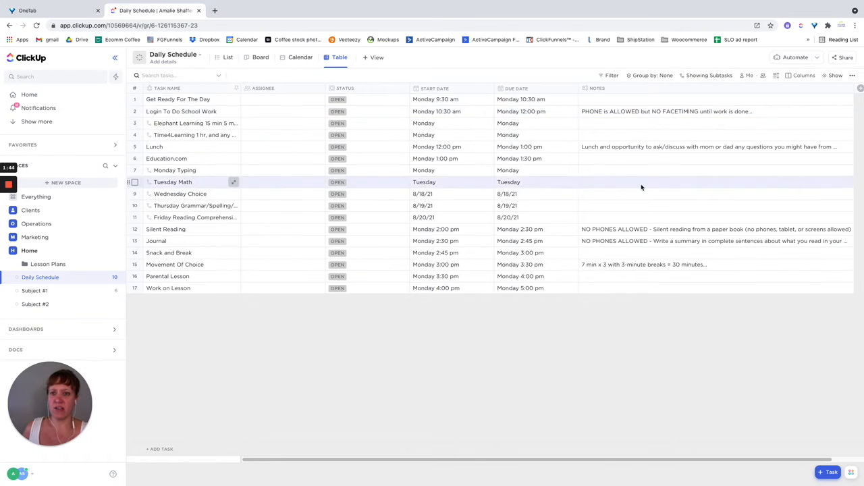
{"action": "left_click", "coordinate": [224, 57]}
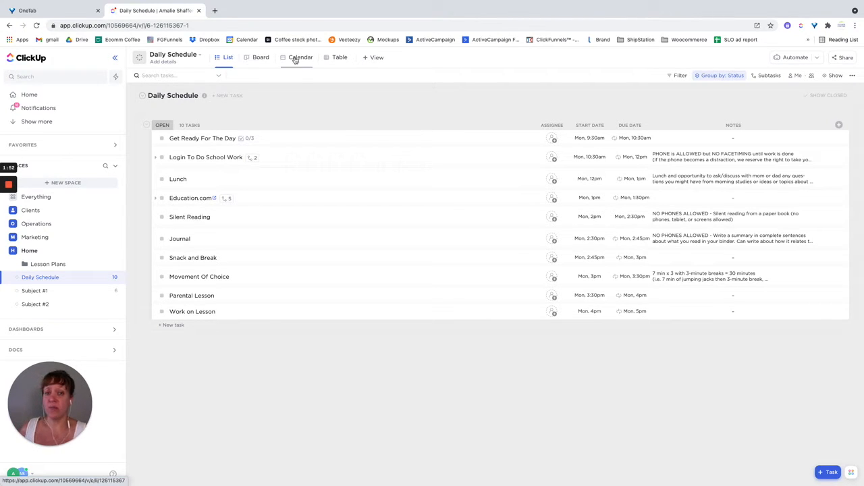
View Daily Schedule as an August 2021 calendar, expand '+4 more', and preview Work on Lesson.
{"action": "left_click", "coordinate": [300, 57]}
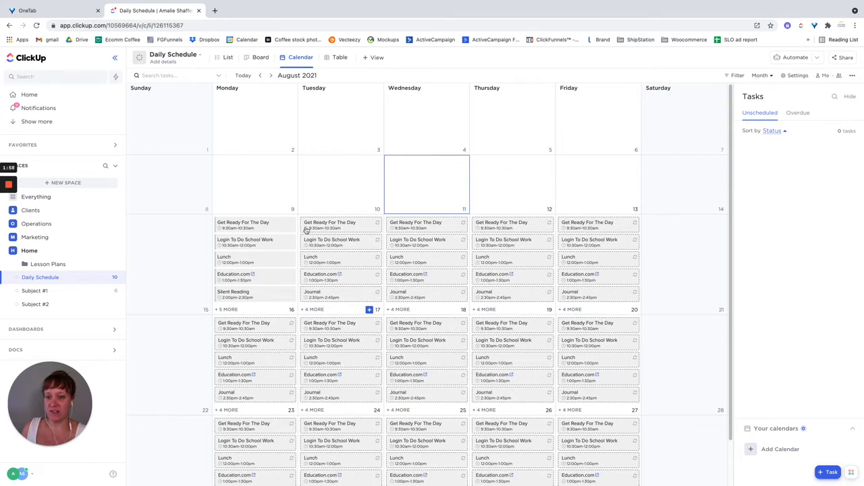
{"action": "mouse_move", "coordinate": [296, 285]}
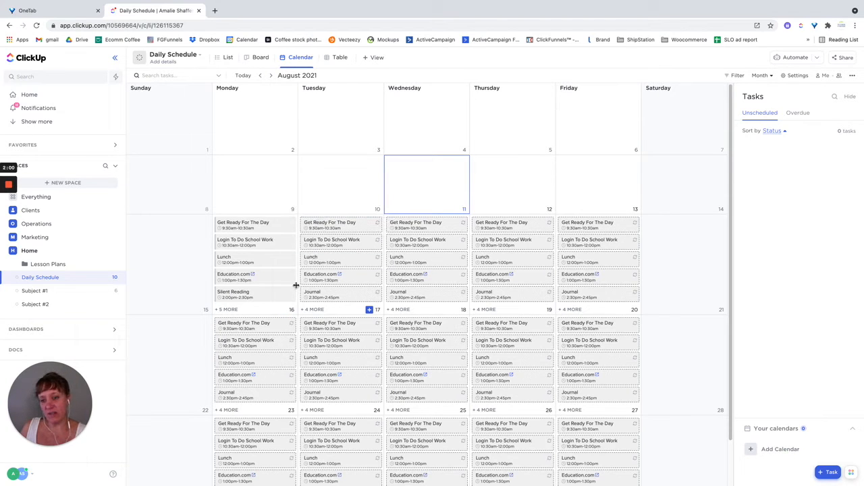
{"action": "mouse_move", "coordinate": [341, 278]}
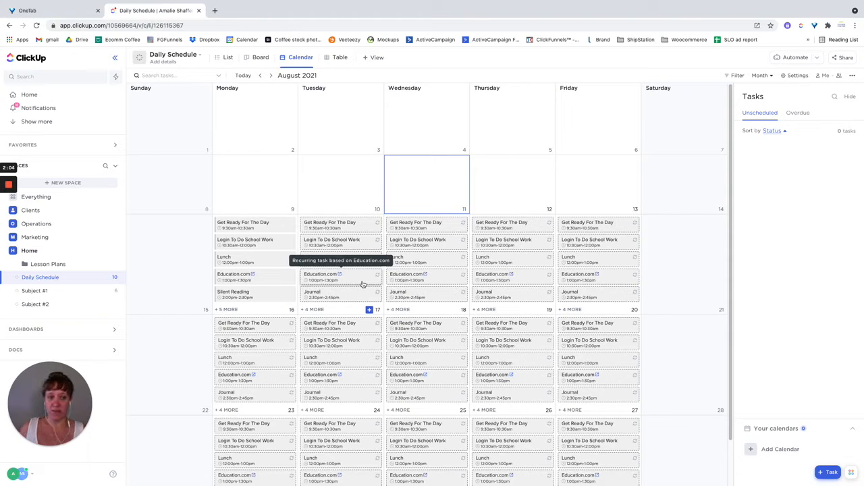
{"action": "left_click", "coordinate": [312, 309]}
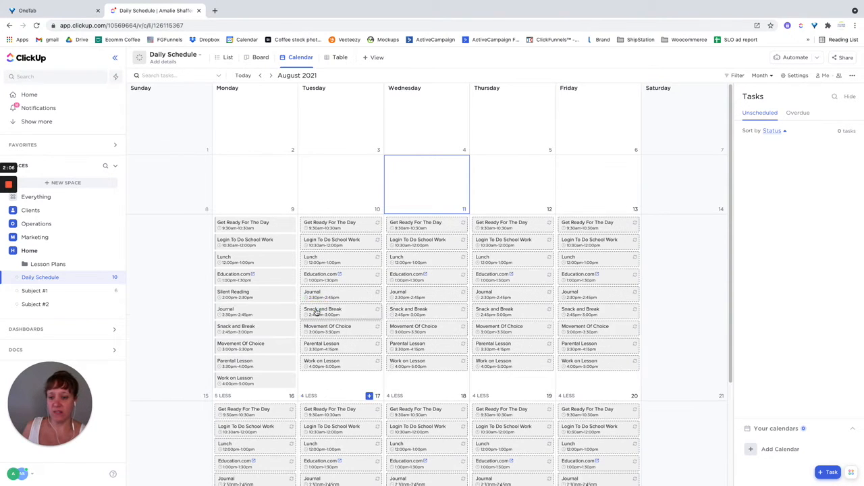
{"action": "mouse_move", "coordinate": [322, 363]}
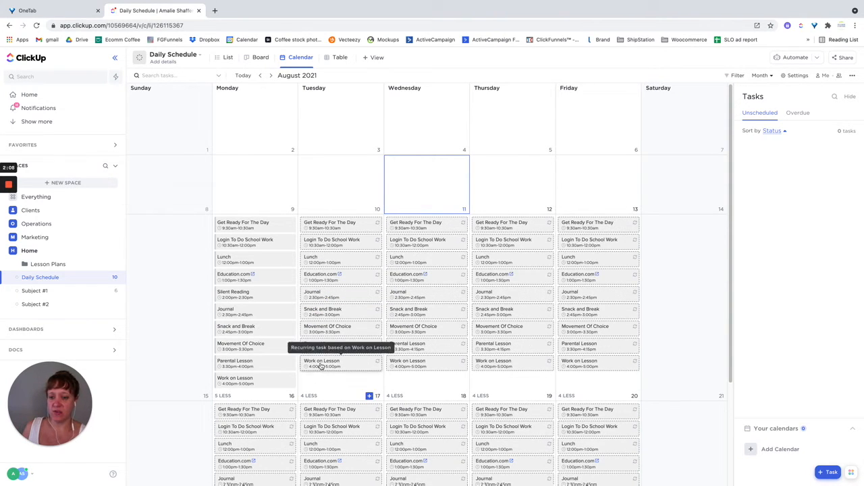
{"action": "left_click", "coordinate": [322, 363]}
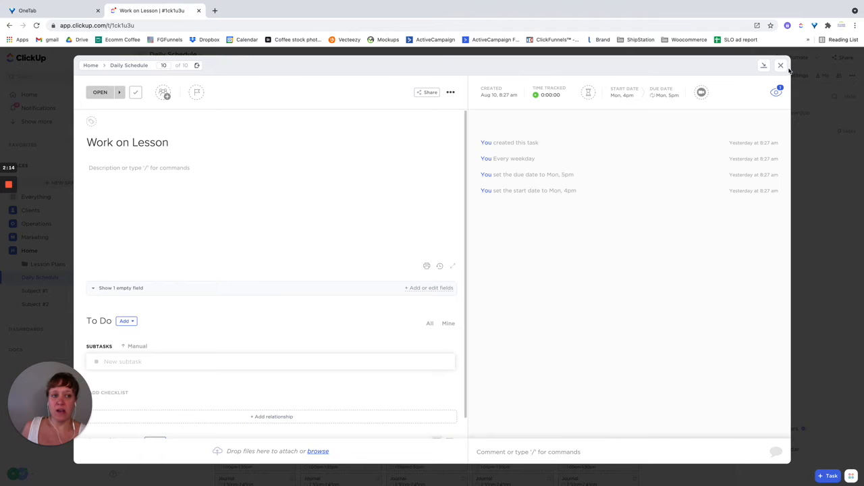
{"action": "left_click", "coordinate": [780, 66]}
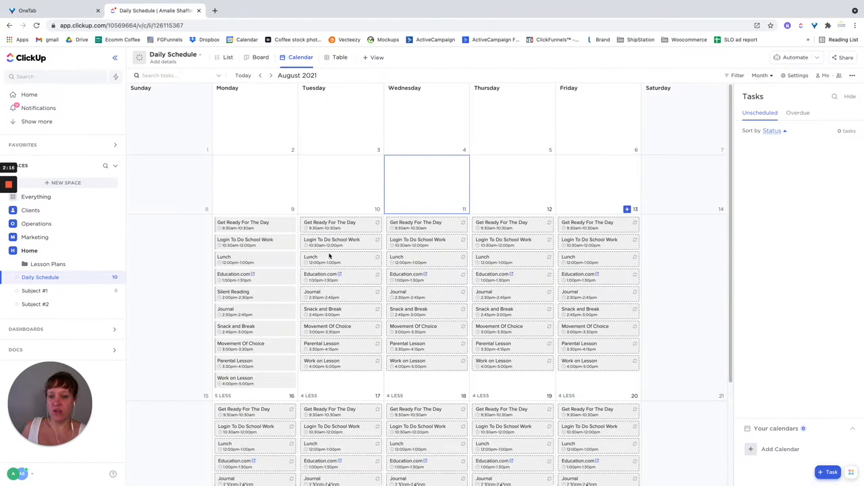
{"action": "mouse_move", "coordinate": [341, 274]}
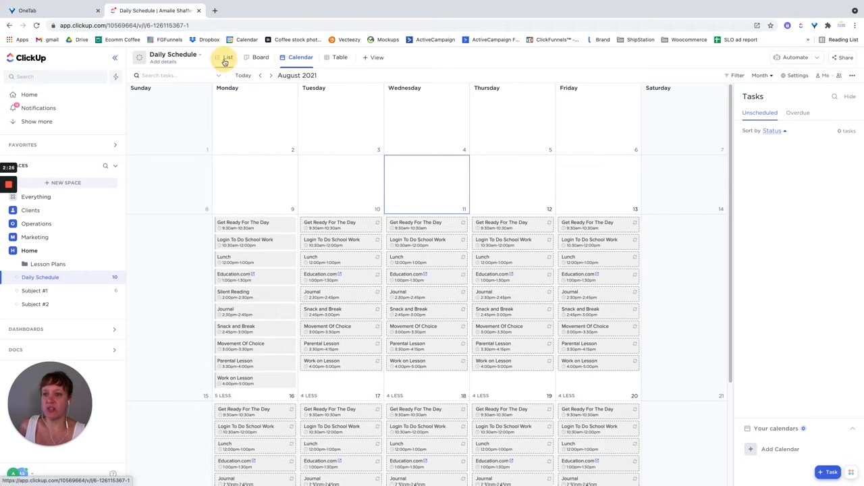
Back in List view, open Get Ready For The Day's date picker repeat options.
{"action": "left_click", "coordinate": [225, 57]}
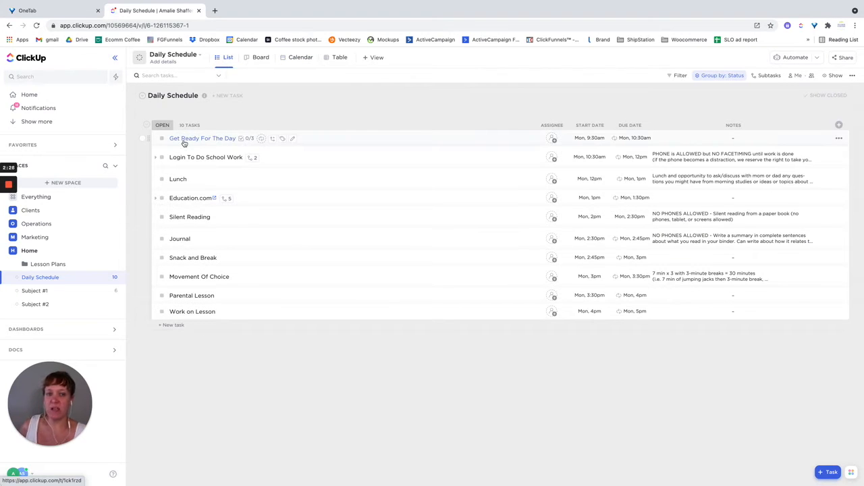
{"action": "mouse_move", "coordinate": [586, 125]}
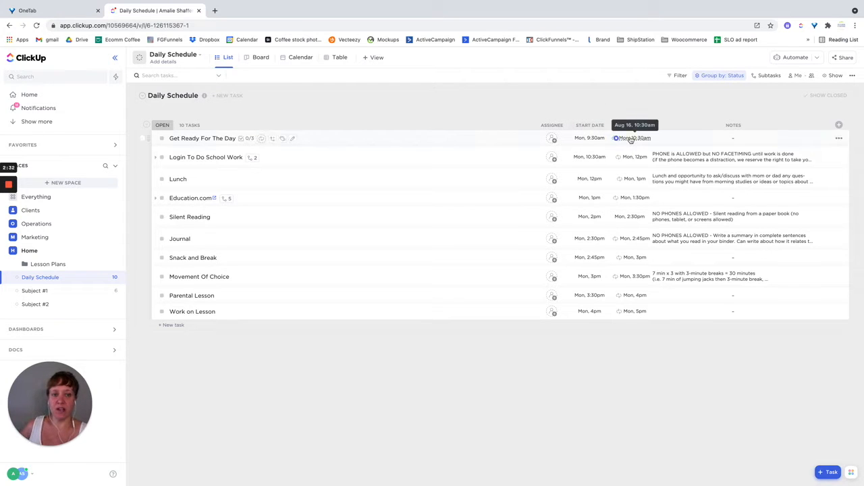
{"action": "left_click", "coordinate": [633, 138]}
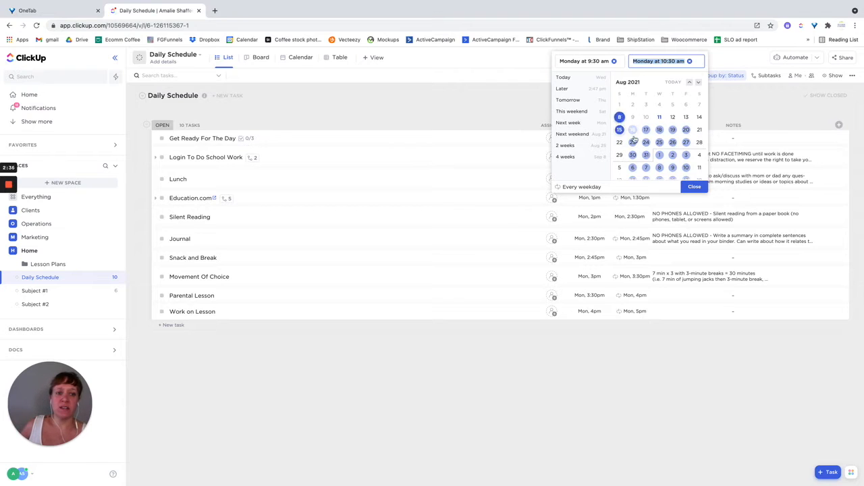
{"action": "left_click", "coordinate": [632, 129]}
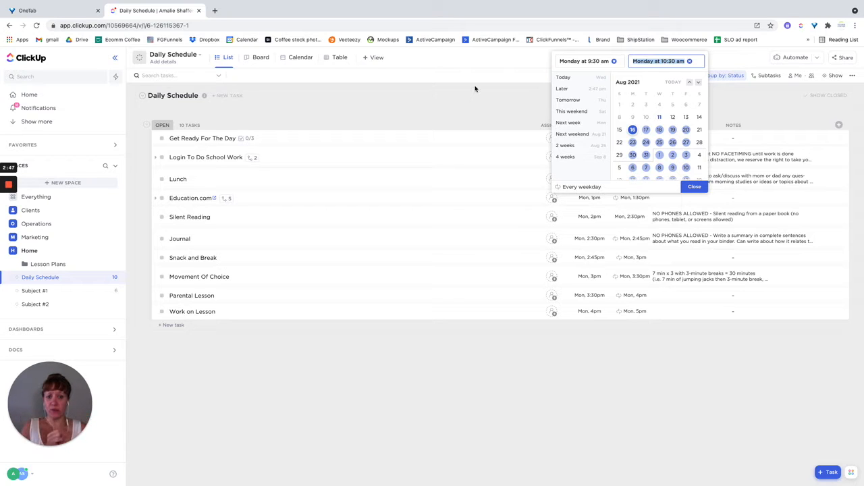
{"action": "mouse_move", "coordinate": [574, 191]}
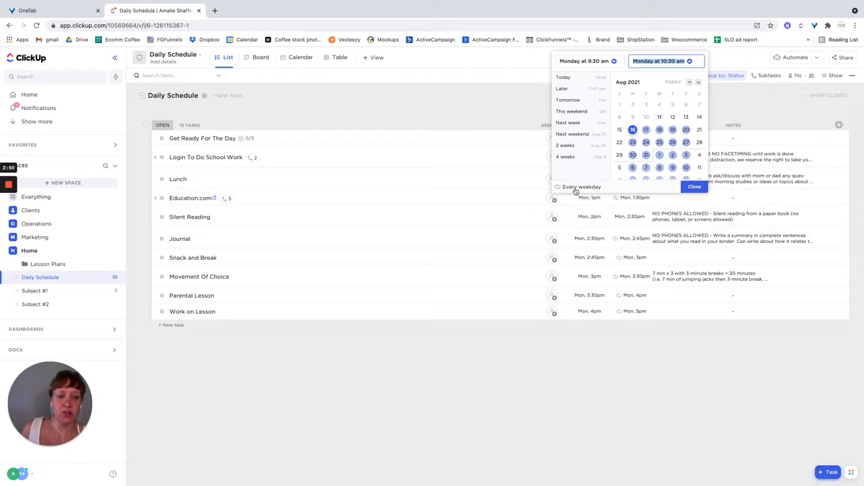
{"action": "left_click", "coordinate": [580, 187]}
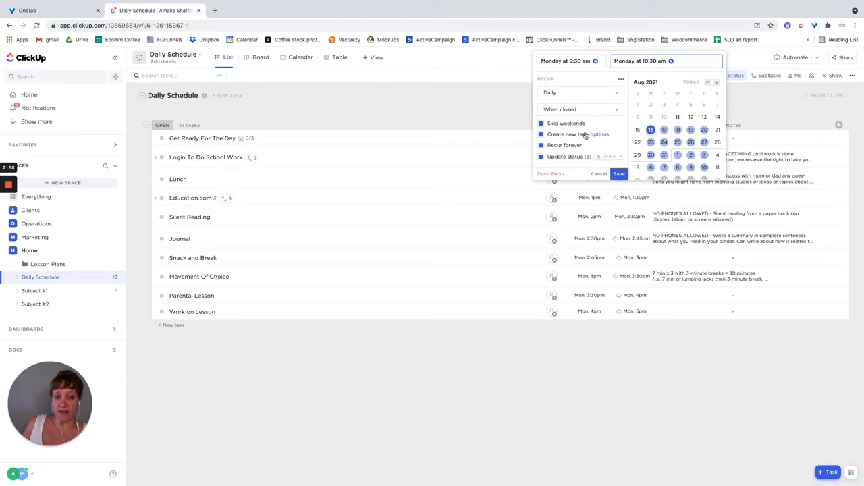
Save a Daily recurrence for Get Ready For The Day, skipping weekends, recurring forever.
{"action": "left_click", "coordinate": [598, 135]}
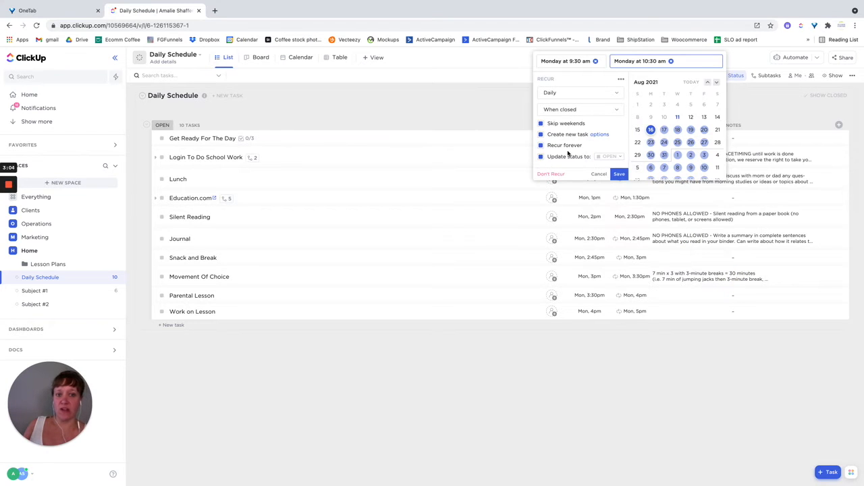
{"action": "mouse_move", "coordinate": [601, 159]}
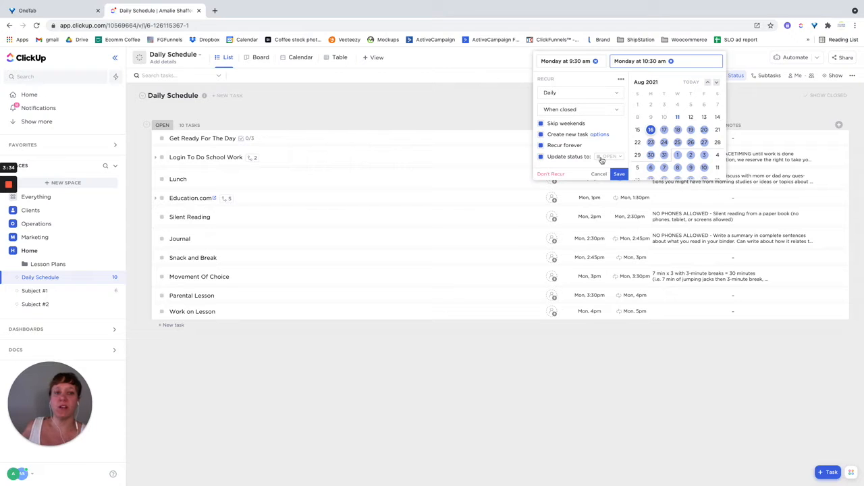
{"action": "mouse_move", "coordinate": [681, 132]}
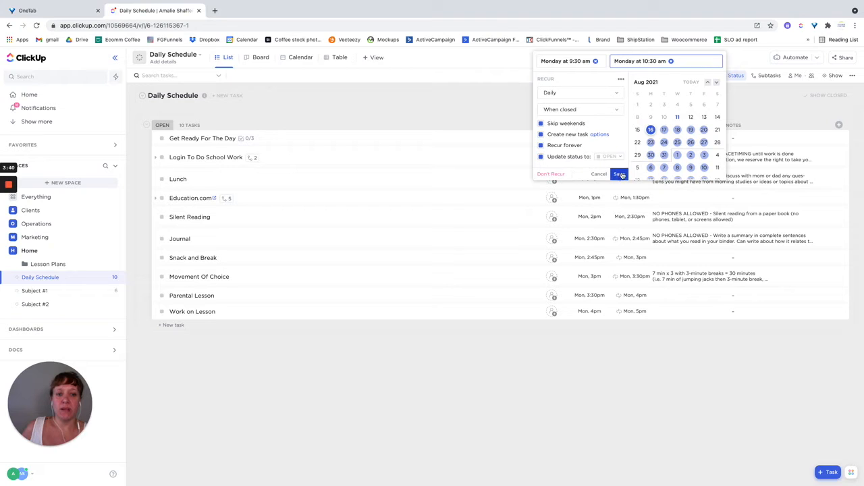
{"action": "left_click", "coordinate": [619, 174]}
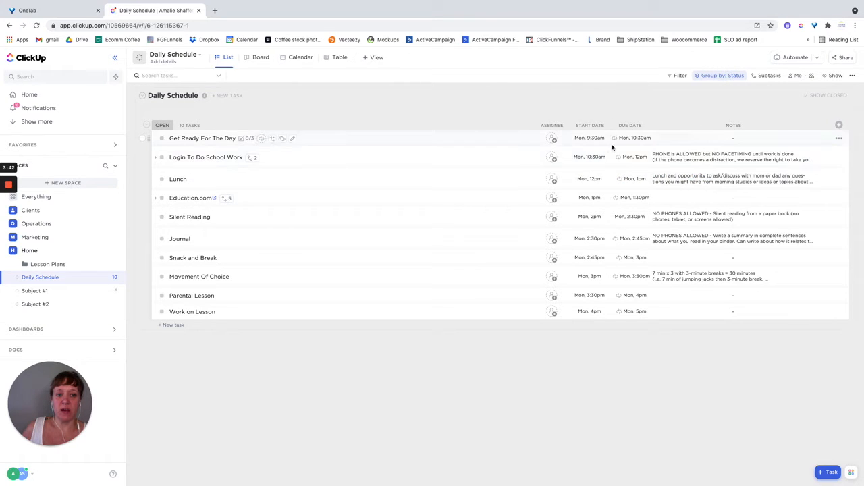
{"action": "mouse_move", "coordinate": [587, 125]}
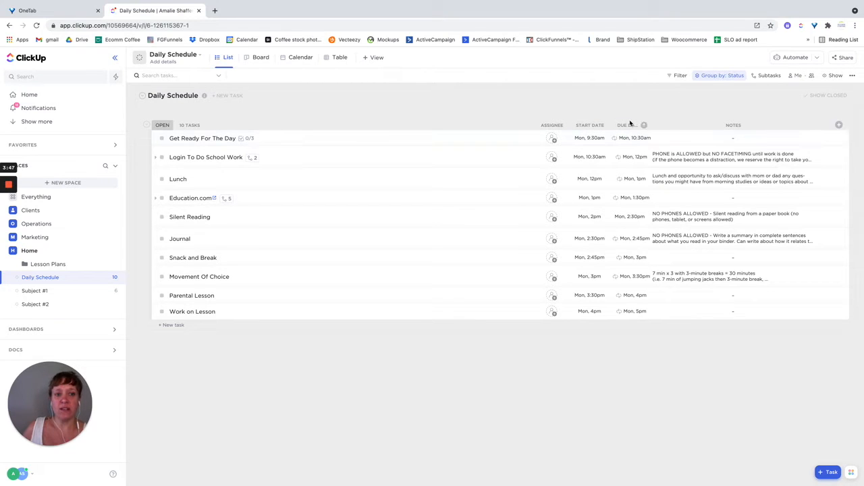
{"action": "mouse_move", "coordinate": [633, 138]}
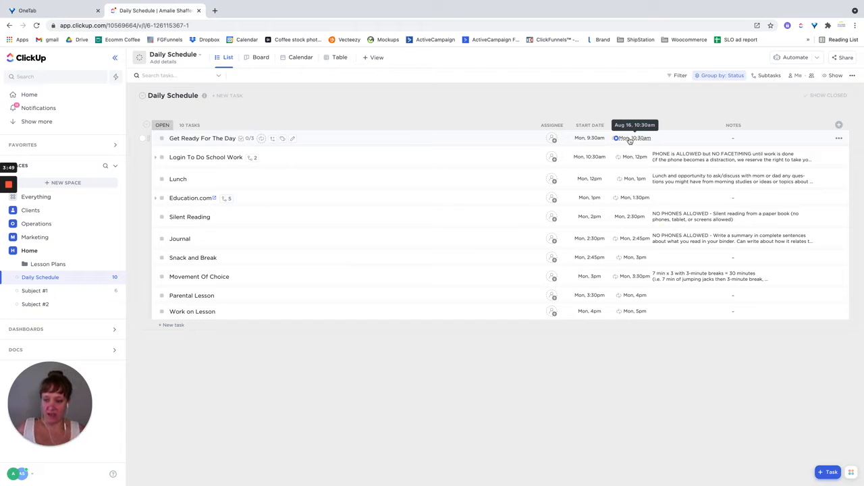
{"action": "mouse_move", "coordinate": [835, 131]}
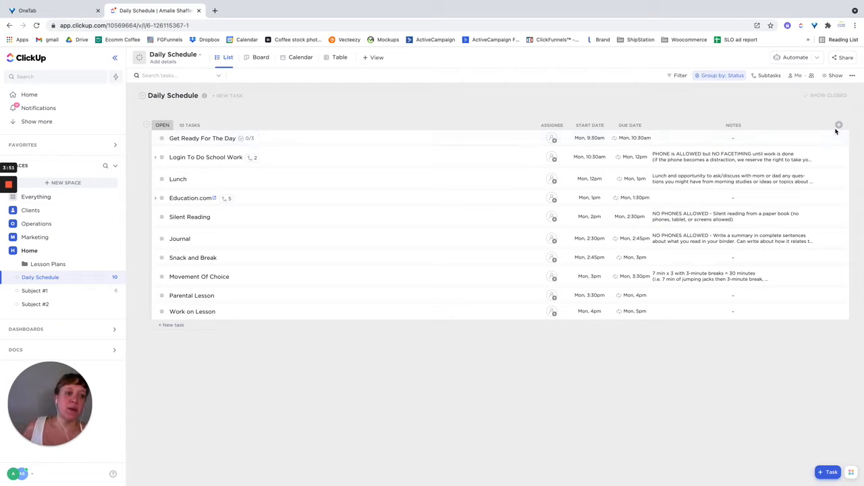
{"action": "left_click", "coordinate": [839, 126]}
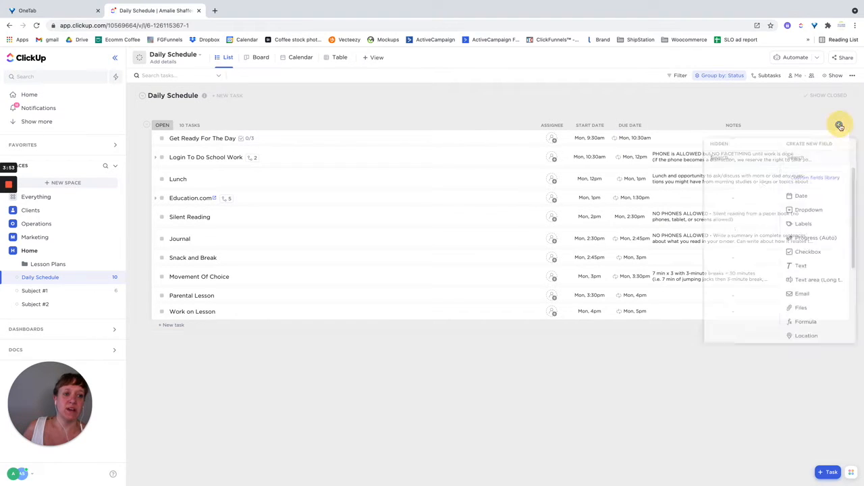
{"action": "left_click", "coordinate": [839, 125]}
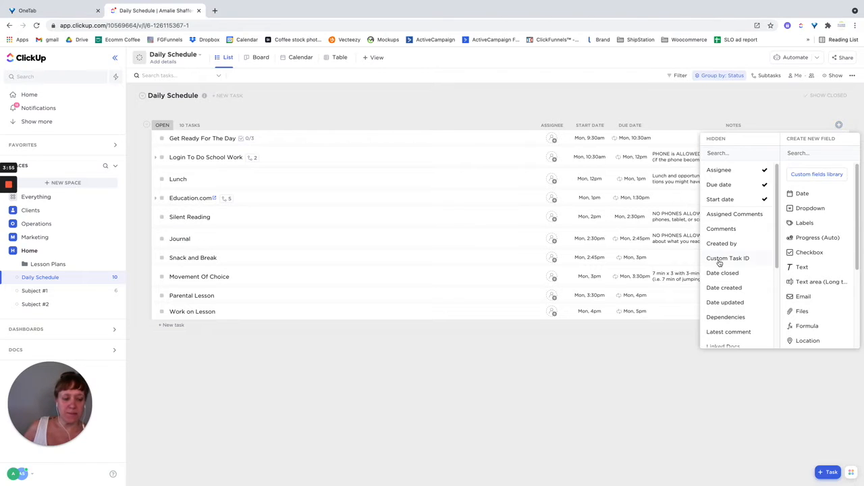
{"action": "mouse_move", "coordinate": [724, 197]}
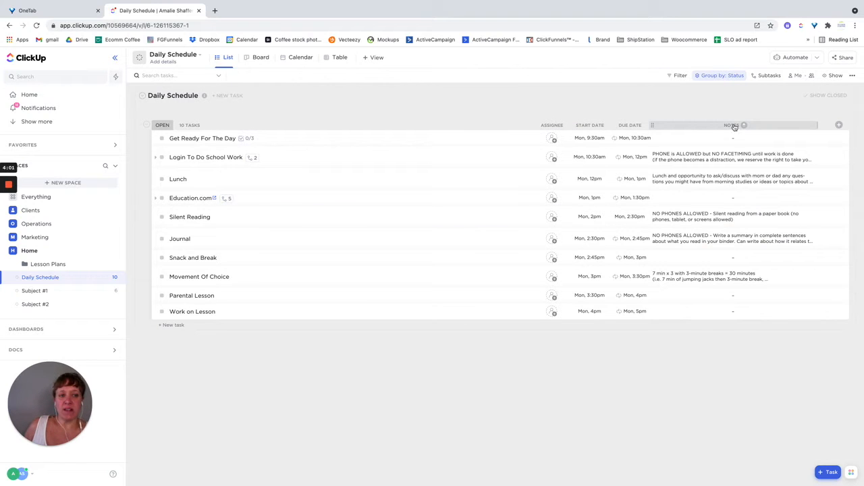
{"action": "mouse_move", "coordinate": [501, 174]}
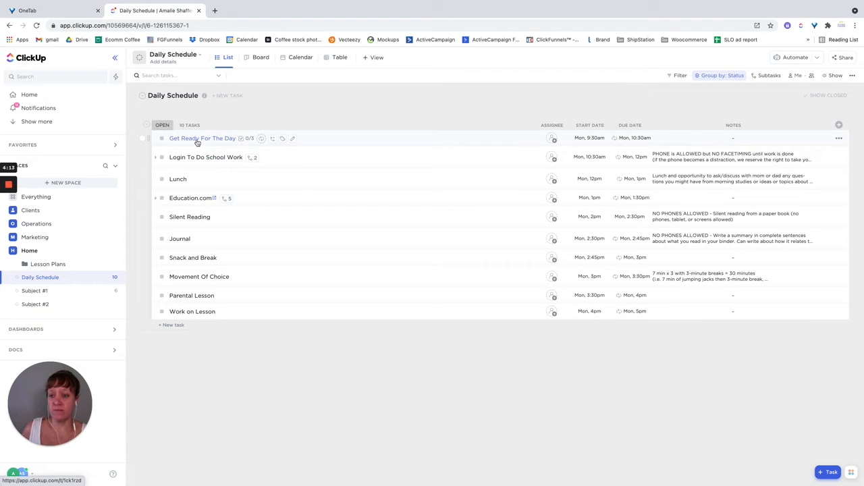
{"action": "left_click", "coordinate": [202, 137]}
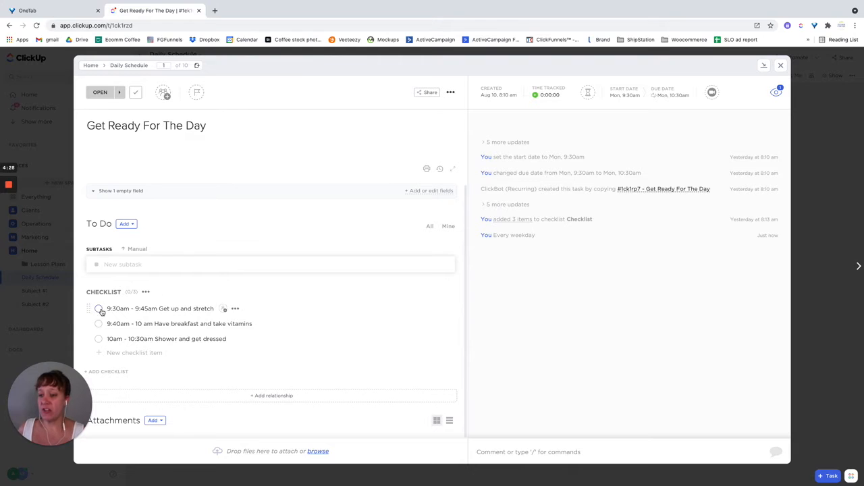
{"action": "mouse_move", "coordinate": [780, 65]}
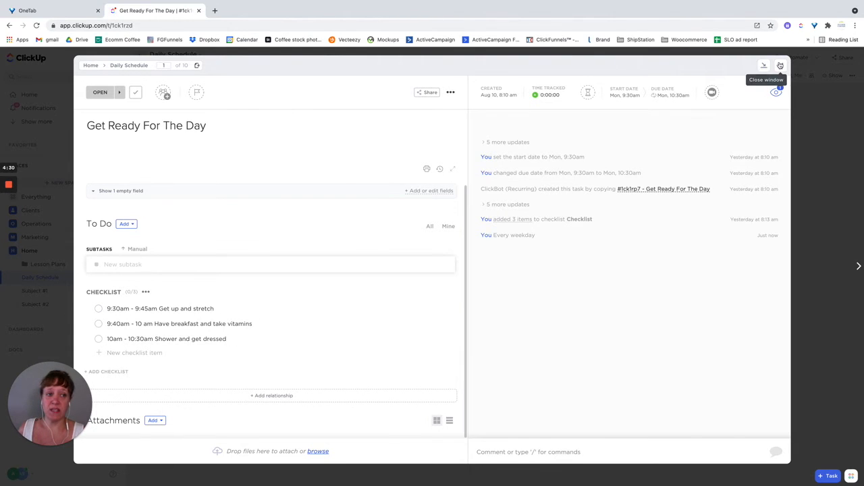
{"action": "left_click", "coordinate": [779, 65]}
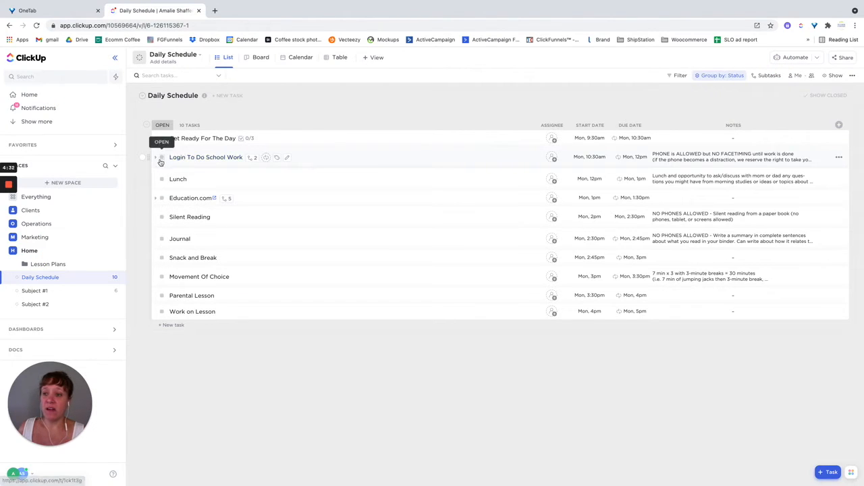
Expand Login To Do School Work's two subtasks, then open and close the task.
{"action": "left_click", "coordinate": [156, 157]}
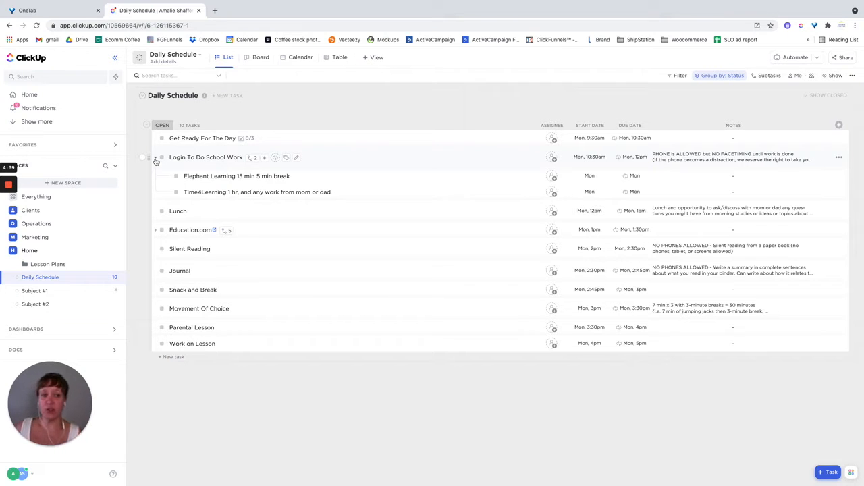
{"action": "mouse_move", "coordinate": [196, 176]}
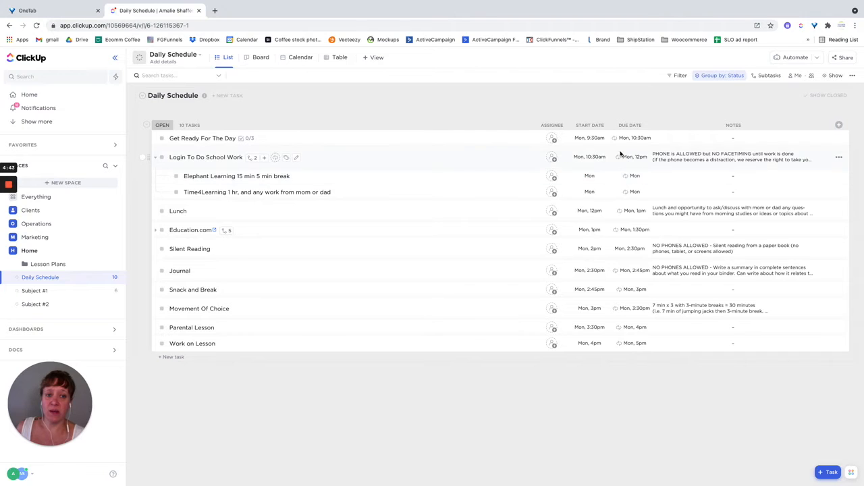
{"action": "mouse_move", "coordinate": [589, 156]}
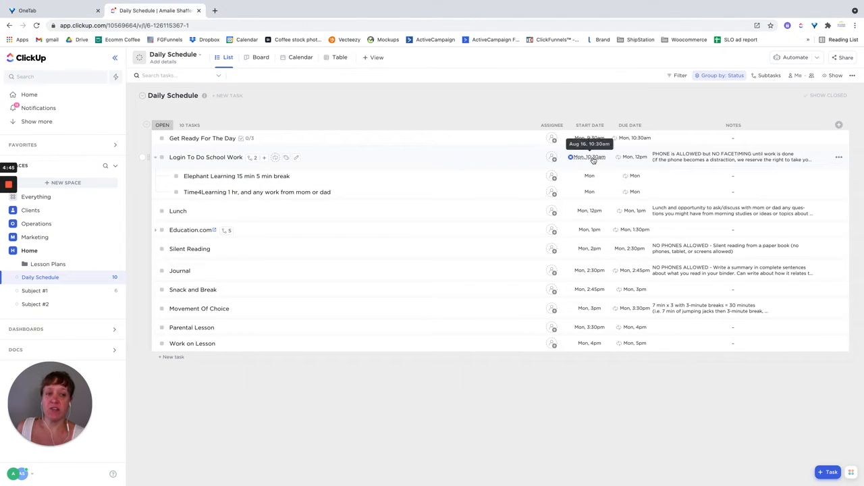
{"action": "mouse_move", "coordinate": [634, 156]}
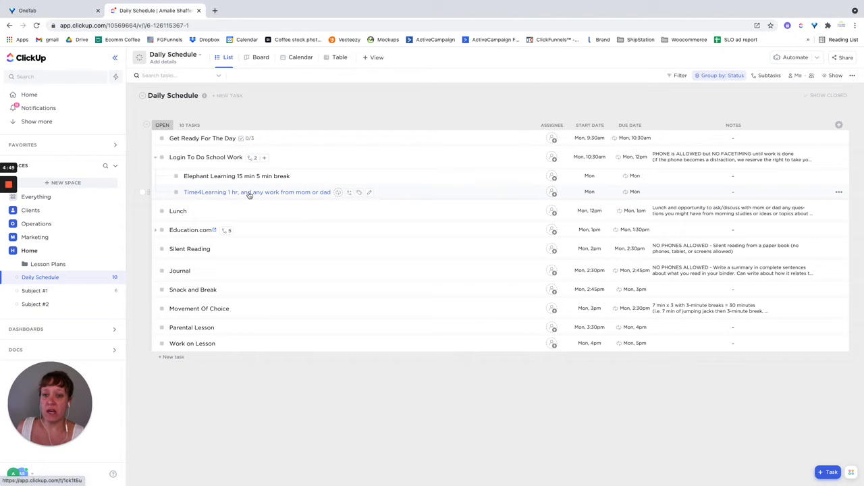
{"action": "mouse_move", "coordinate": [250, 181]}
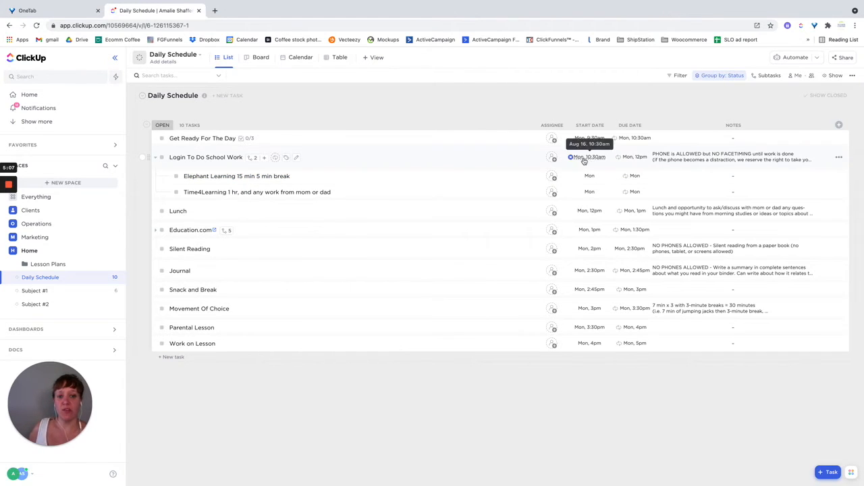
{"action": "left_click", "coordinate": [206, 157]}
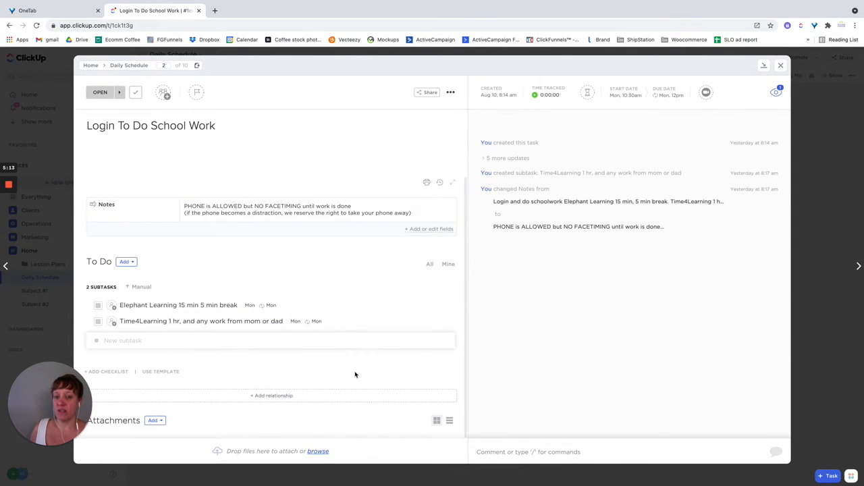
{"action": "mouse_move", "coordinate": [631, 101]}
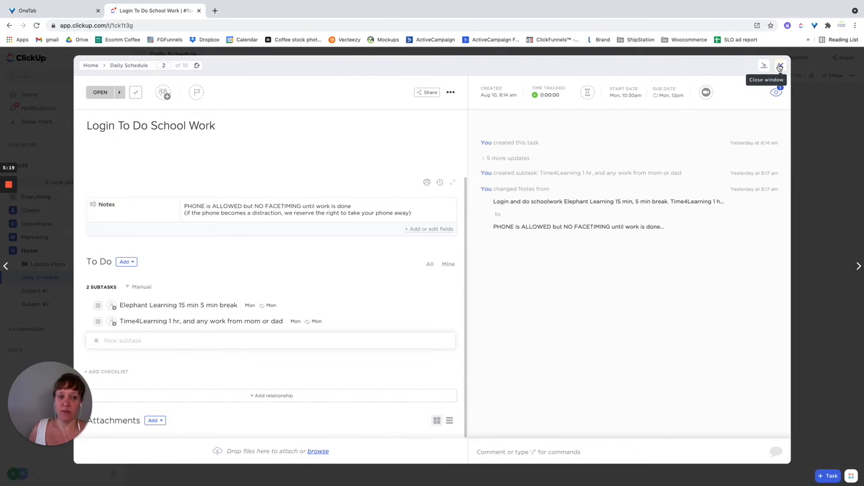
{"action": "left_click", "coordinate": [779, 66]}
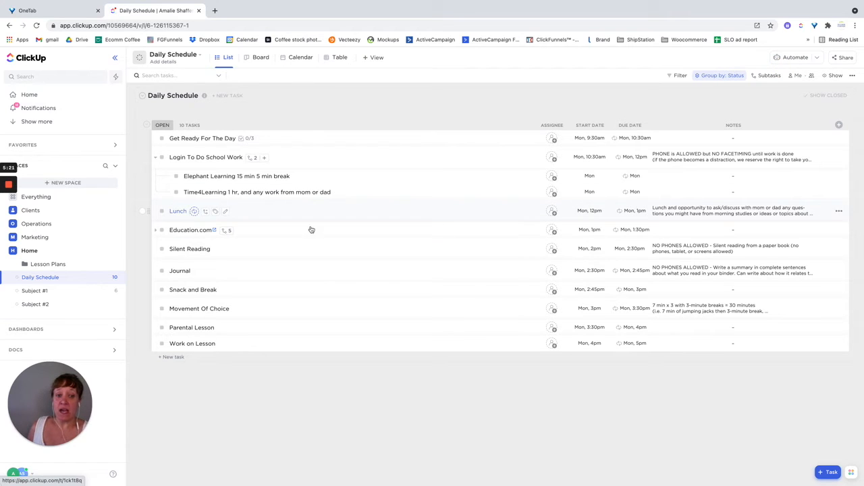
{"action": "mouse_move", "coordinate": [633, 211]}
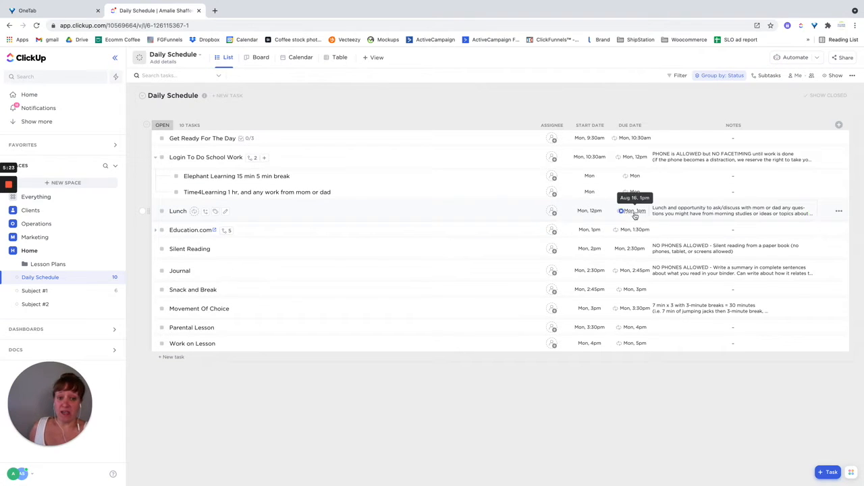
{"action": "mouse_move", "coordinate": [603, 231]}
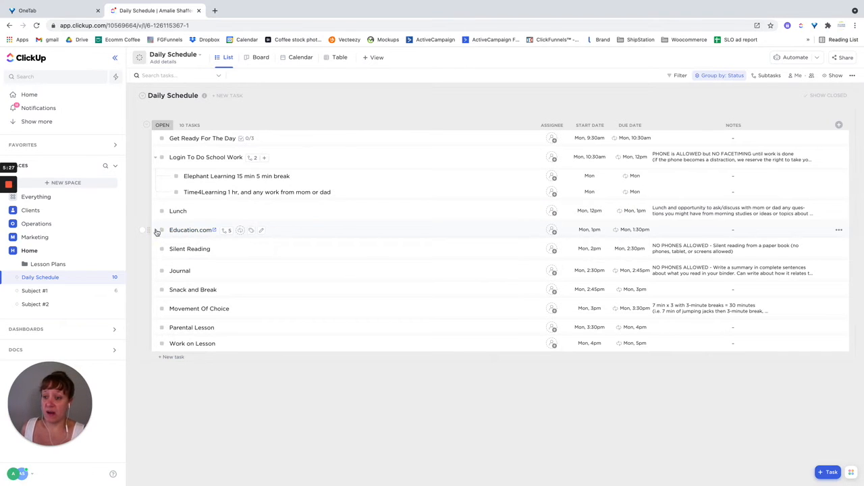
Expand Education.com's five weekday subtasks and open the Education.com task details.
{"action": "left_click", "coordinate": [155, 229]}
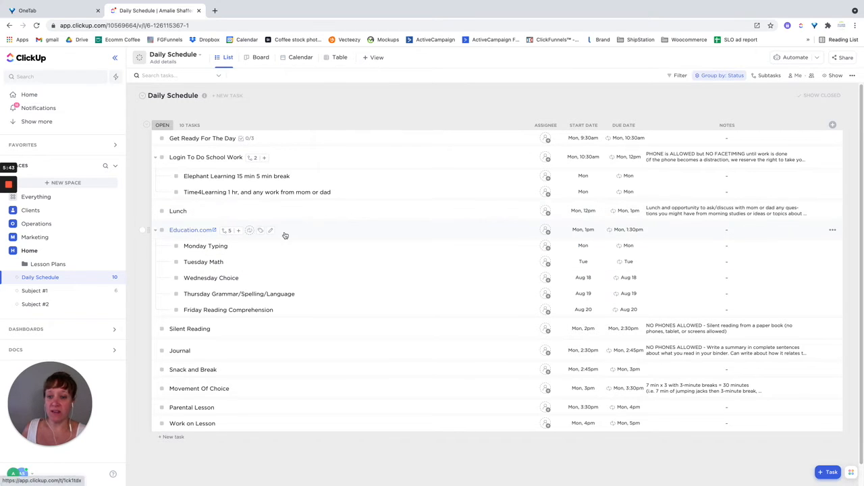
{"action": "mouse_move", "coordinate": [628, 229]}
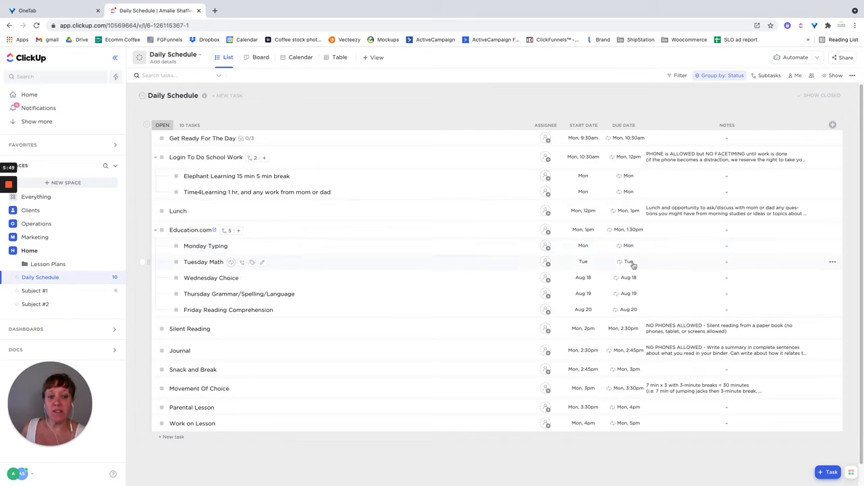
{"action": "mouse_move", "coordinate": [623, 245]}
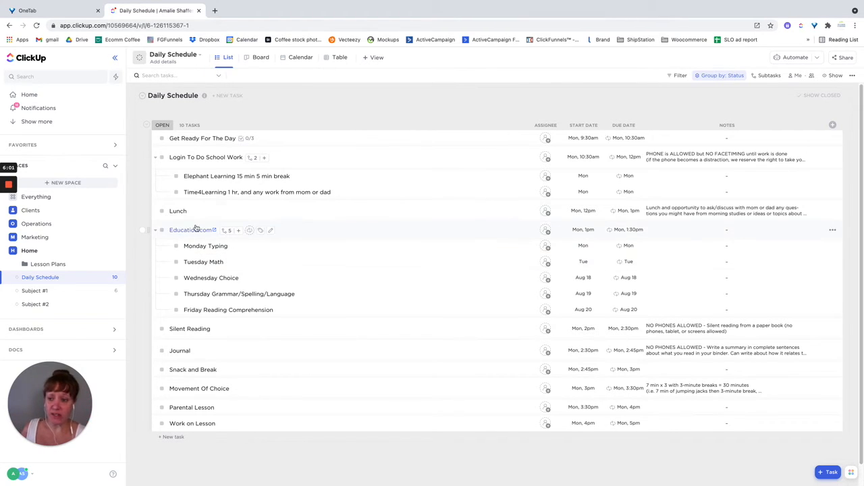
{"action": "left_click", "coordinate": [155, 229]}
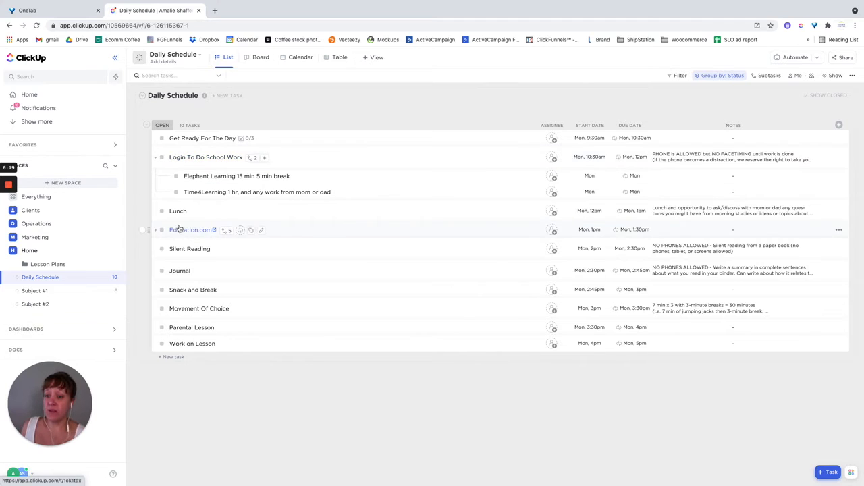
{"action": "left_click", "coordinate": [156, 229]}
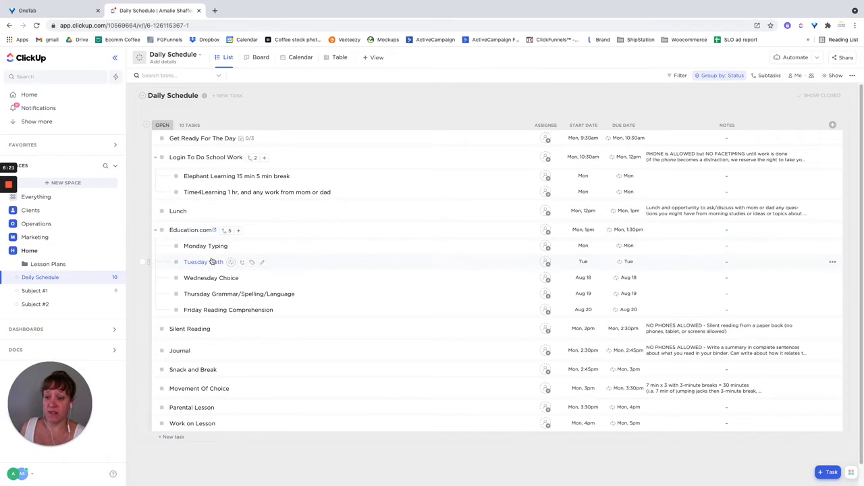
{"action": "left_click", "coordinate": [205, 246]}
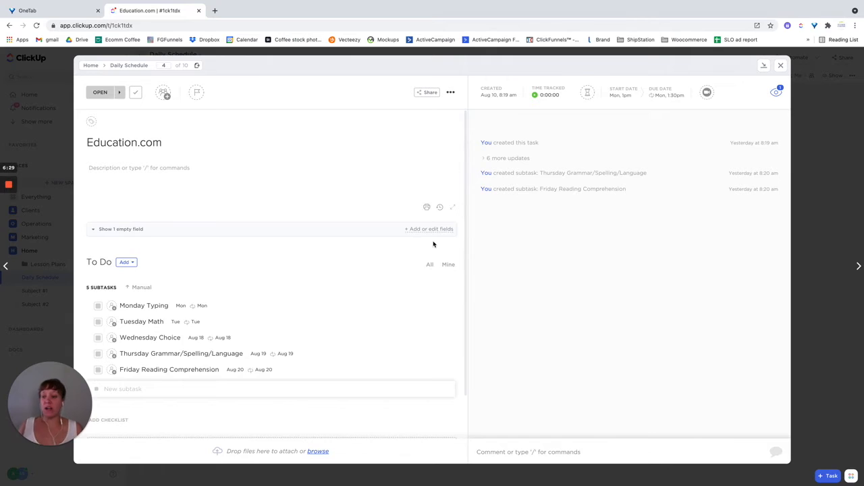
Click into Education.com's description, then close the task window.
{"action": "left_click", "coordinate": [270, 168]}
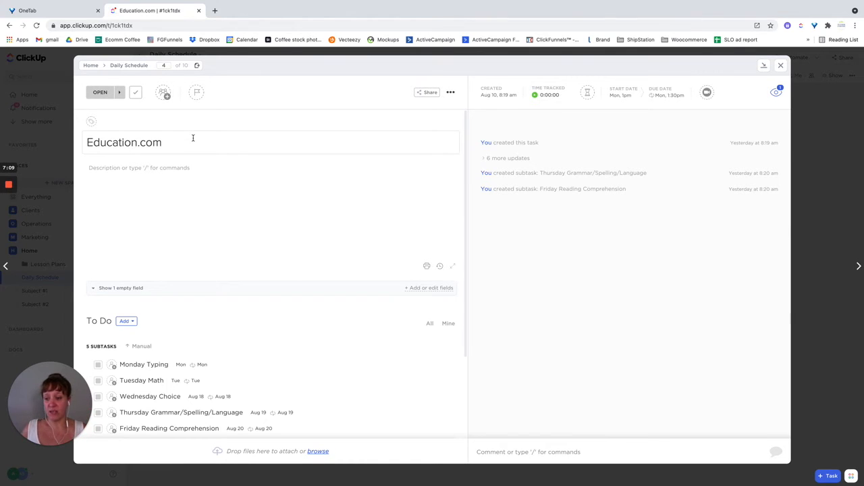
{"action": "mouse_move", "coordinate": [94, 370]}
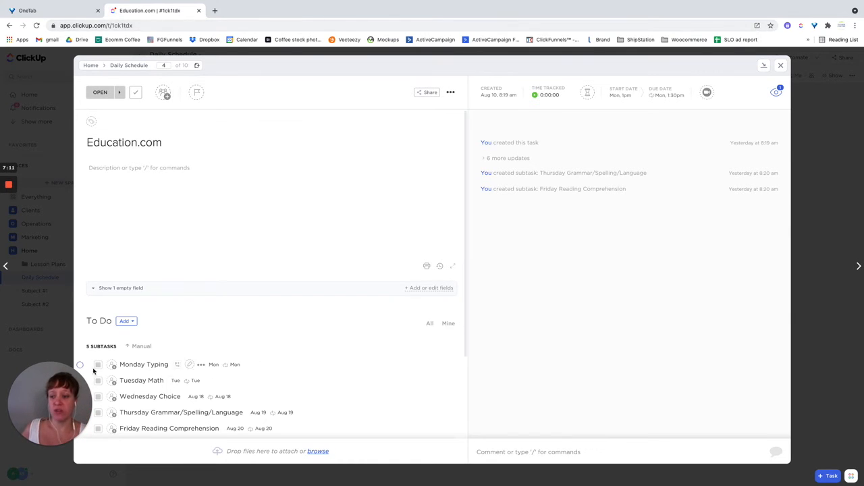
{"action": "mouse_move", "coordinate": [609, 360]}
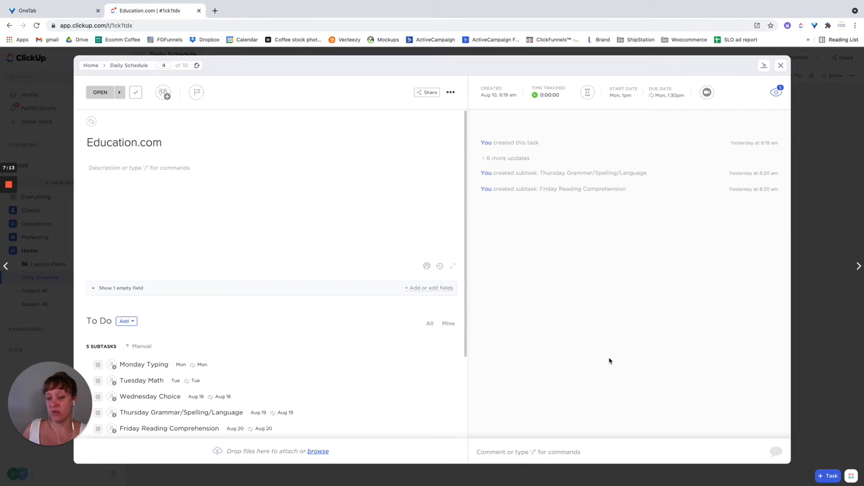
{"action": "mouse_move", "coordinate": [796, 92]}
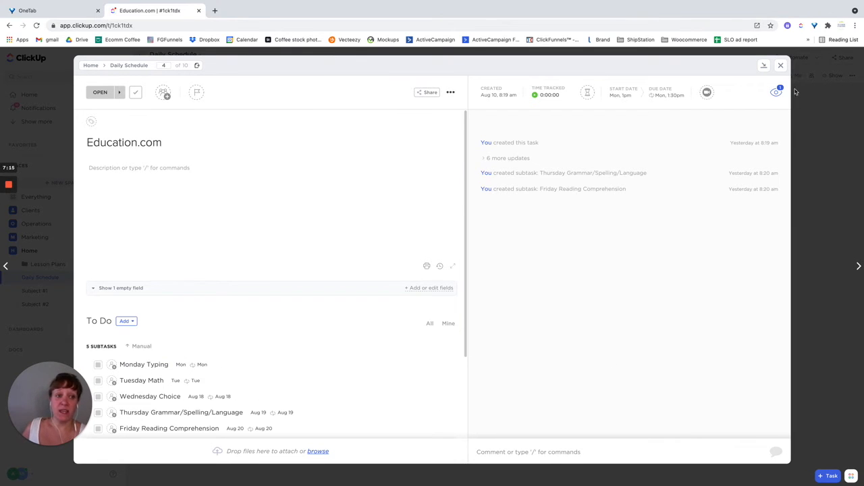
{"action": "left_click", "coordinate": [780, 64]}
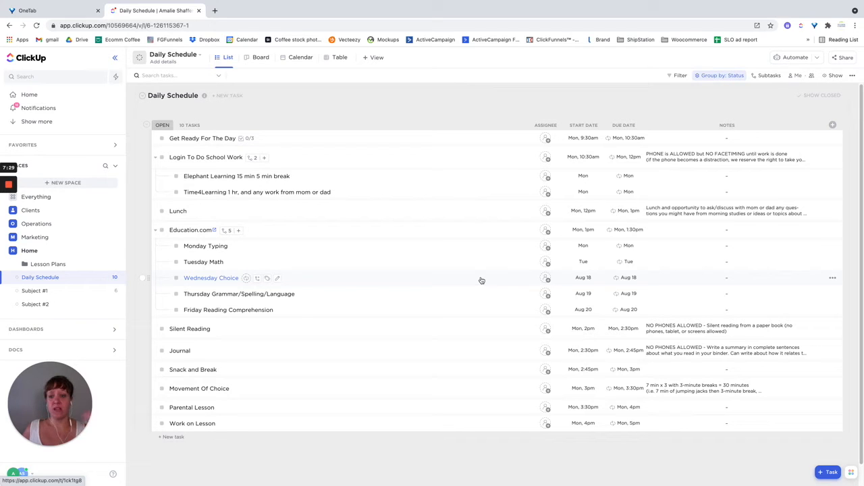
{"action": "mouse_move", "coordinate": [560, 351]}
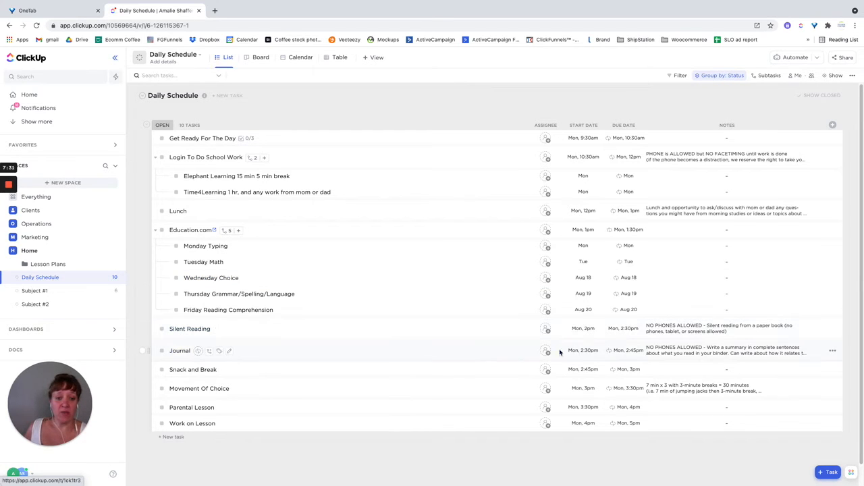
{"action": "mouse_move", "coordinate": [193, 423]}
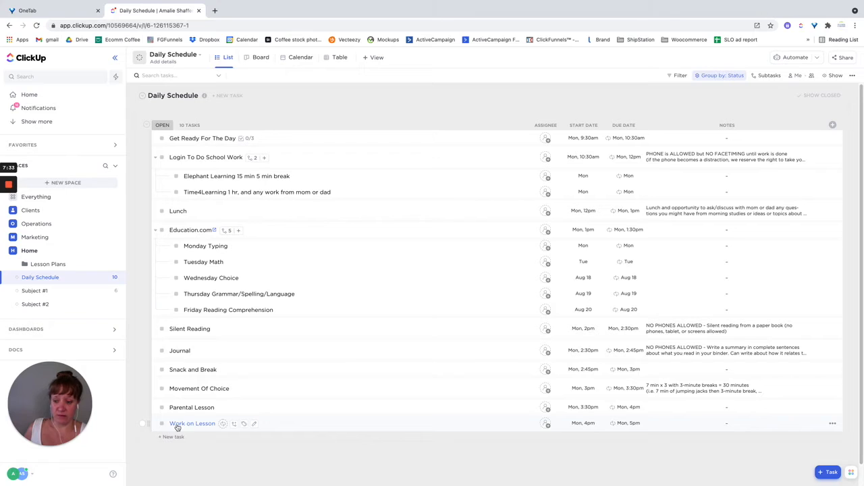
{"action": "mouse_move", "coordinate": [198, 328]}
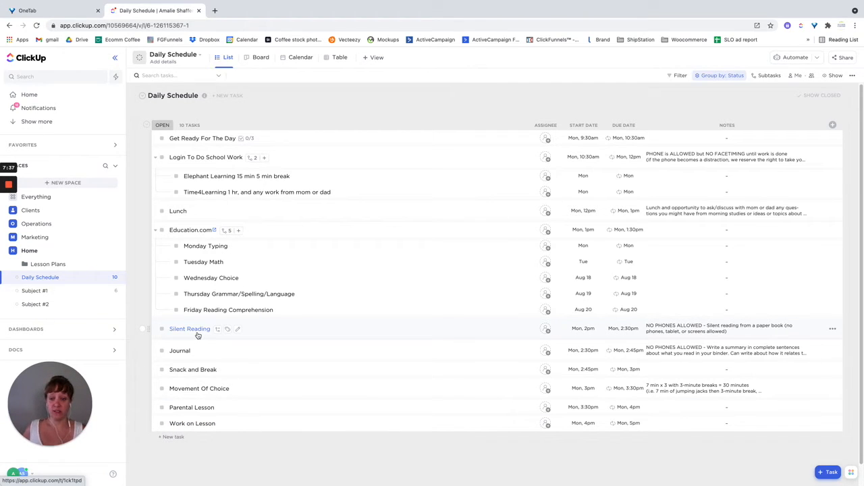
{"action": "mouse_move", "coordinate": [48, 264]}
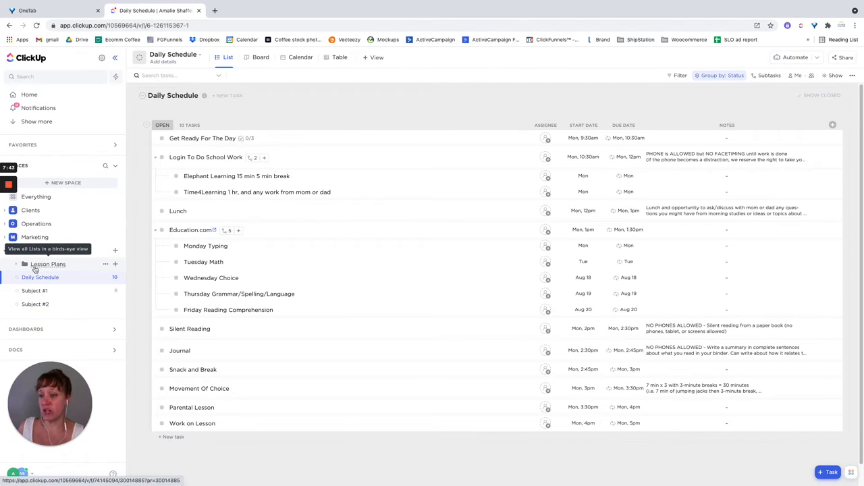
{"action": "left_click", "coordinate": [47, 264]}
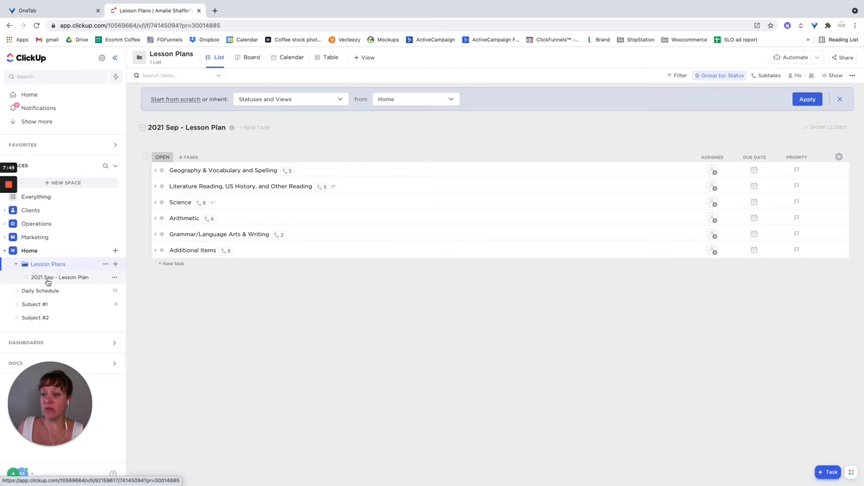
Open the 2021 Sep - Lesson Plan list and expand Geography & Vocabulary and Spelling.
{"action": "left_click", "coordinate": [59, 277]}
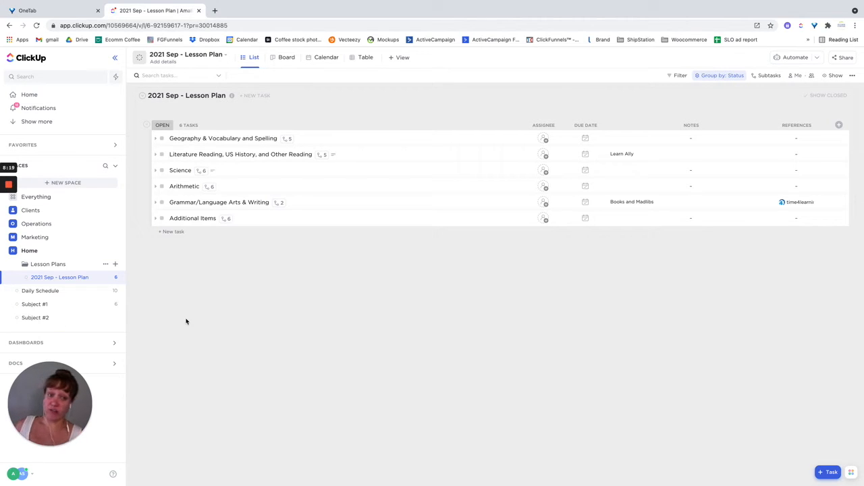
{"action": "mouse_move", "coordinate": [237, 288]}
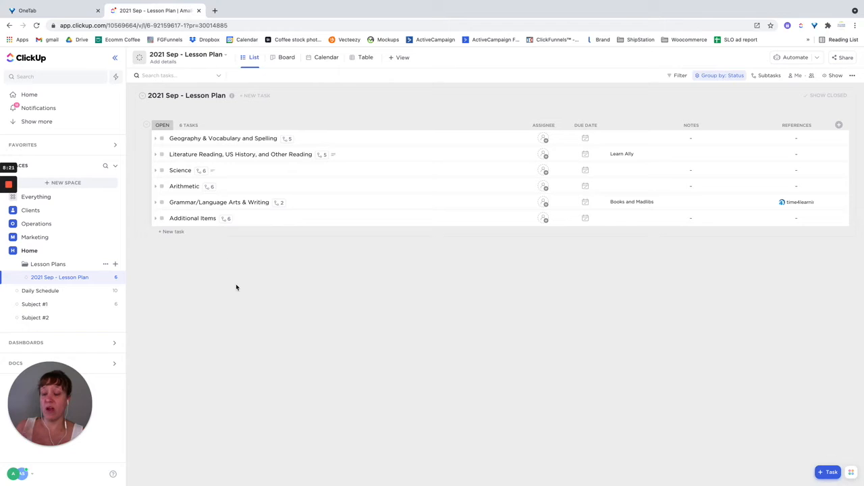
{"action": "mouse_move", "coordinate": [156, 139]}
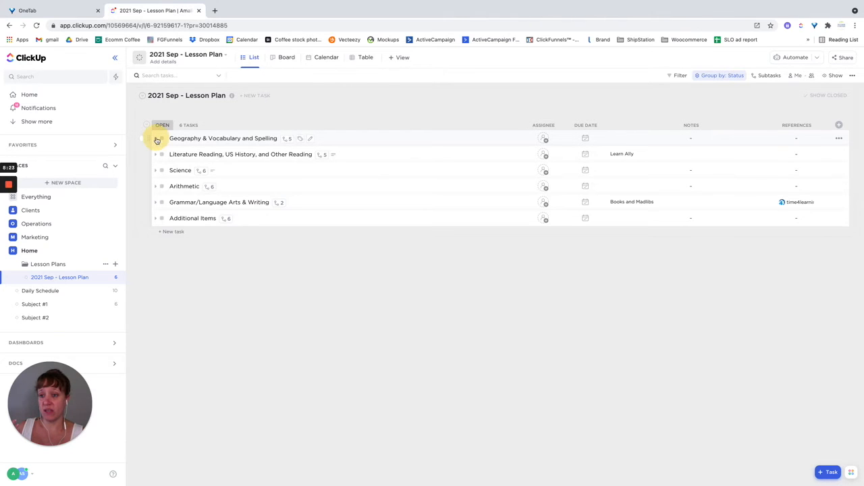
{"action": "left_click", "coordinate": [156, 138]}
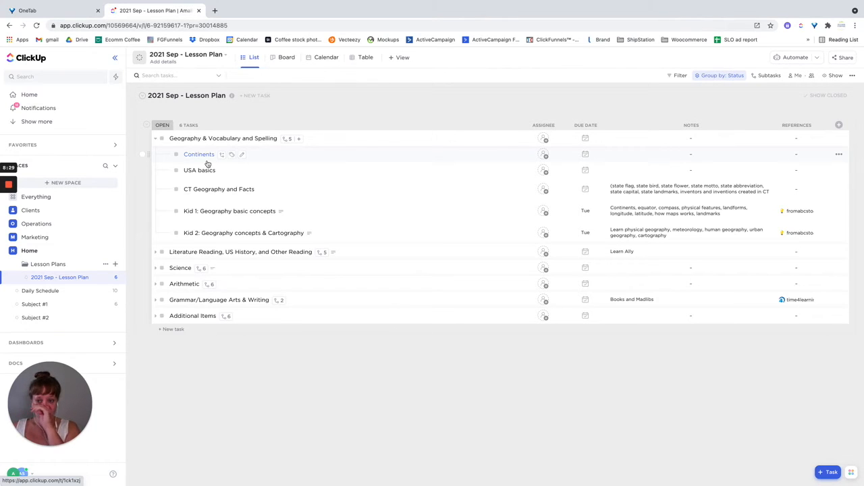
{"action": "mouse_move", "coordinate": [197, 233]}
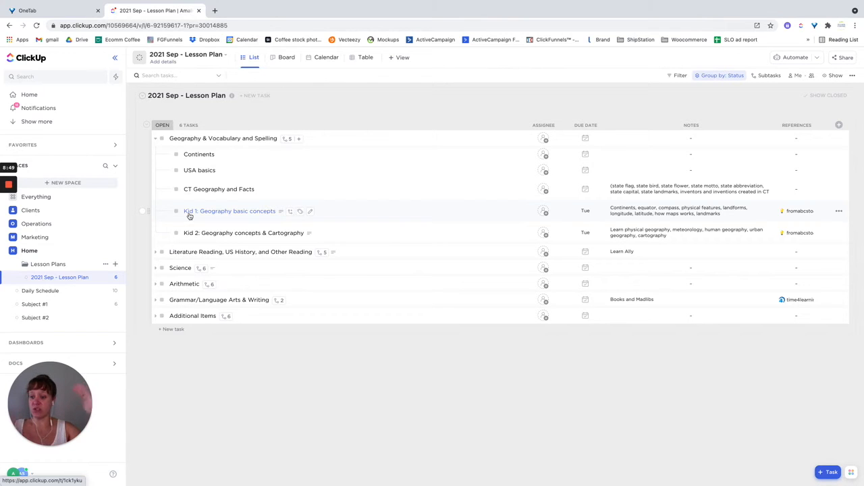
{"action": "mouse_move", "coordinate": [198, 221]}
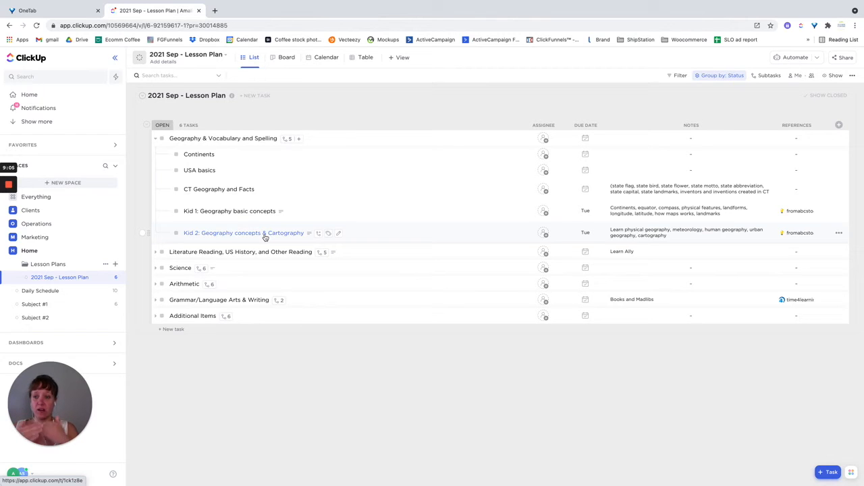
{"action": "mouse_move", "coordinate": [209, 252]}
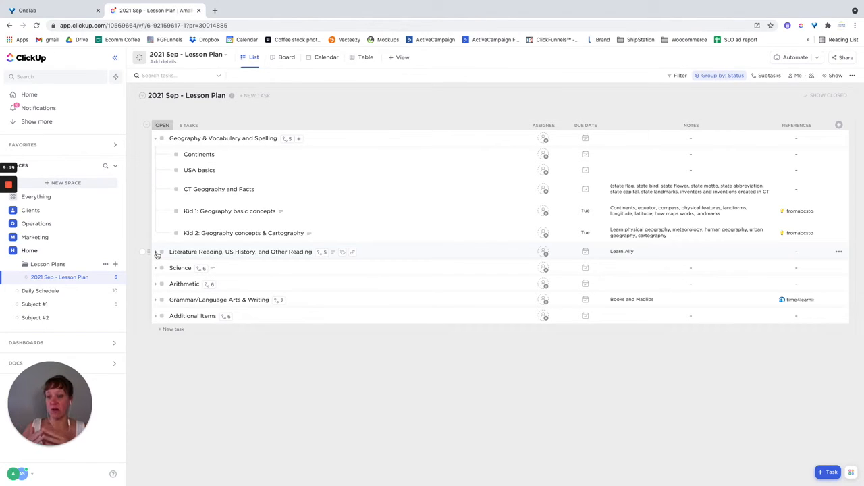
{"action": "mouse_move", "coordinate": [105, 264]}
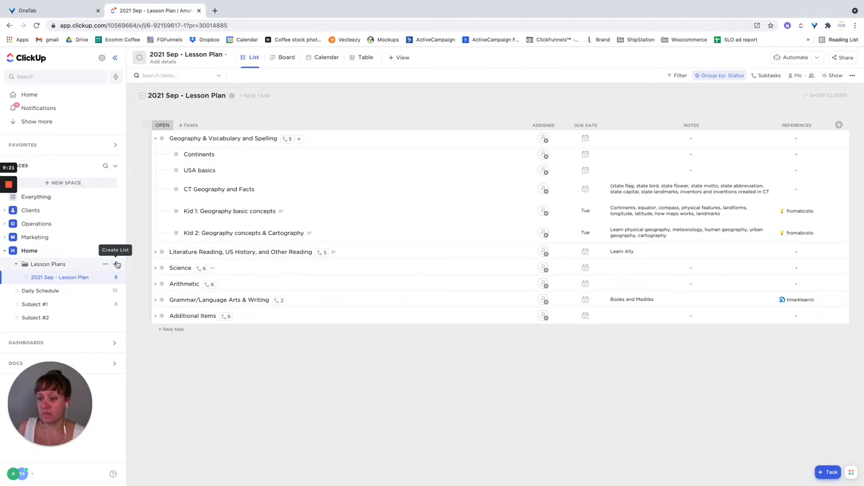
Bring up the Home space's menu for creating a new list, folder or import.
{"action": "left_click", "coordinate": [105, 264]}
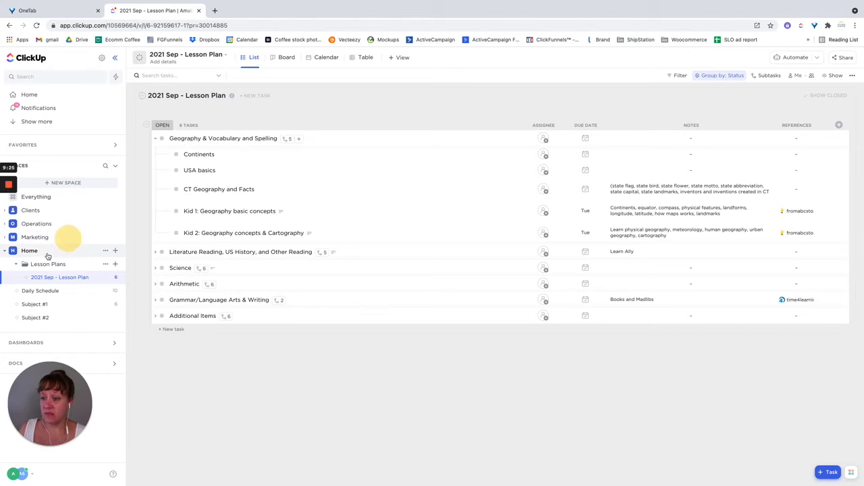
{"action": "left_click", "coordinate": [114, 250]}
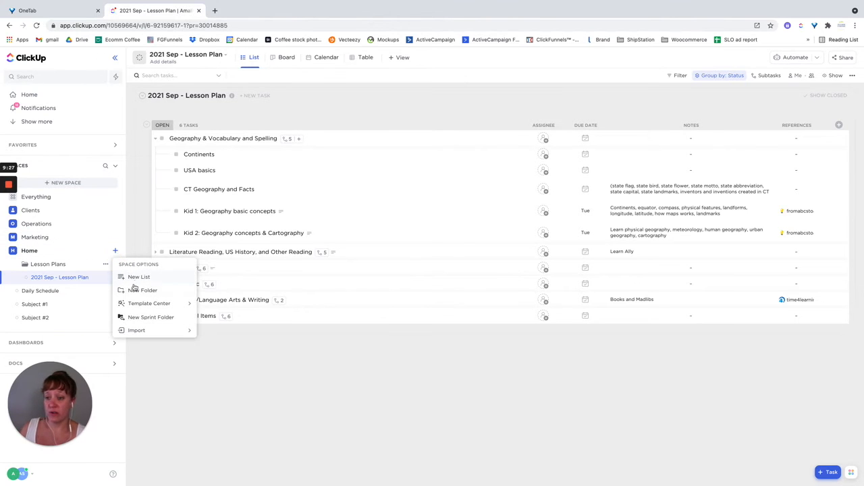
Create a new folder named Kid #1 in the Home space.
{"action": "left_click", "coordinate": [146, 291]}
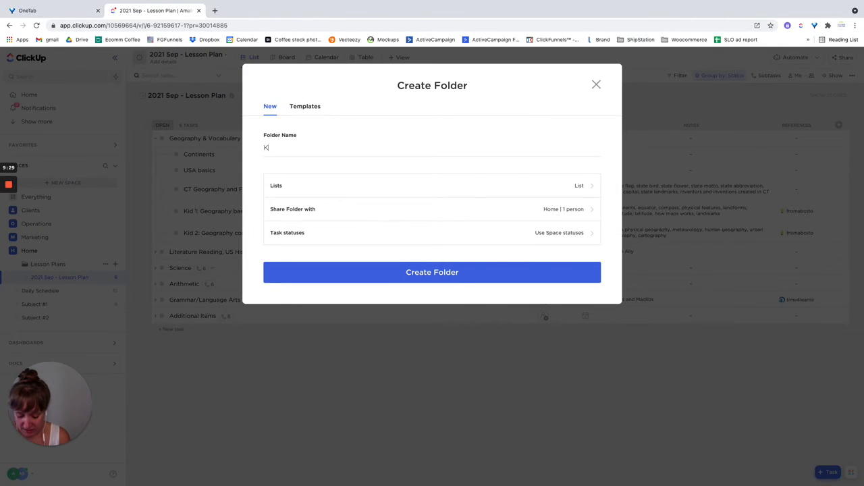
{"action": "type", "text": "id #1"}
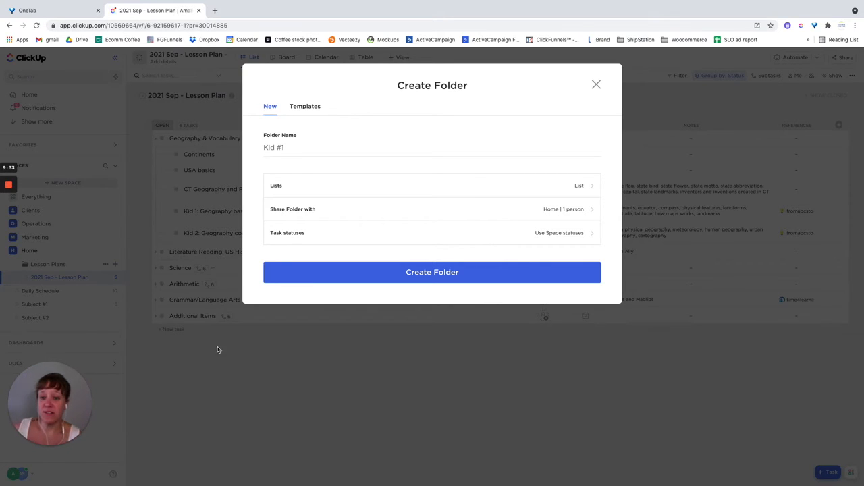
{"action": "left_click", "coordinate": [432, 272]}
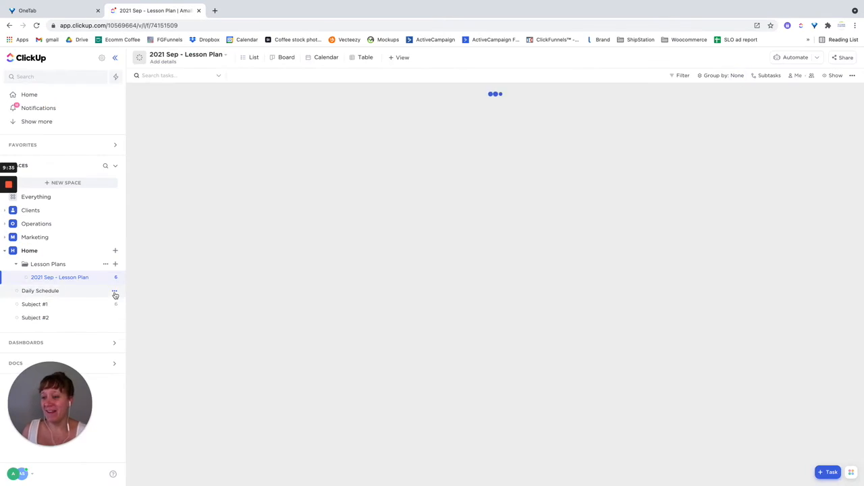
Create a Kid #2 folder and start renaming its default list.
{"action": "left_click", "coordinate": [116, 250]}
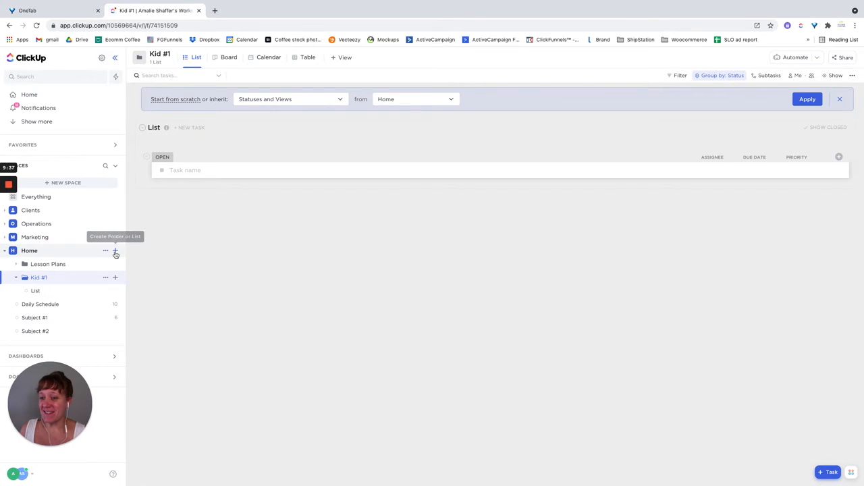
{"action": "left_click", "coordinate": [115, 251]}
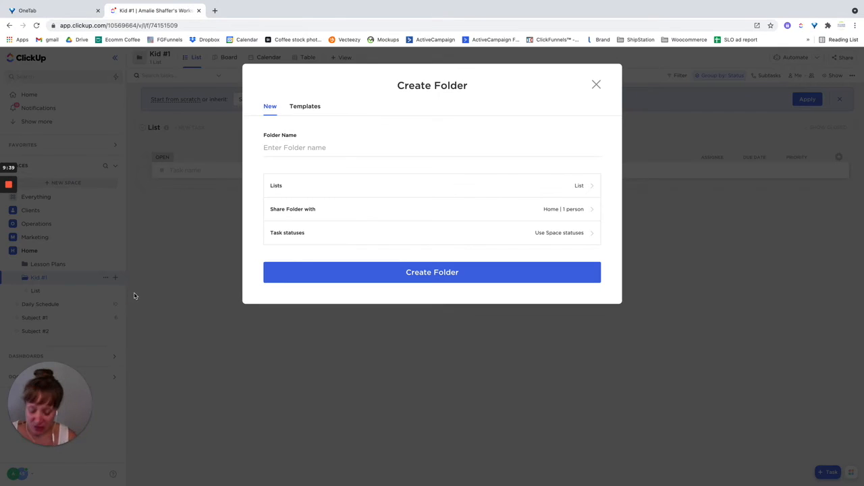
{"action": "type", "text": "Kid #2"}
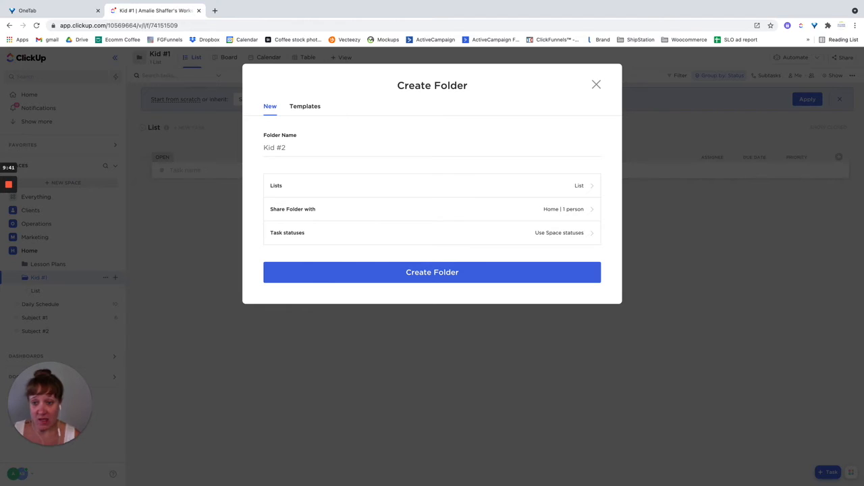
{"action": "left_click", "coordinate": [432, 272]}
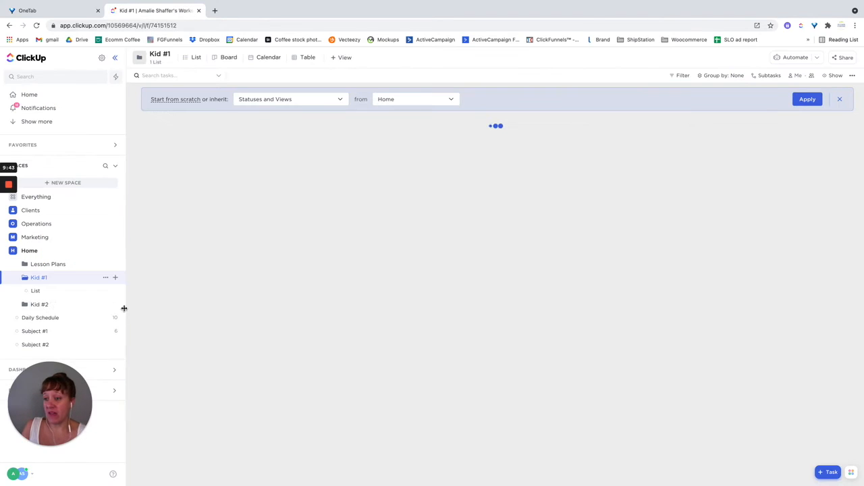
{"action": "left_click", "coordinate": [35, 304]}
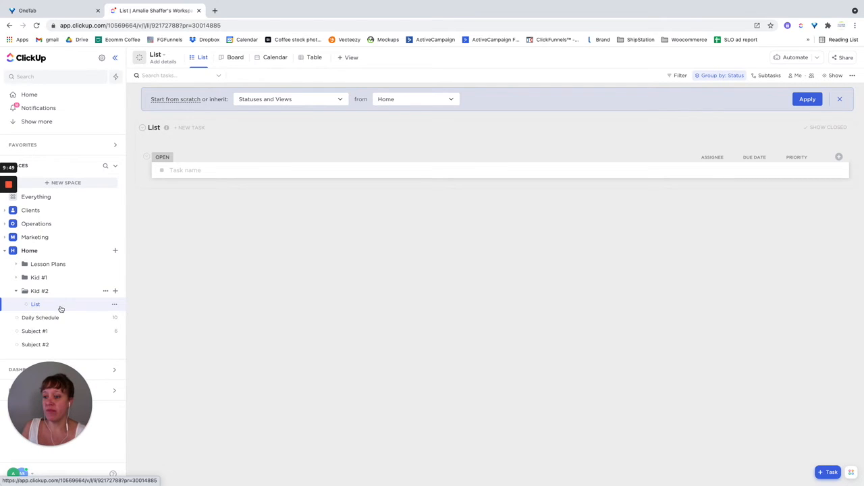
{"action": "left_click", "coordinate": [114, 304]}
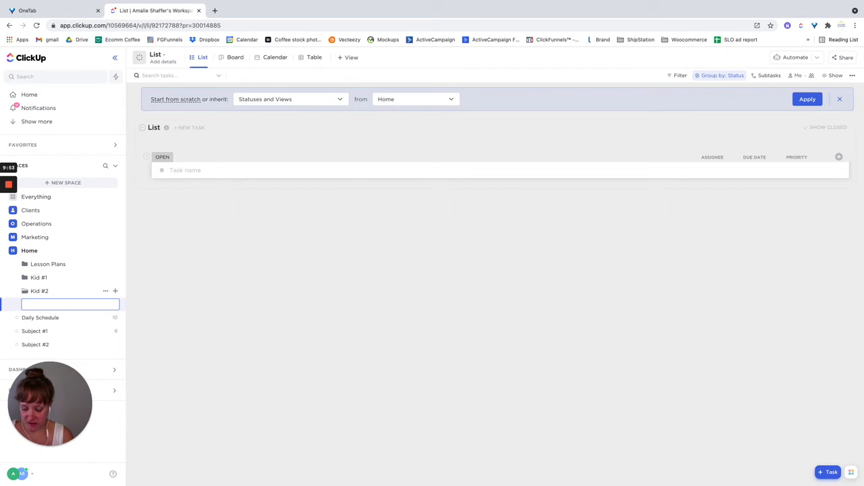
Name Kid #2's list September, then create an October list and open it.
{"action": "type", "text": "September"}
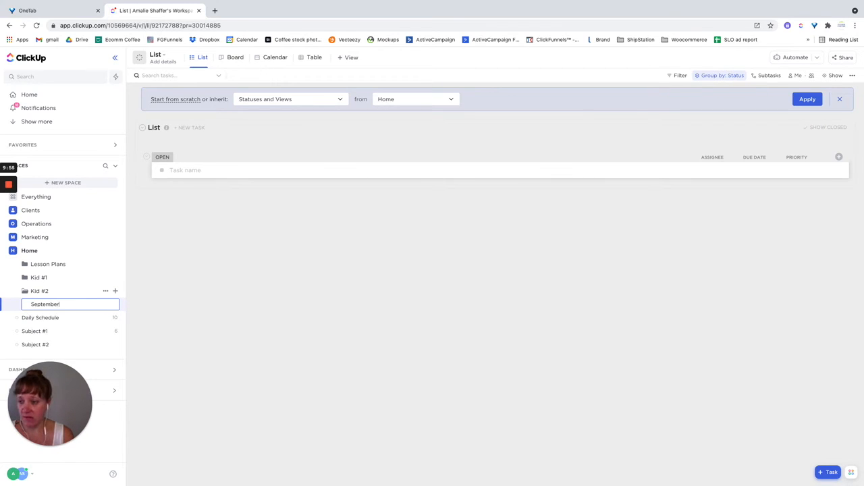
{"action": "key", "text": "Return"}
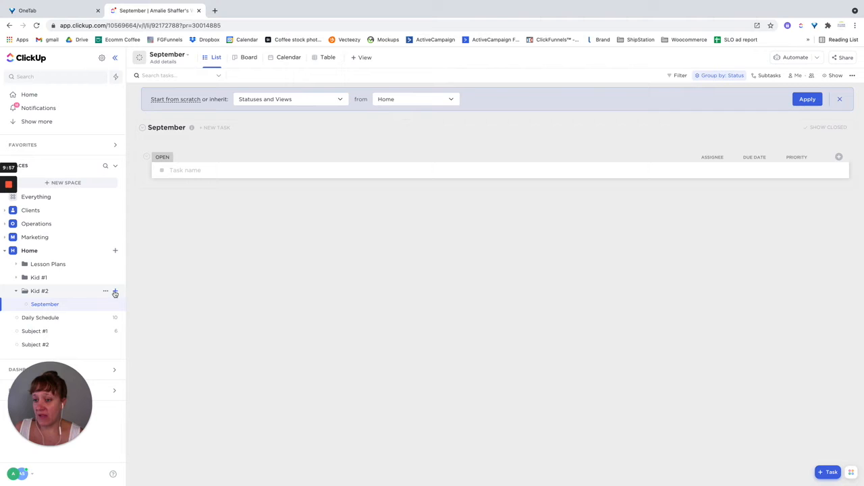
{"action": "left_click", "coordinate": [115, 291]}
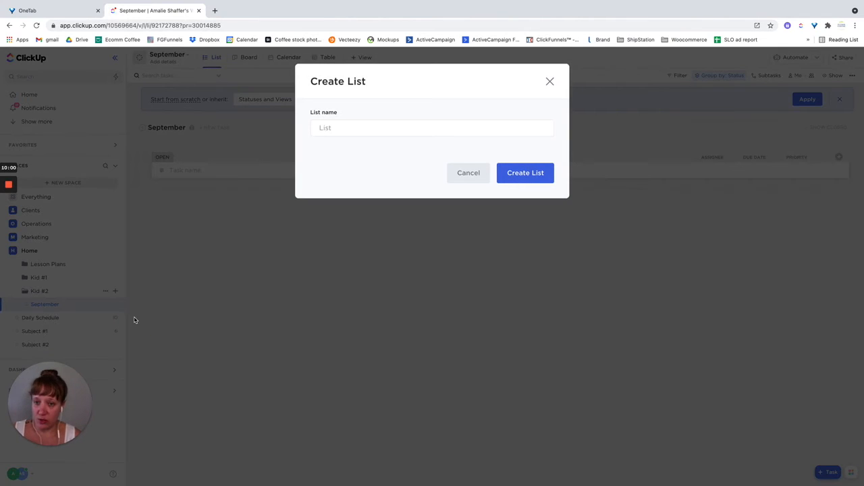
{"action": "type", "text": "October"}
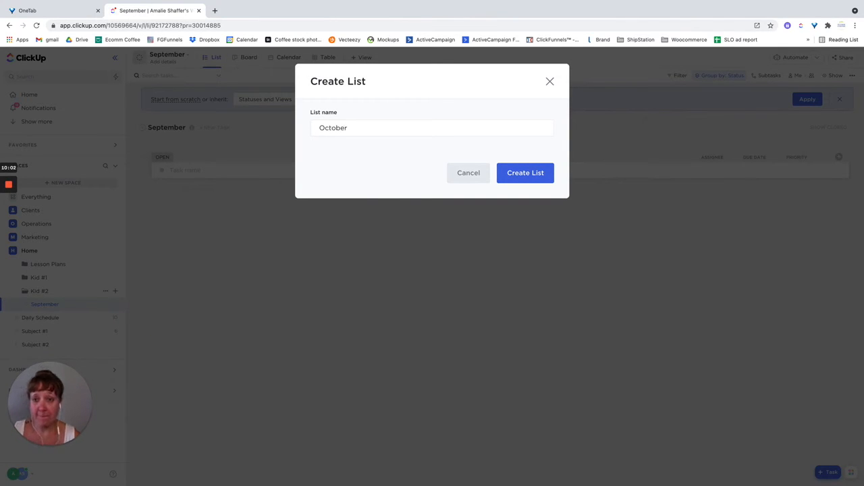
{"action": "left_click", "coordinate": [525, 172]}
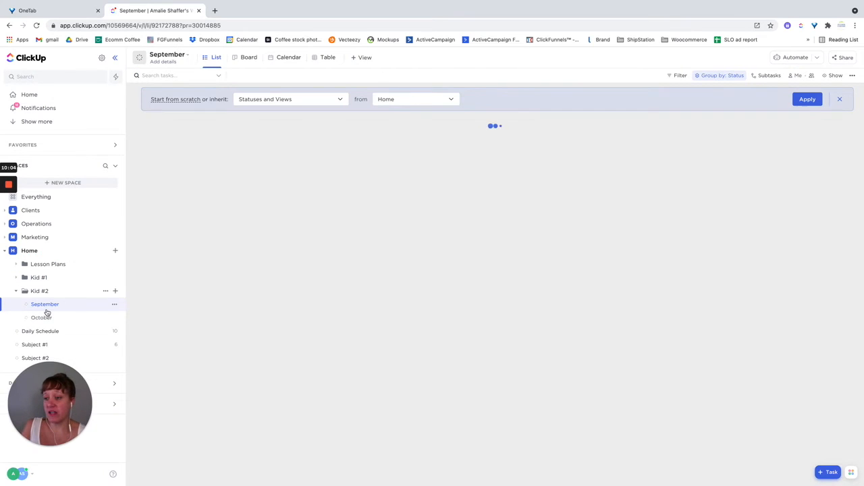
{"action": "left_click", "coordinate": [41, 317]}
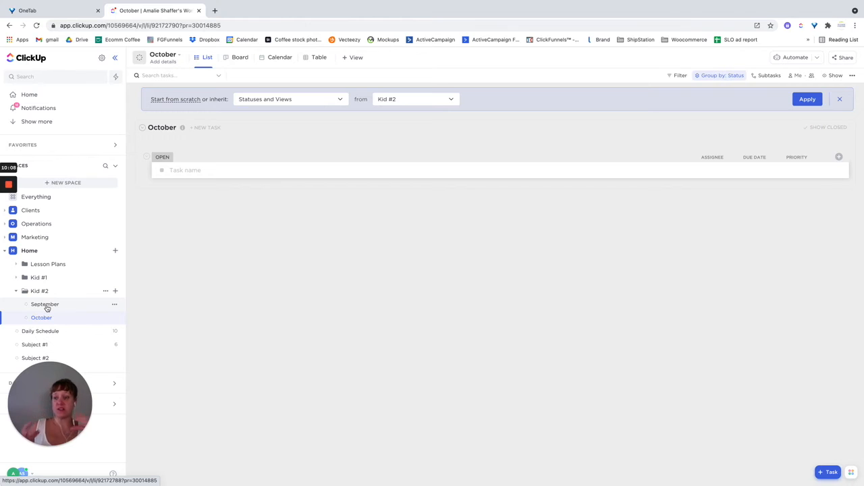
Open Lesson Plans > 2021 Sep - Lesson Plan and expand Literature Reading's five subtasks.
{"action": "left_click", "coordinate": [47, 264]}
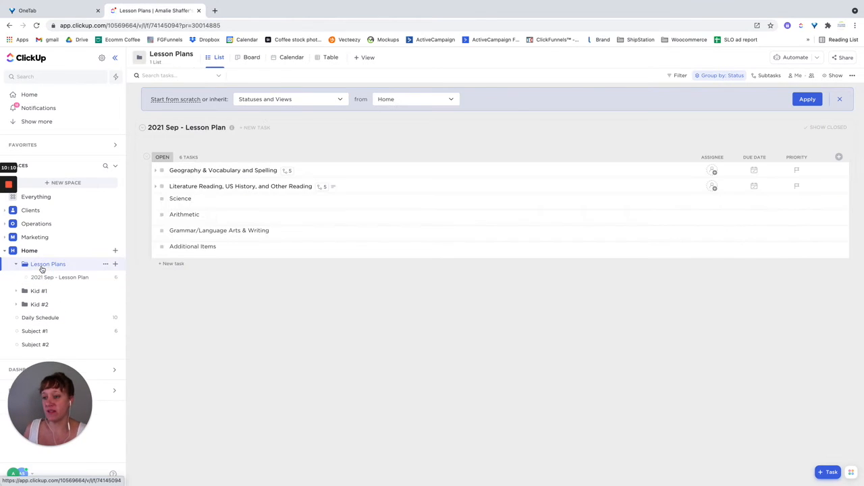
{"action": "left_click", "coordinate": [59, 277]}
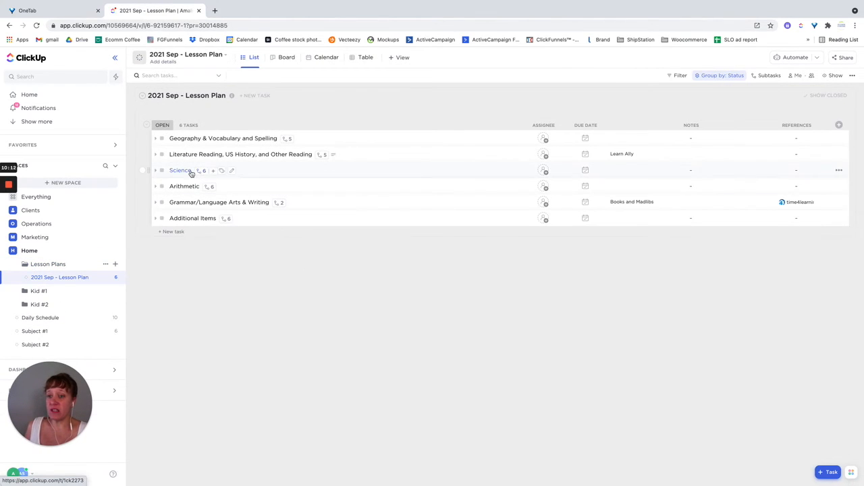
{"action": "left_click", "coordinate": [155, 154]}
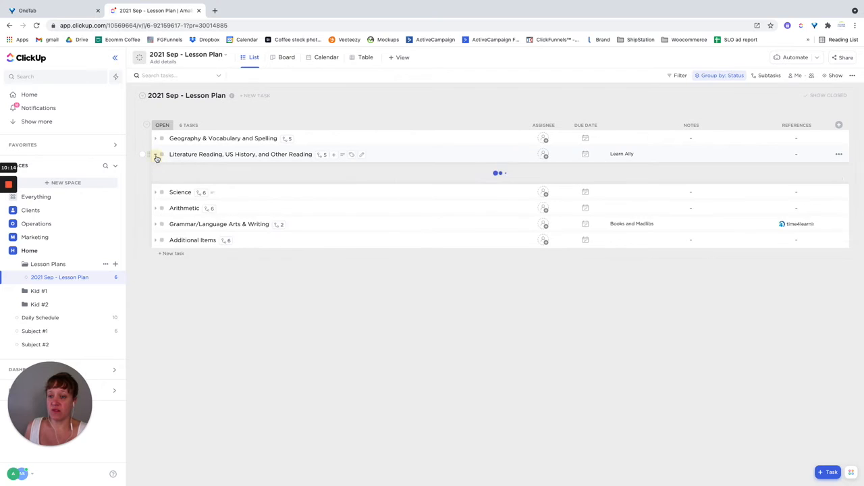
{"action": "left_click", "coordinate": [155, 153]}
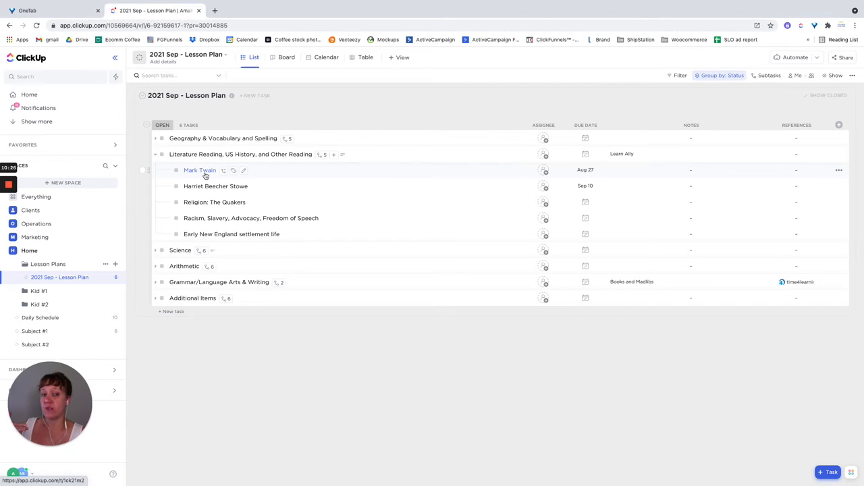
{"action": "mouse_move", "coordinate": [586, 171]}
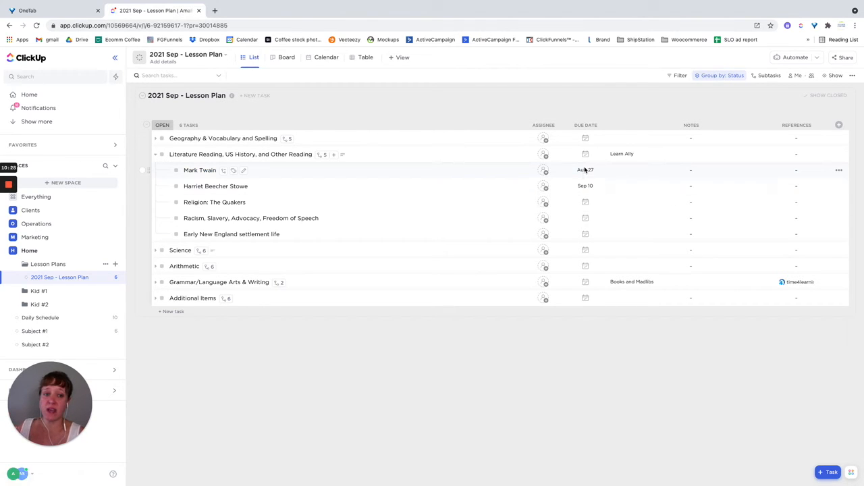
{"action": "left_click", "coordinate": [585, 169]}
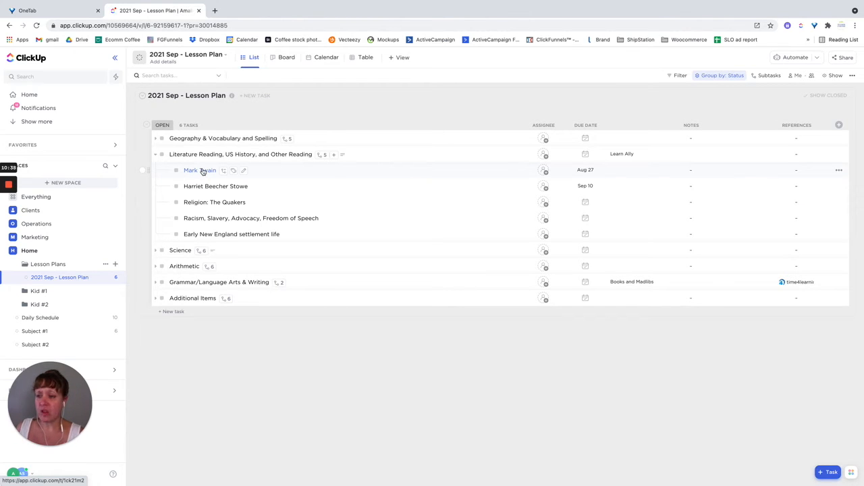
Duplicate the Mark Twain subtask, including everything, into Kid #2 > September.
{"action": "left_click", "coordinate": [199, 170]}
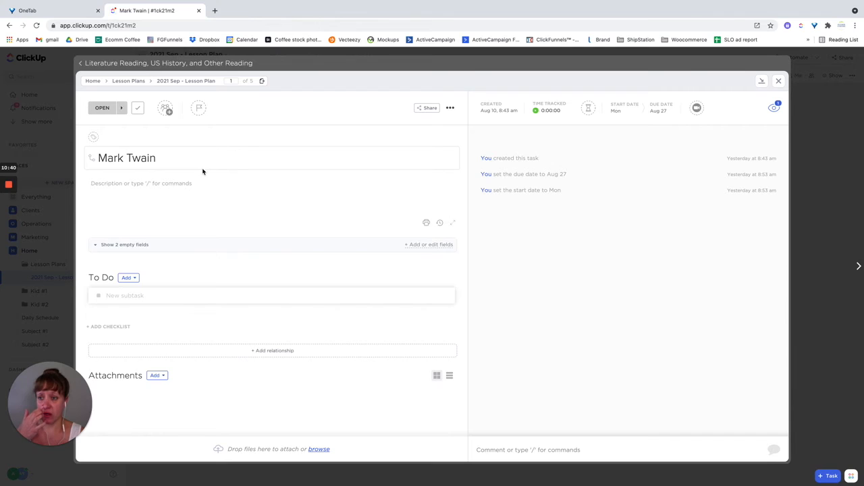
{"action": "left_click", "coordinate": [450, 108]}
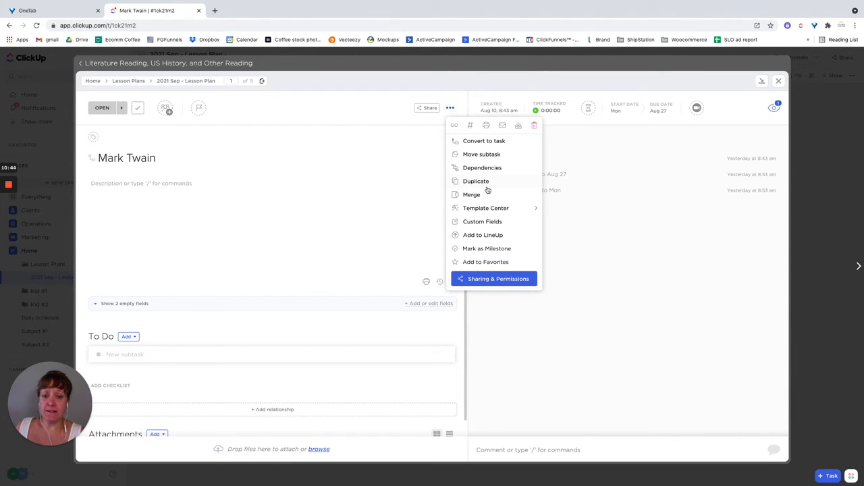
{"action": "left_click", "coordinate": [476, 181]}
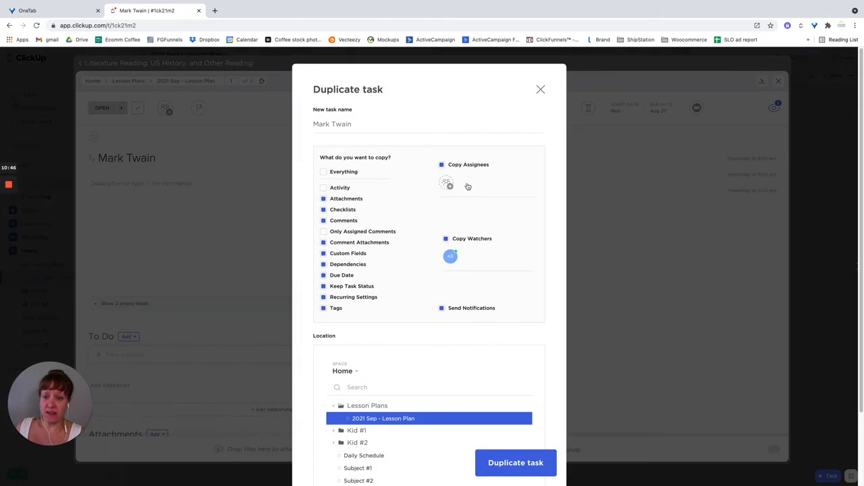
{"action": "scroll", "scroll_direction": "down", "scroll_amount": 3}
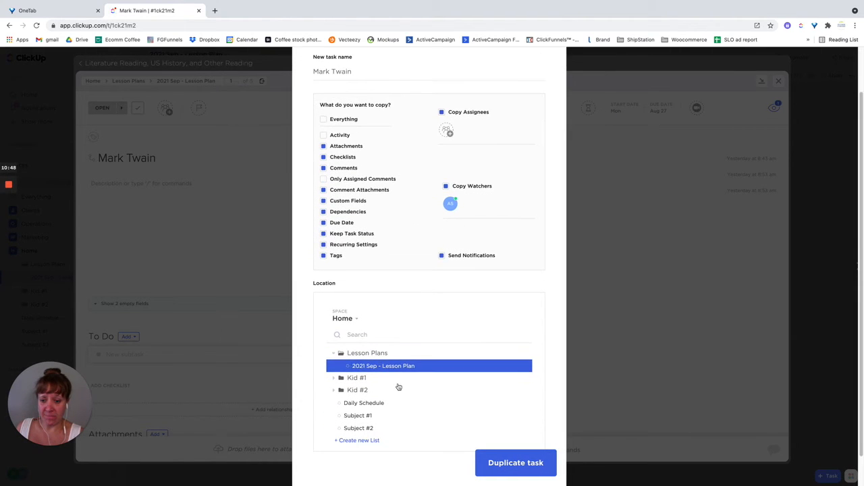
{"action": "left_click", "coordinate": [333, 390]}
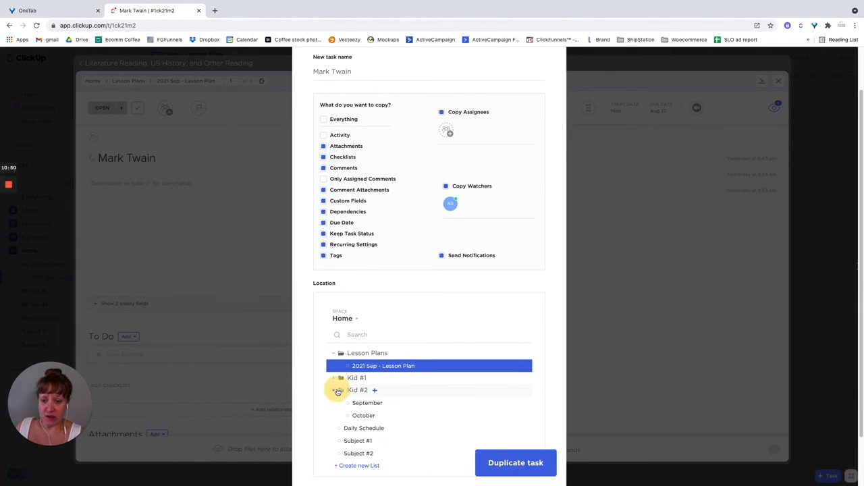
{"action": "left_click", "coordinate": [367, 402]}
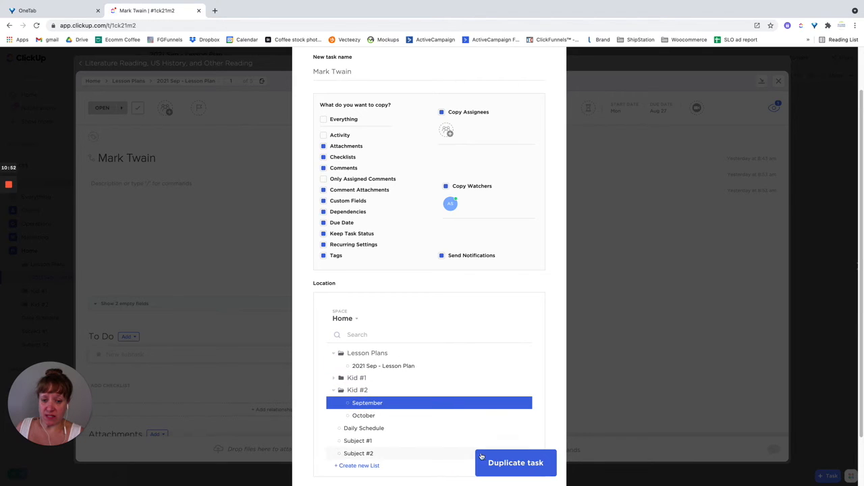
{"action": "left_click", "coordinate": [323, 119]}
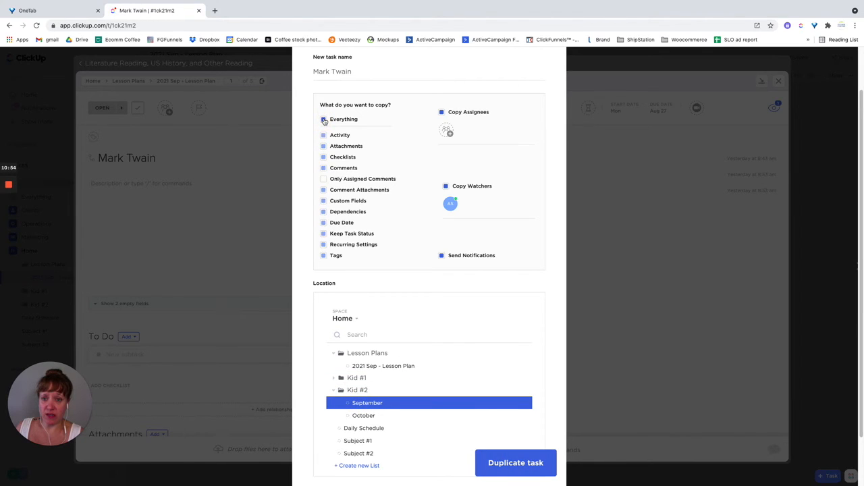
{"action": "left_click", "coordinate": [322, 119]}
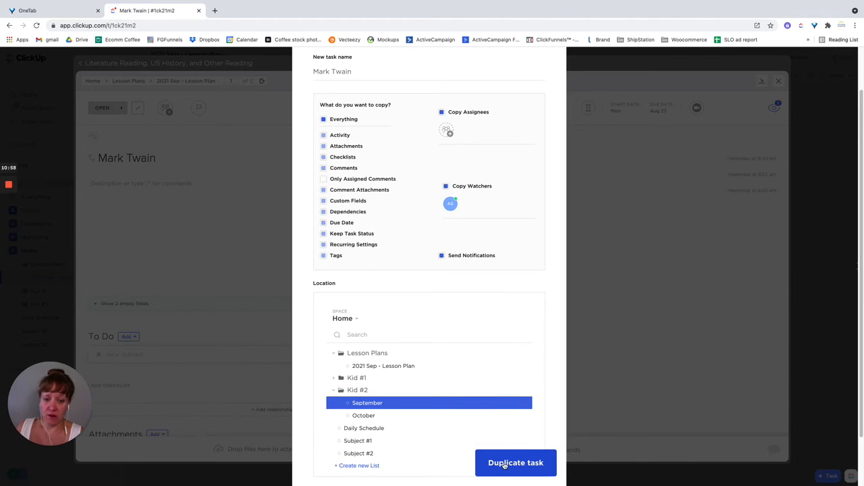
{"action": "left_click", "coordinate": [515, 462]}
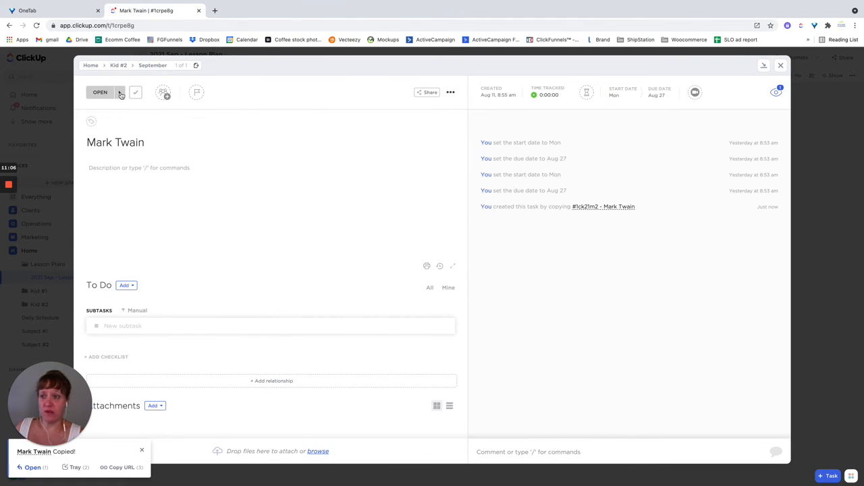
{"action": "left_click", "coordinate": [216, 227]}
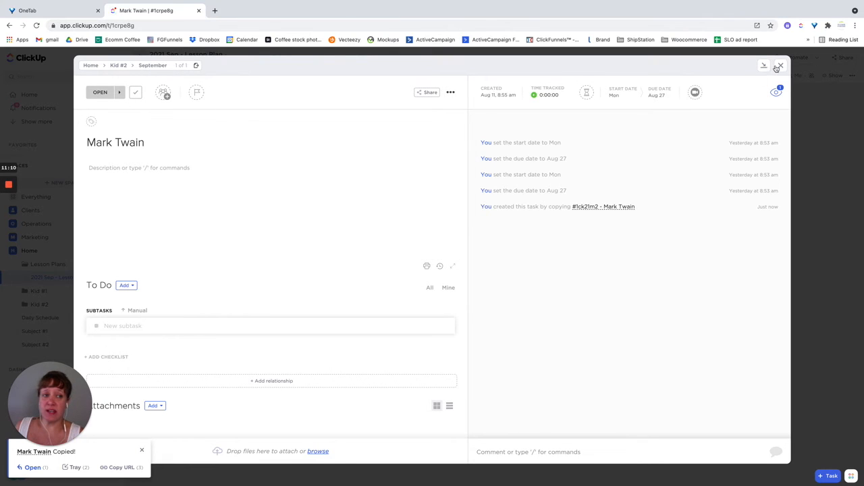
Open Kid #2's September list, add a Start date column, and show empty statuses.
{"action": "left_click", "coordinate": [781, 65]}
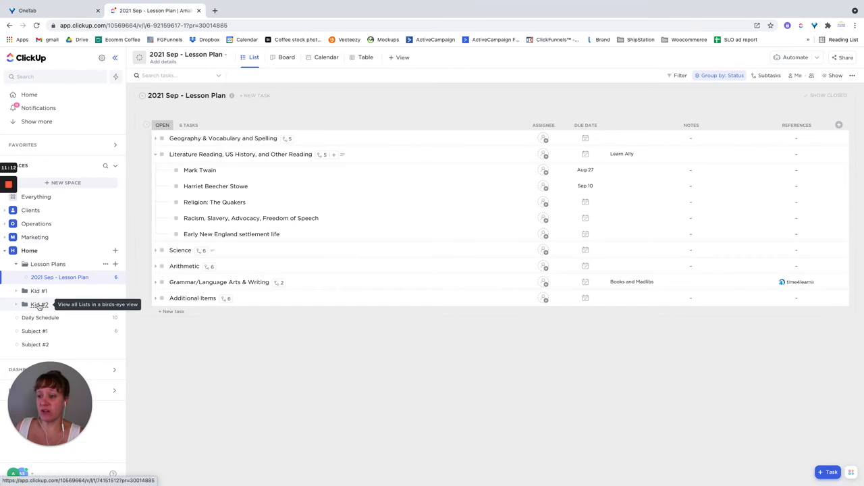
{"action": "left_click", "coordinate": [45, 304]}
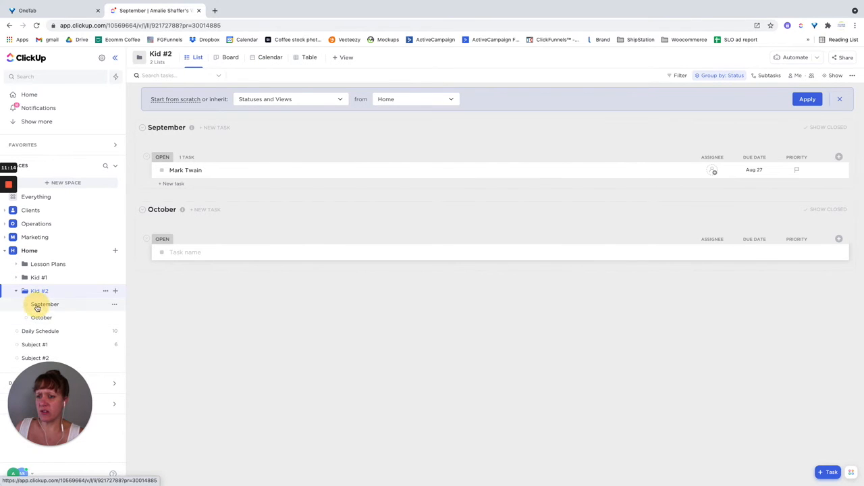
{"action": "left_click", "coordinate": [45, 304]}
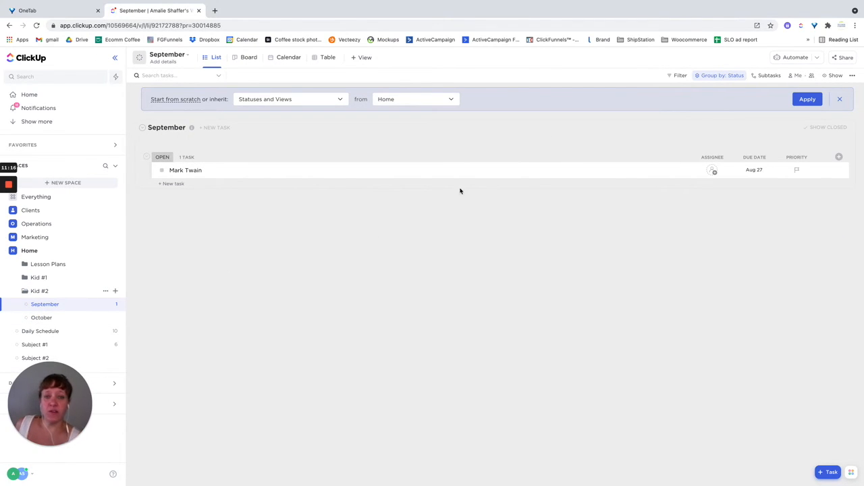
{"action": "left_click", "coordinate": [839, 100]}
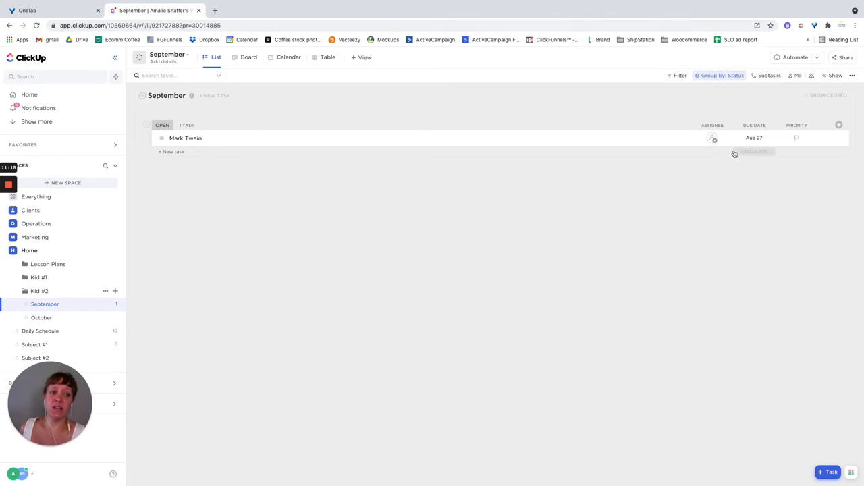
{"action": "left_click", "coordinate": [839, 125]}
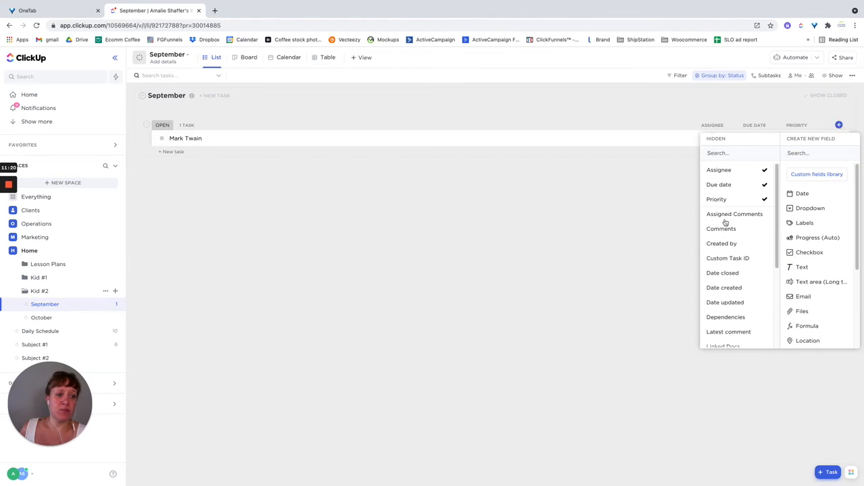
{"action": "scroll", "scroll_direction": "down", "scroll_amount": 3}
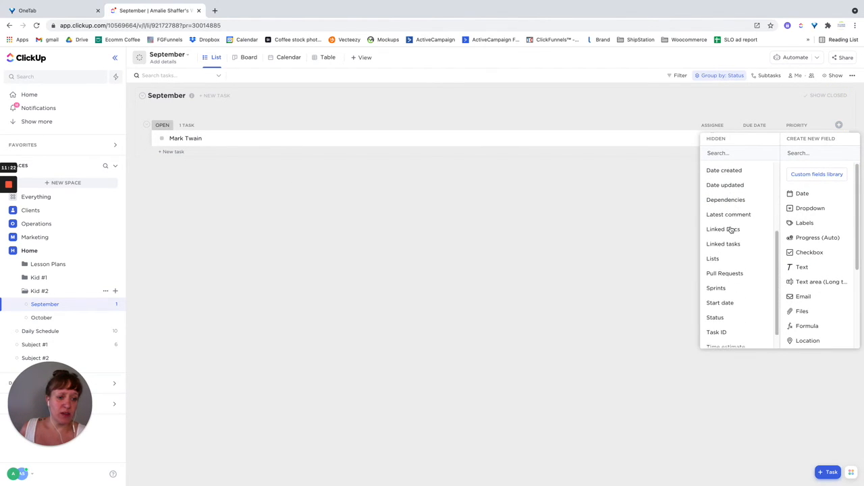
{"action": "left_click", "coordinate": [720, 302]}
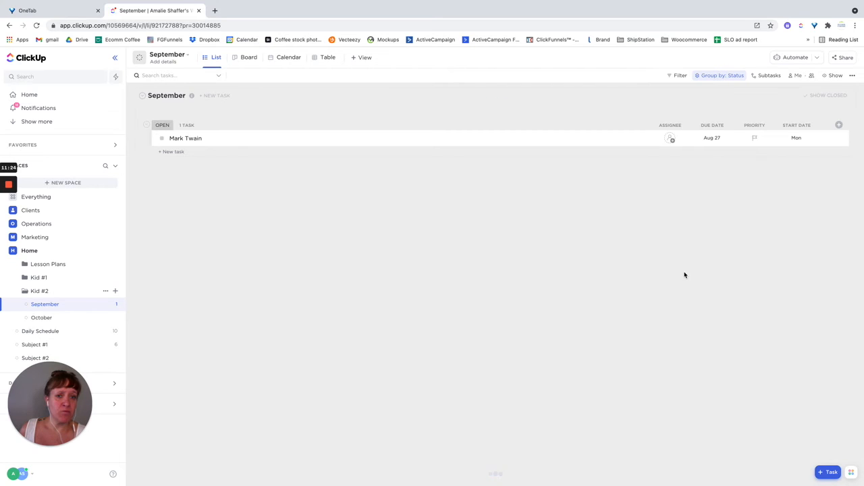
{"action": "mouse_move", "coordinate": [752, 125]}
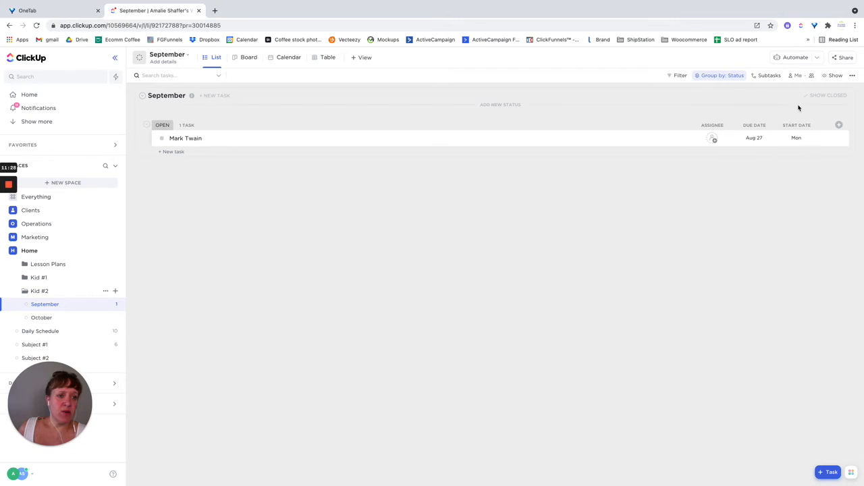
{"action": "mouse_move", "coordinate": [740, 174]}
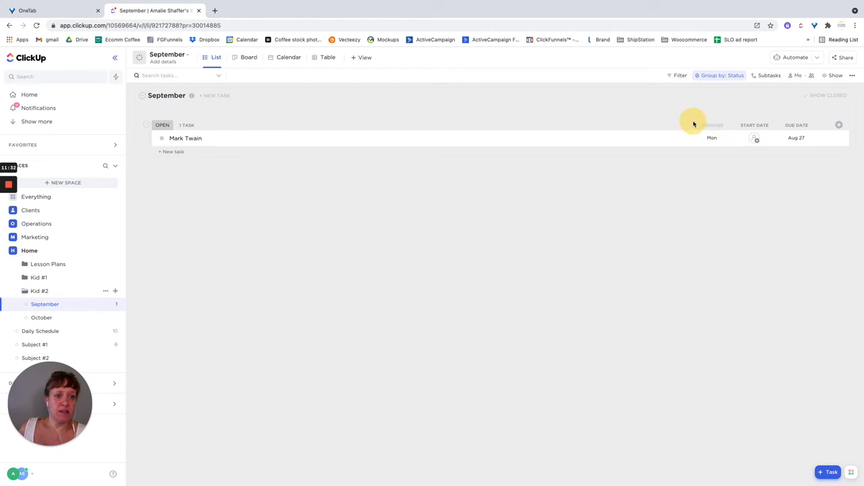
{"action": "mouse_move", "coordinate": [567, 269]}
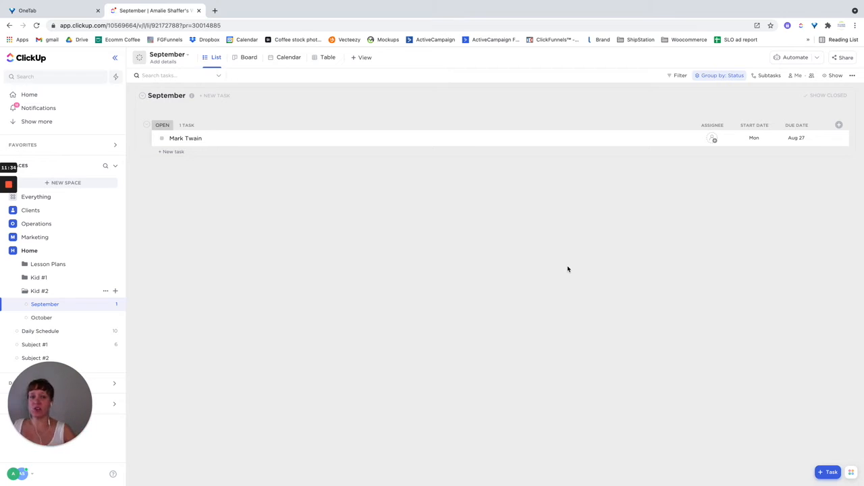
{"action": "left_click", "coordinate": [834, 75]}
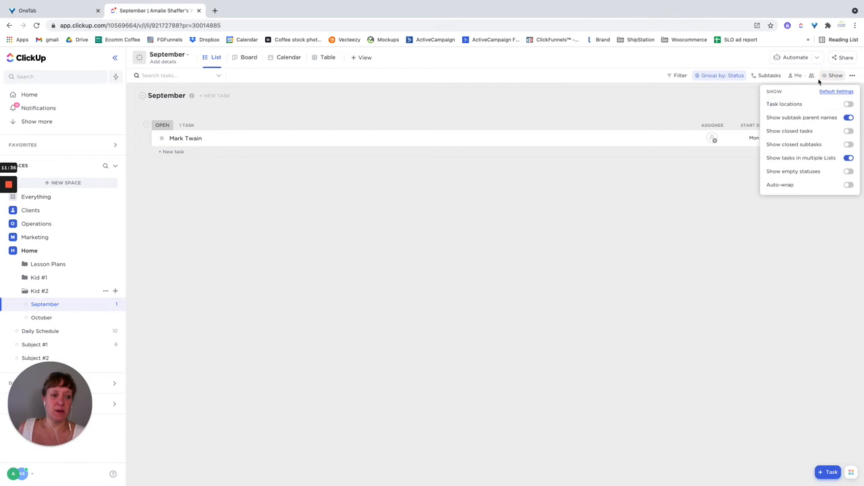
{"action": "left_click", "coordinate": [848, 171]}
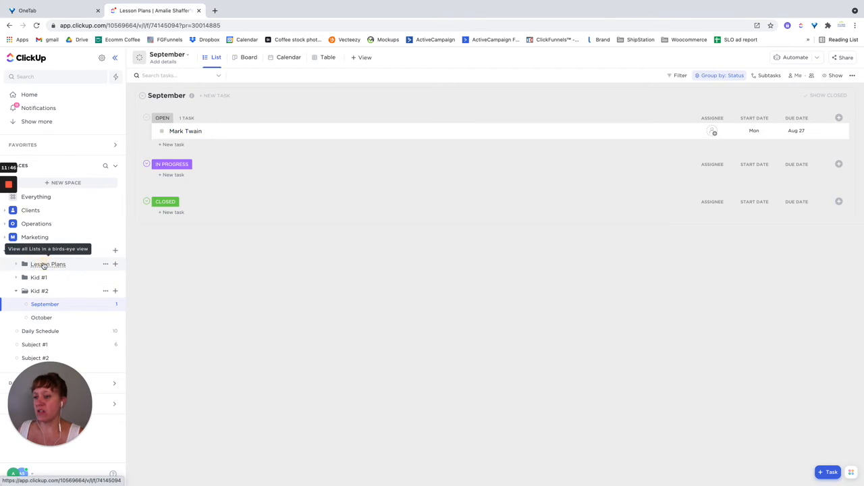
Relate the original Mark Twain subtask to its Kid #2 > September copy, then close it.
{"action": "left_click", "coordinate": [48, 264]}
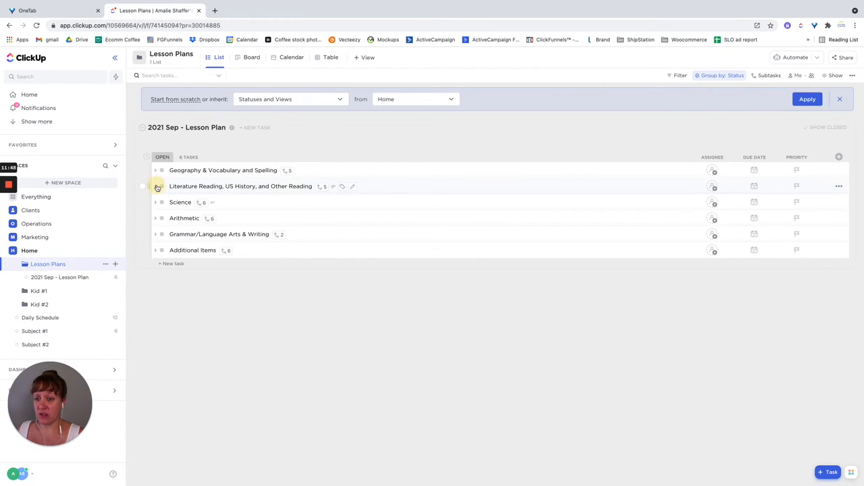
{"action": "left_click", "coordinate": [240, 186]}
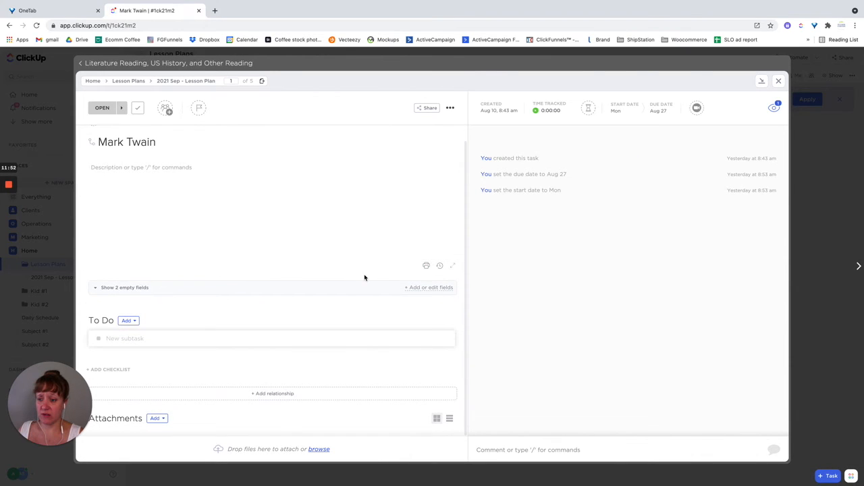
{"action": "mouse_move", "coordinate": [260, 403]}
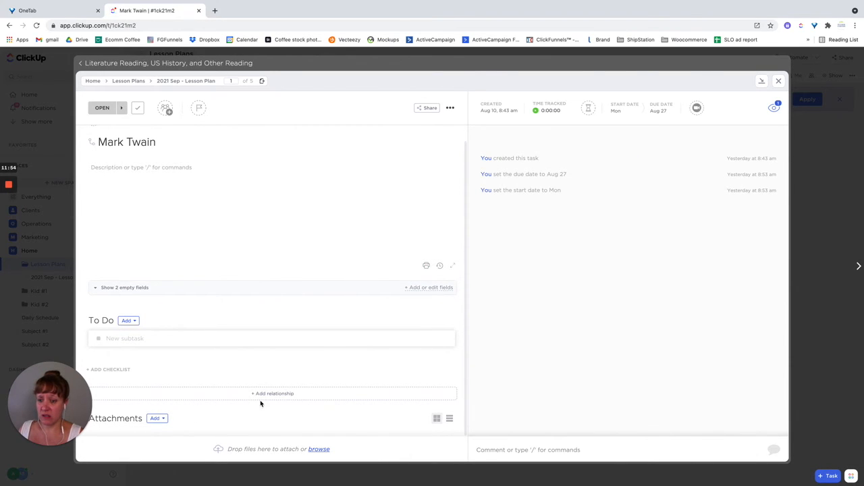
{"action": "left_click", "coordinate": [273, 393]}
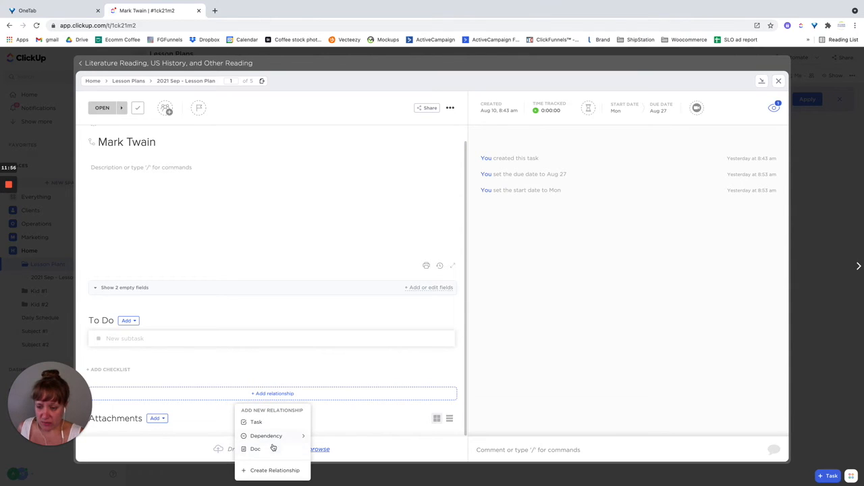
{"action": "left_click", "coordinate": [256, 422]}
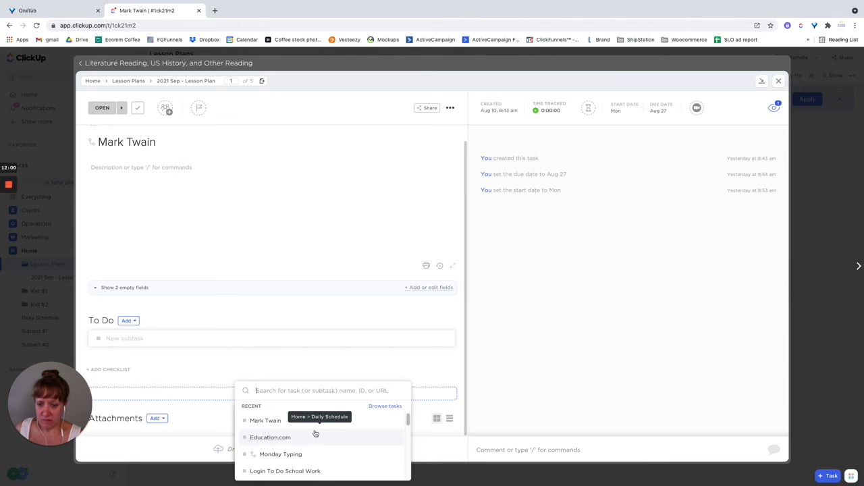
{"action": "left_click", "coordinate": [384, 405]}
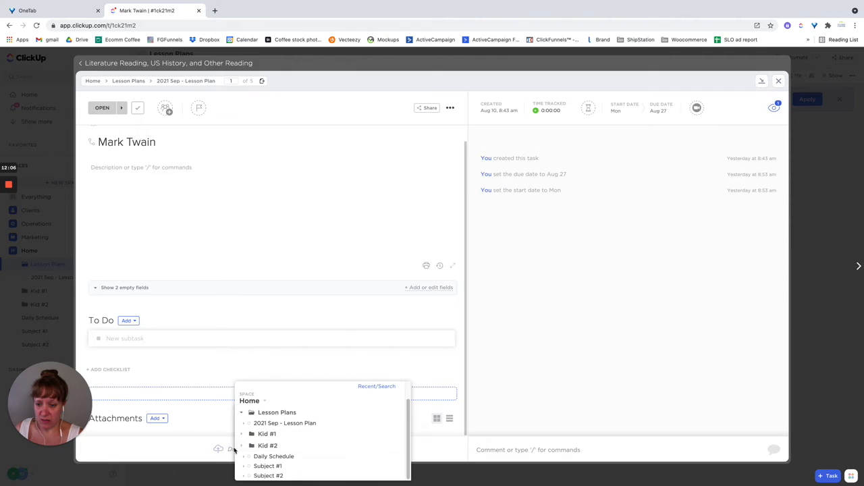
{"action": "left_click", "coordinate": [243, 445]}
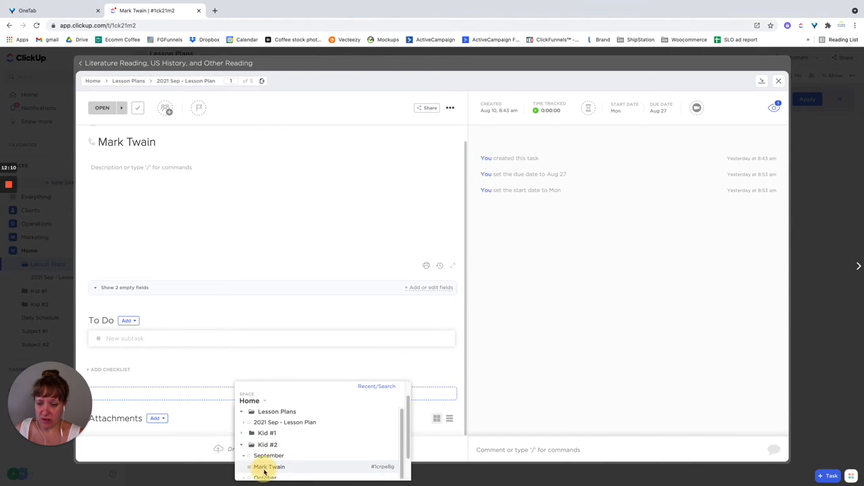
{"action": "left_click", "coordinate": [269, 466]}
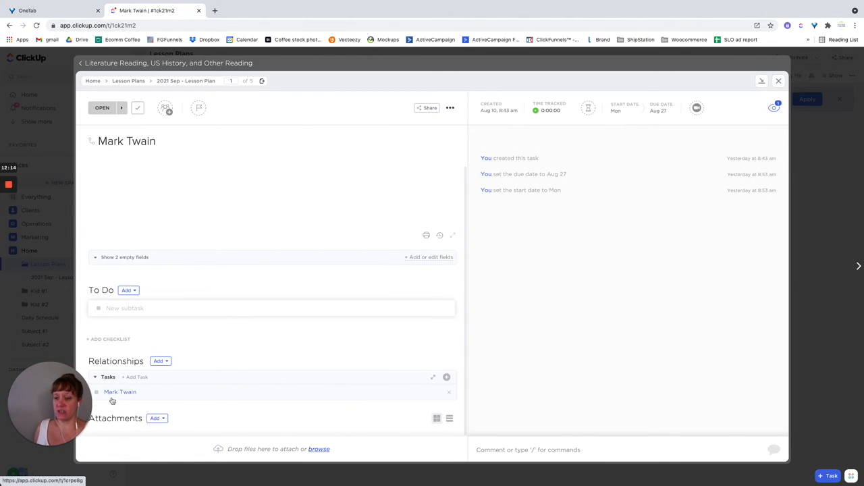
{"action": "mouse_move", "coordinate": [83, 449]}
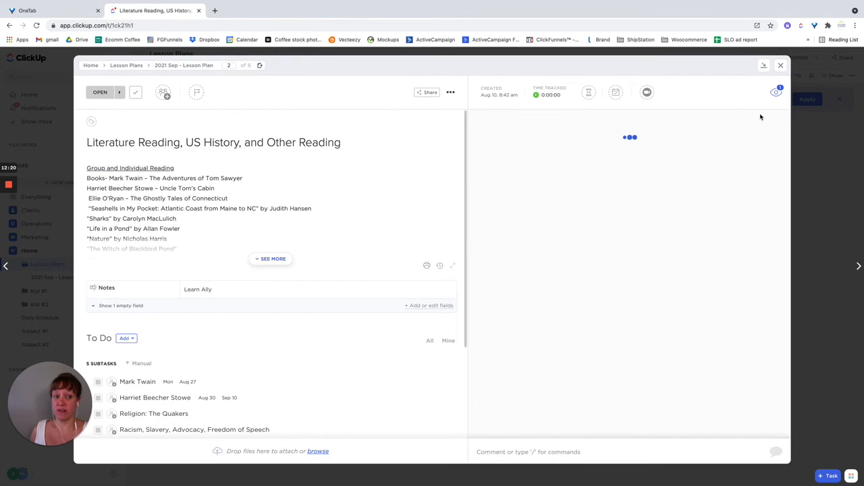
{"action": "left_click", "coordinate": [780, 65]}
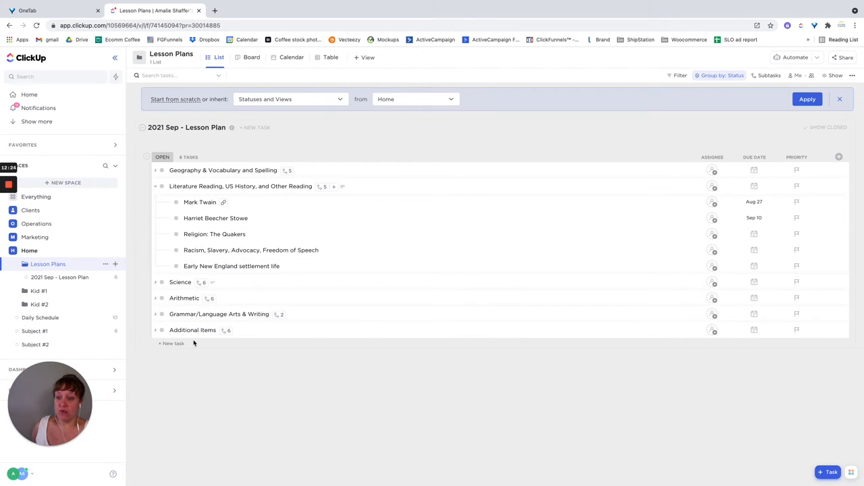
{"action": "mouse_move", "coordinate": [722, 218]}
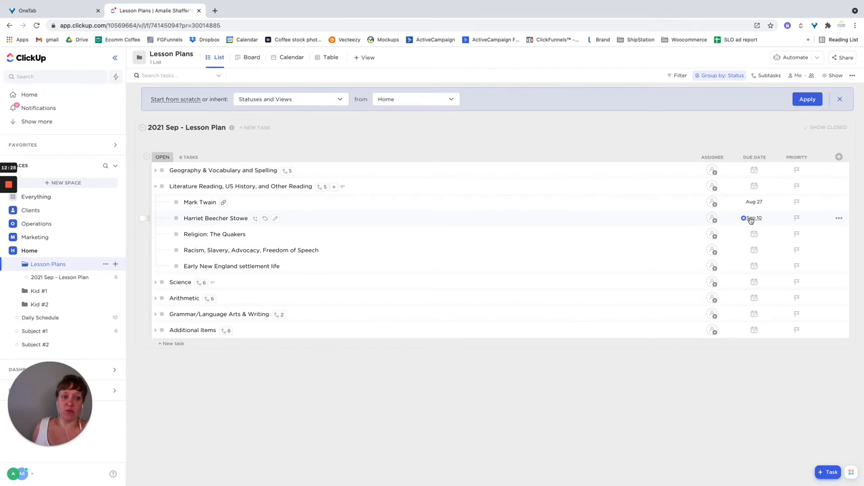
Check Harriet Beecher Stowe's Aug 30–Sep 10 dates unchanged and dismiss the inheritance banner.
{"action": "left_click", "coordinate": [754, 218]}
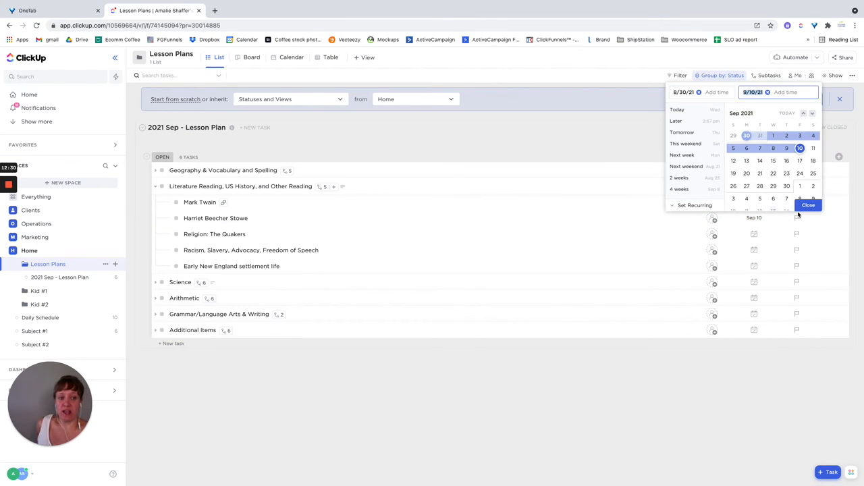
{"action": "left_click", "coordinate": [808, 204]}
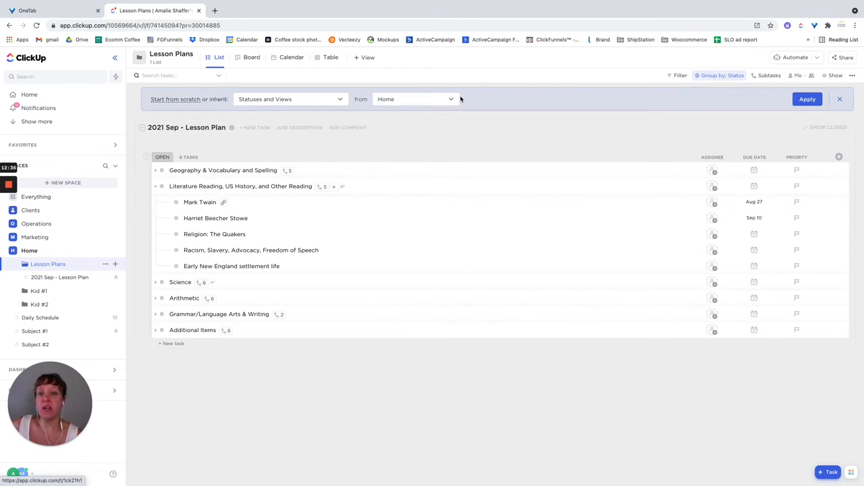
{"action": "left_click", "coordinate": [839, 99]}
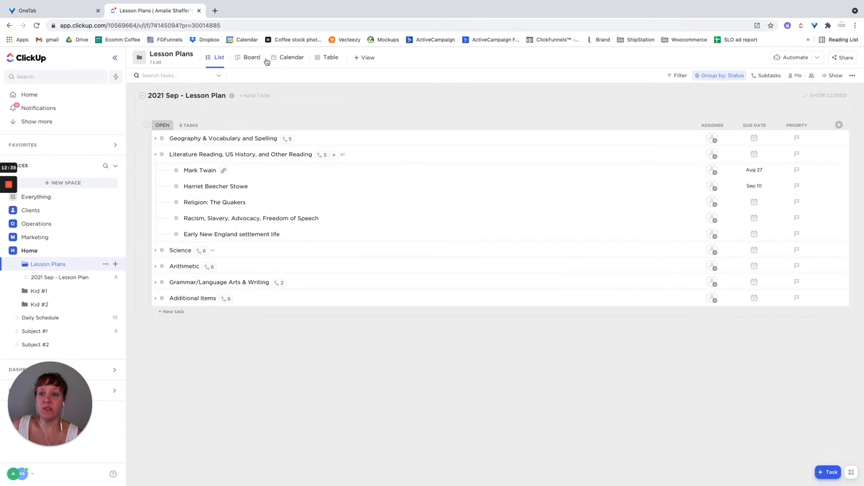
Switch Lesson Plans to Calendar view and review its subtask and all-lists settings.
{"action": "left_click", "coordinate": [291, 57]}
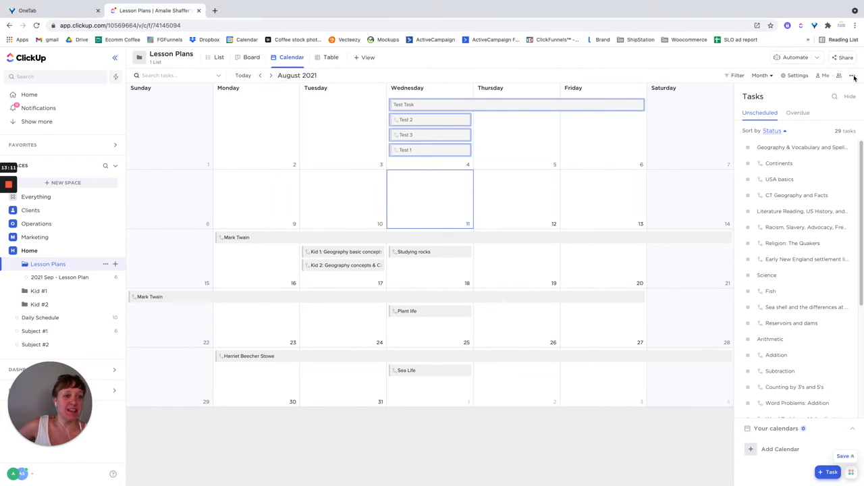
{"action": "left_click", "coordinate": [852, 75]}
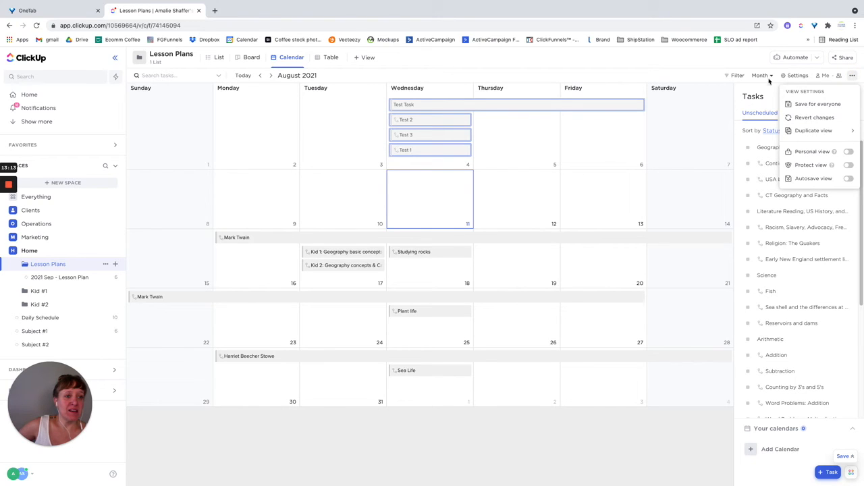
{"action": "left_click", "coordinate": [798, 75]}
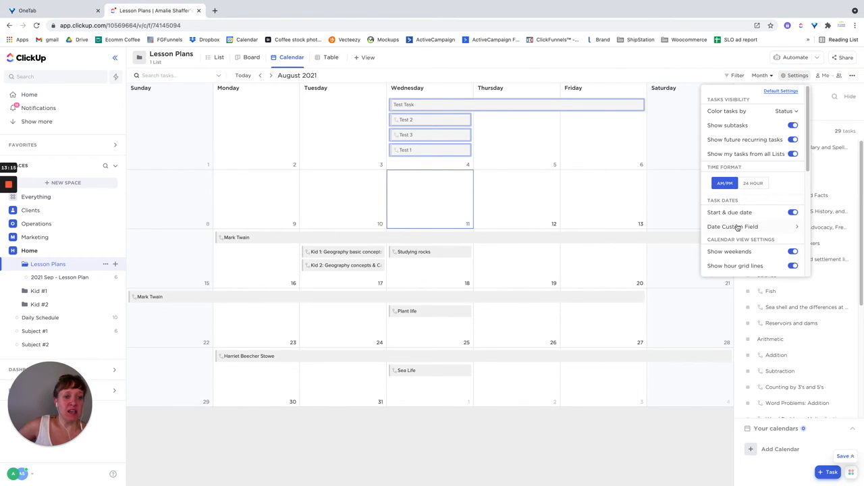
{"action": "scroll", "scroll_direction": "down", "scroll_amount": 3}
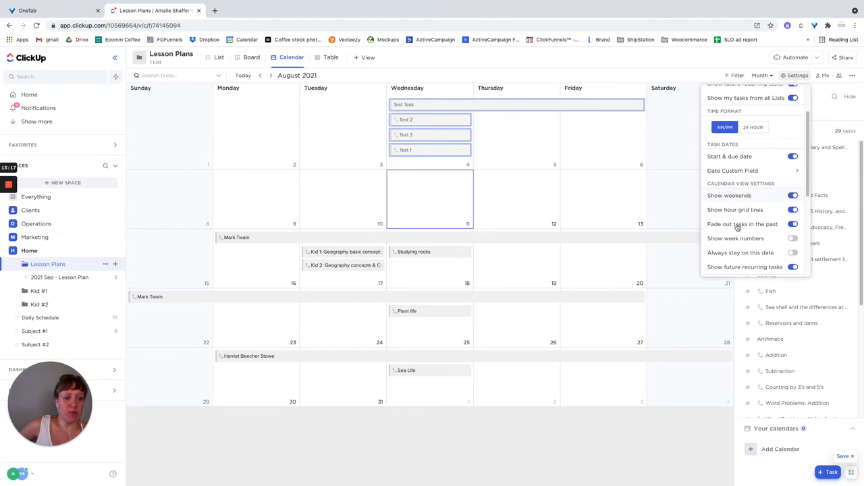
{"action": "scroll", "scroll_direction": "up", "scroll_amount": 3}
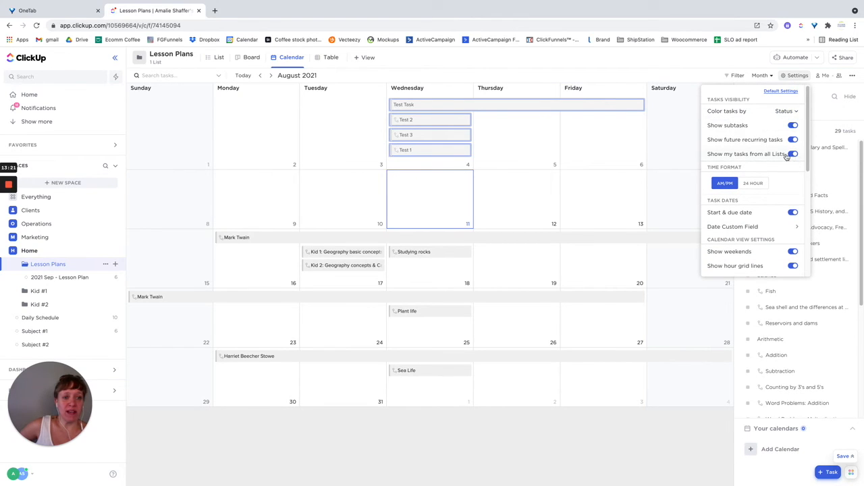
{"action": "mouse_move", "coordinate": [695, 67]}
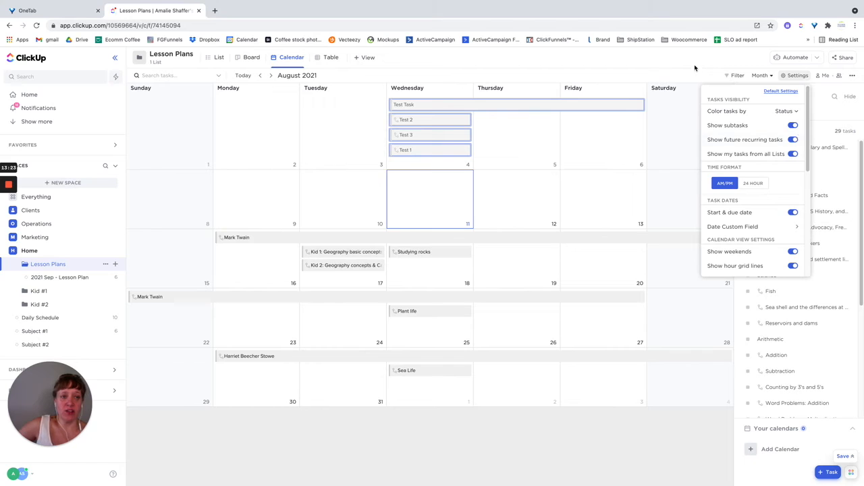
{"action": "left_click", "coordinate": [404, 232]}
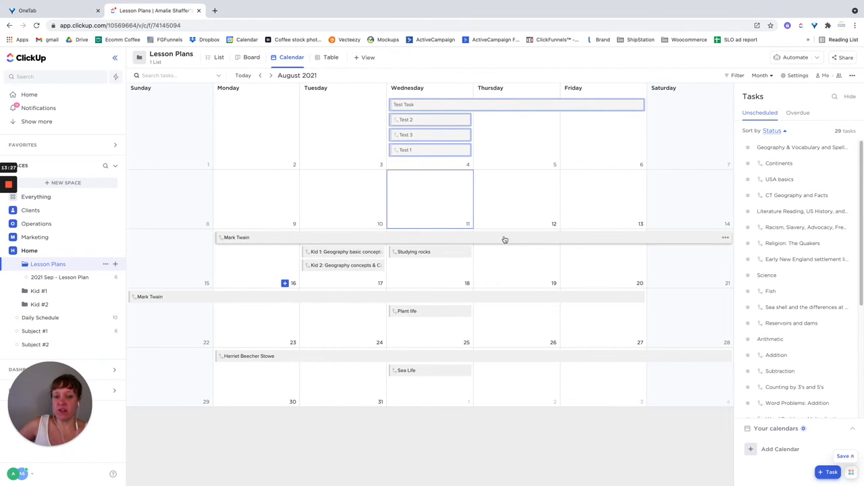
{"action": "mouse_move", "coordinate": [280, 240]}
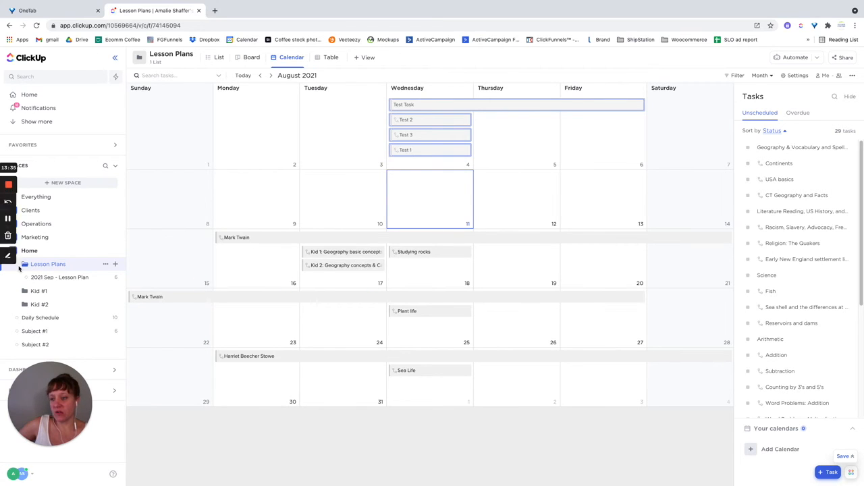
{"action": "mouse_move", "coordinate": [59, 277]}
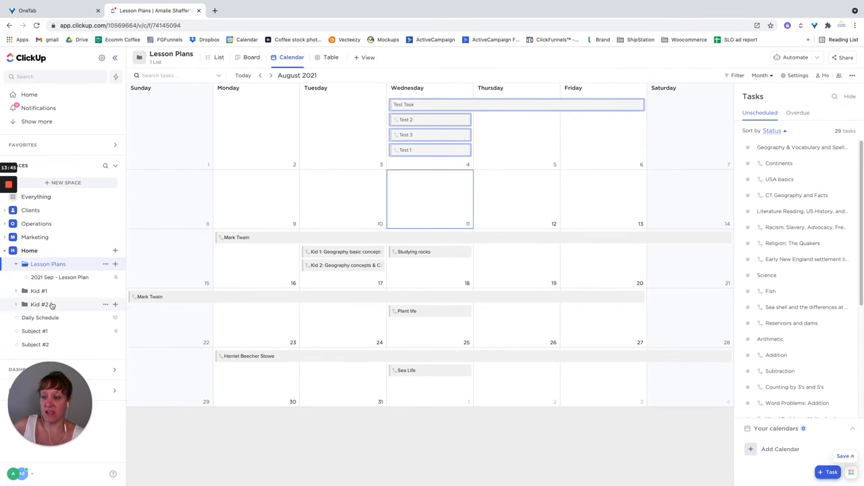
{"action": "left_click", "coordinate": [60, 277]}
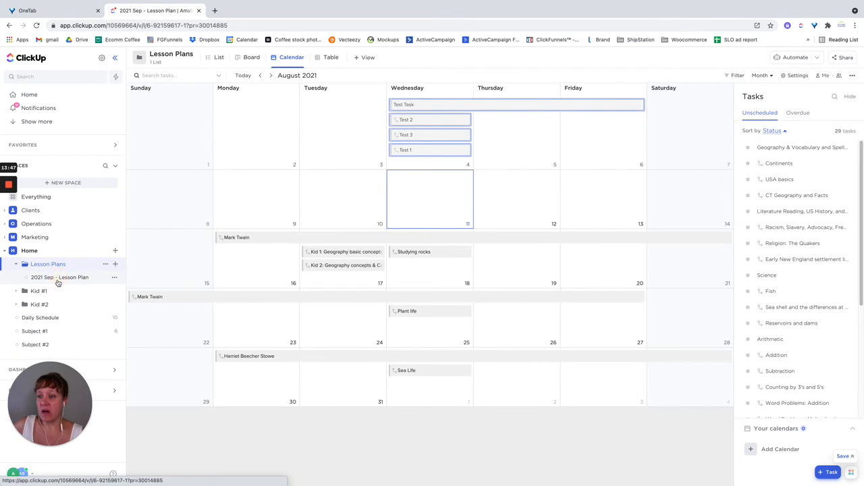
{"action": "left_click", "coordinate": [59, 277]}
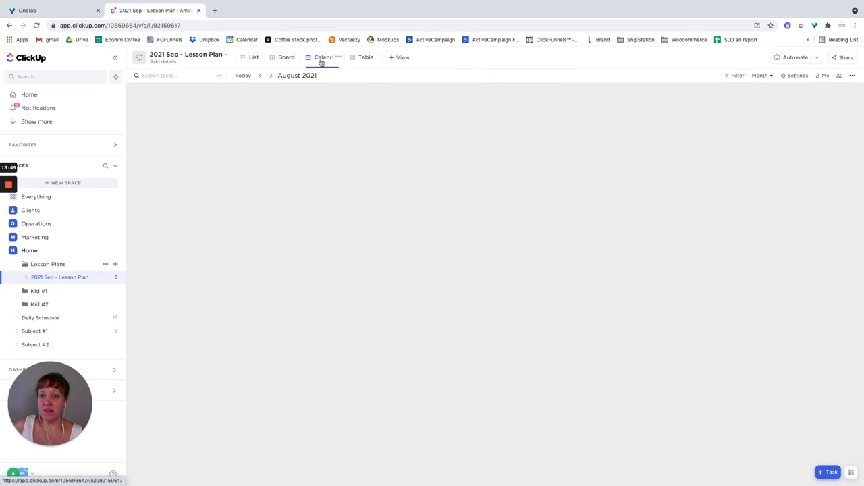
{"action": "left_click", "coordinate": [326, 56]}
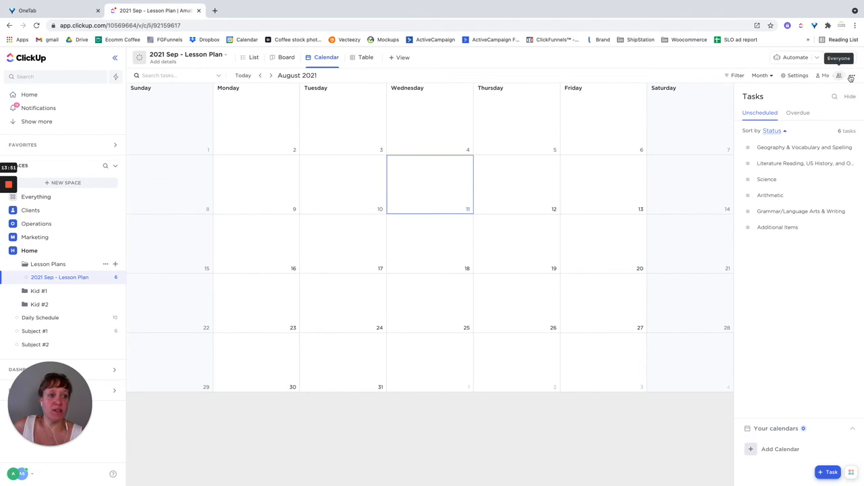
{"action": "left_click", "coordinate": [797, 75]}
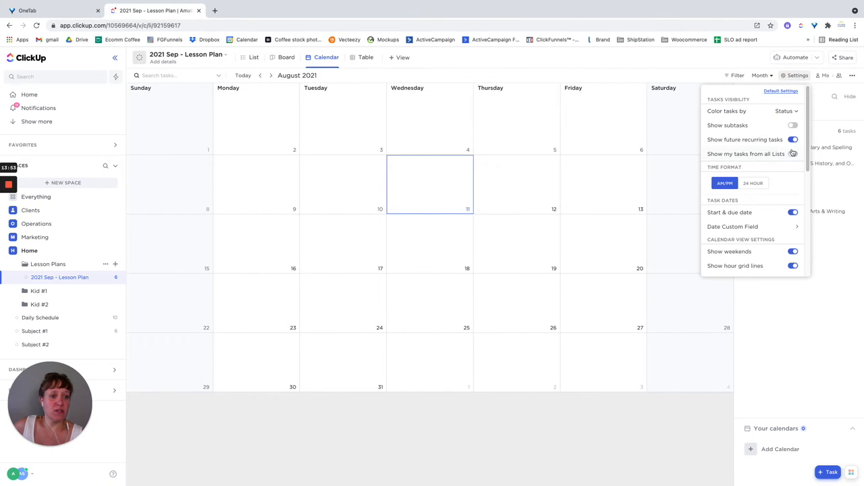
{"action": "left_click", "coordinate": [793, 126]}
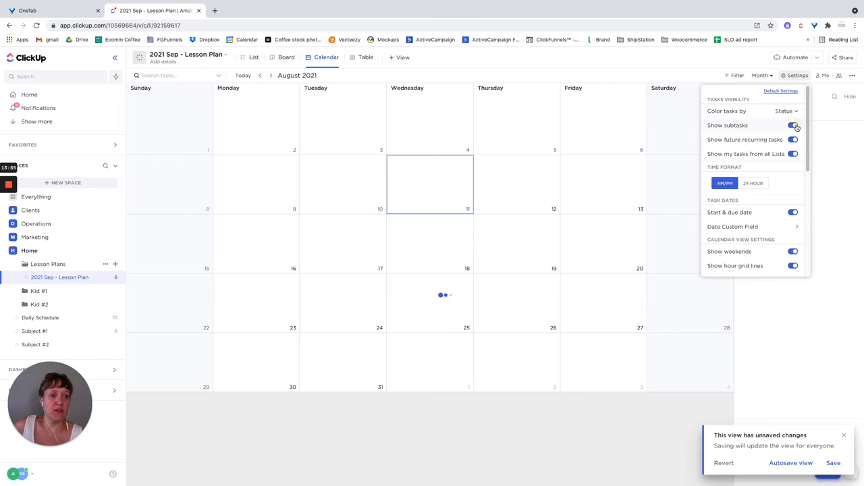
{"action": "left_click", "coordinate": [792, 125]}
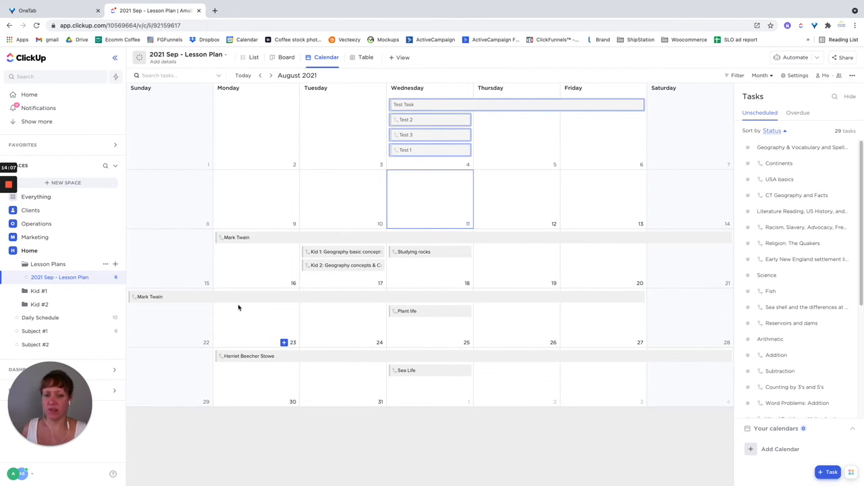
{"action": "mouse_move", "coordinate": [843, 181]}
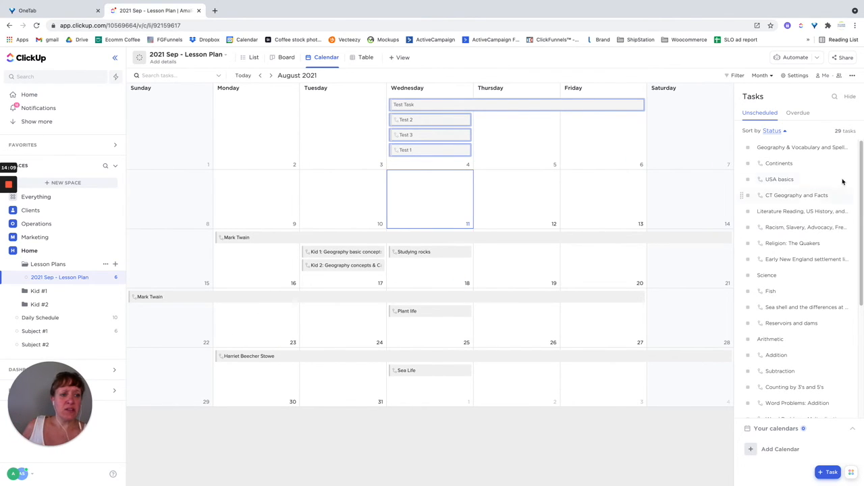
{"action": "scroll", "scroll_direction": "down", "scroll_amount": 3}
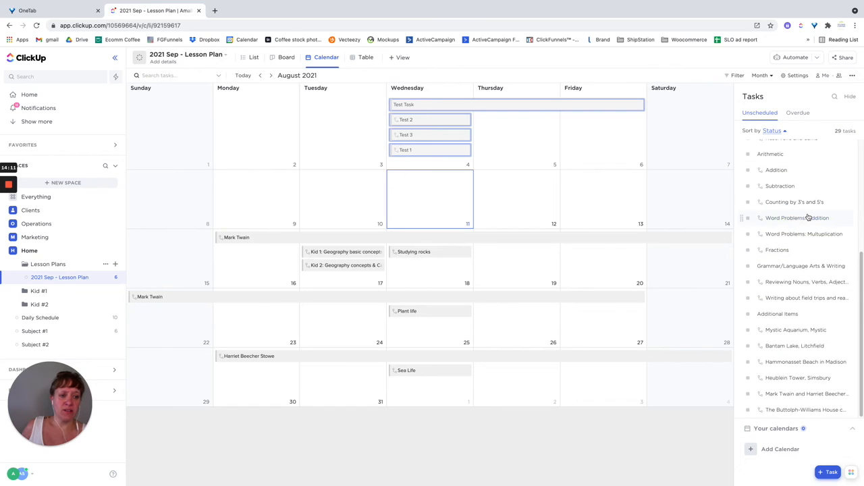
{"action": "scroll", "scroll_direction": "up", "scroll_amount": 3}
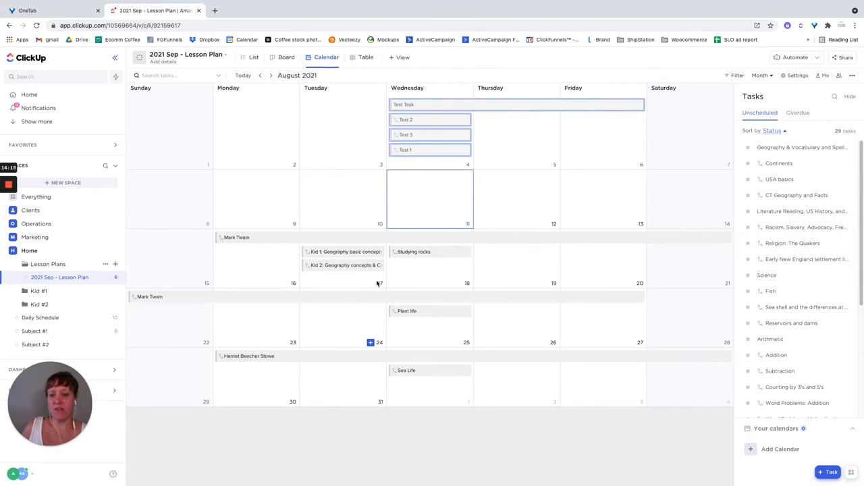
{"action": "mouse_move", "coordinate": [241, 237]}
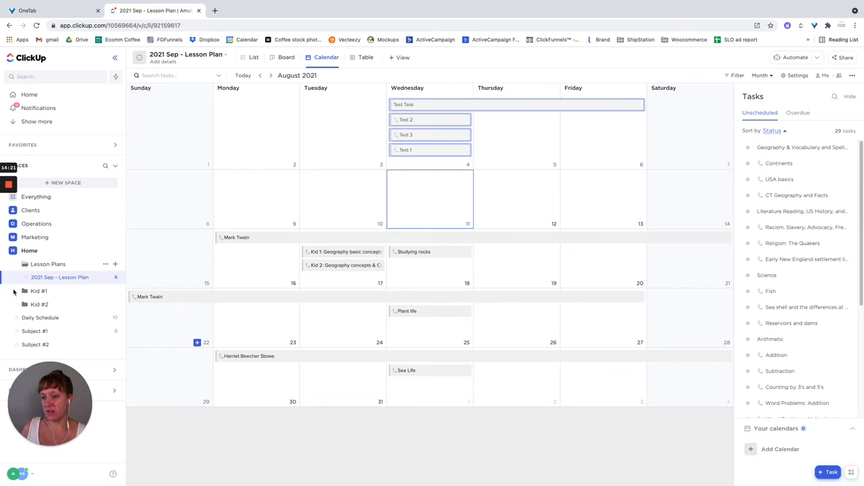
{"action": "mouse_move", "coordinate": [39, 291]}
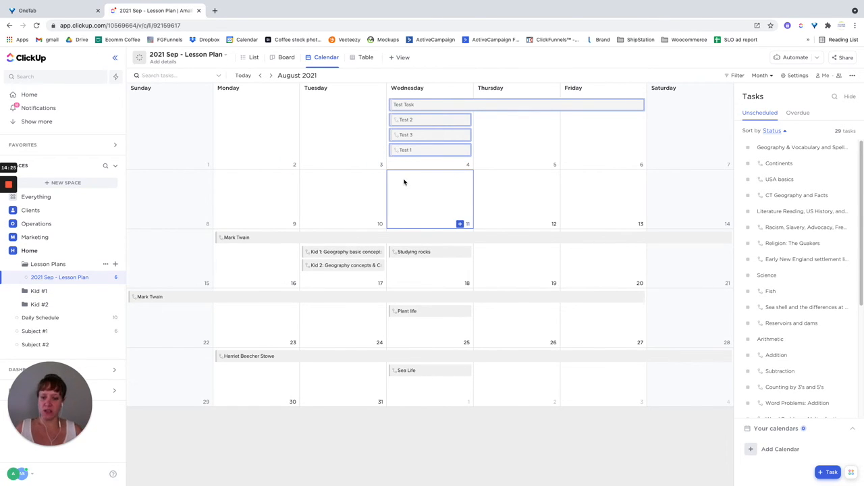
{"action": "mouse_move", "coordinate": [316, 124]}
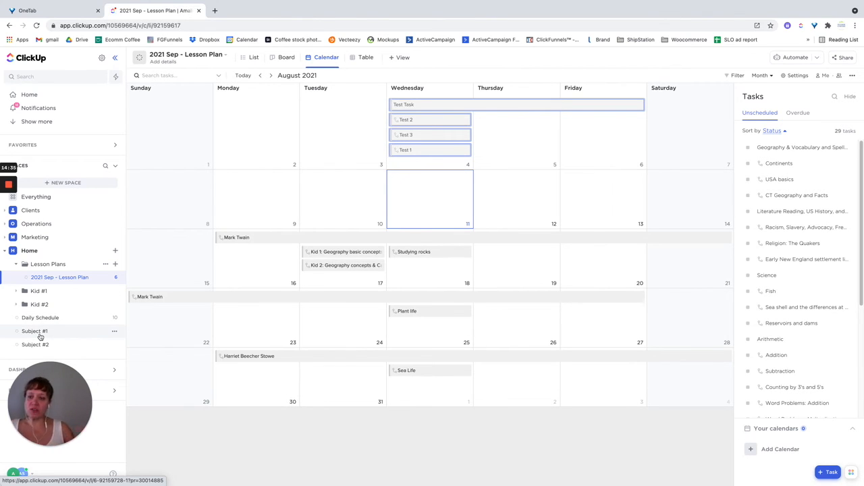
Open the Subject #1 list from the sidebar.
{"action": "left_click", "coordinate": [35, 317]}
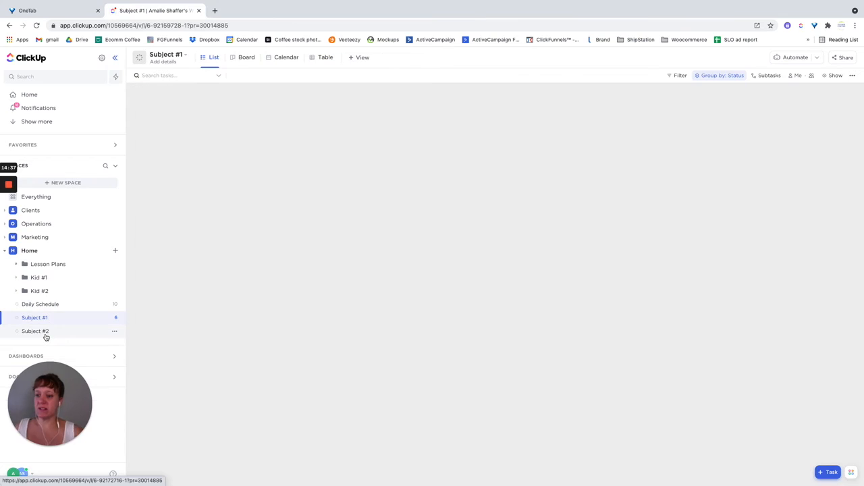
{"action": "left_click", "coordinate": [34, 317]}
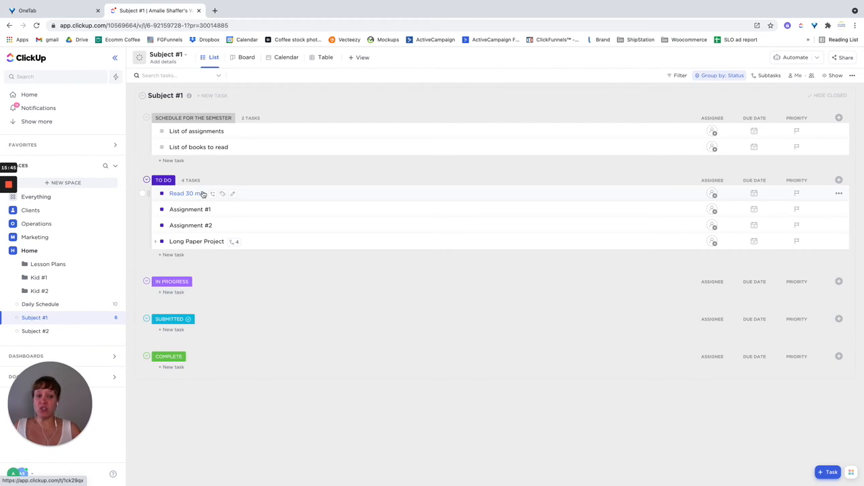
{"action": "mouse_move", "coordinate": [539, 206]}
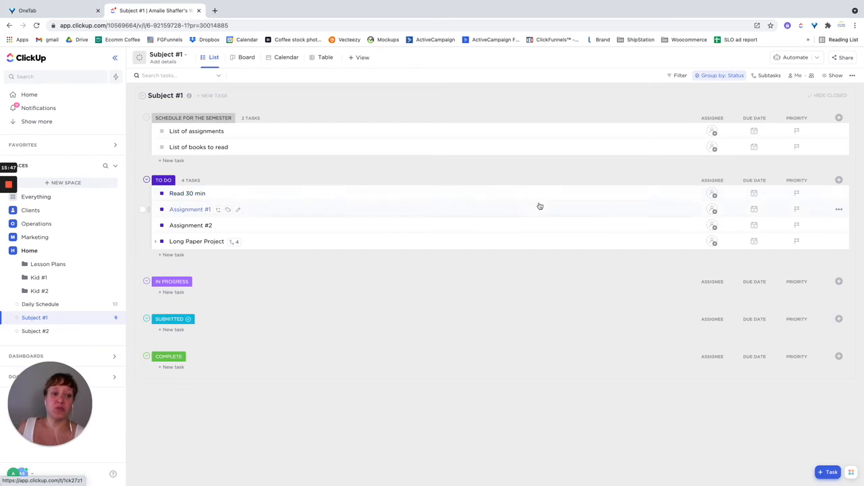
{"action": "mouse_move", "coordinate": [754, 225]}
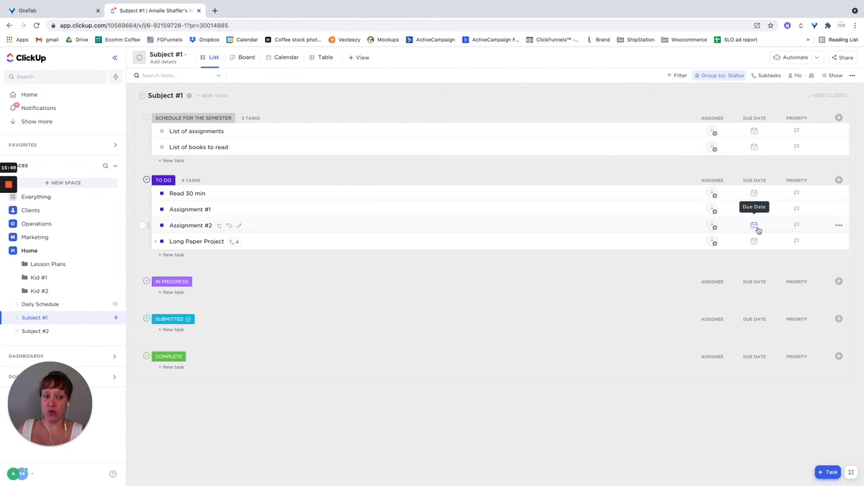
{"action": "mouse_move", "coordinate": [754, 209]}
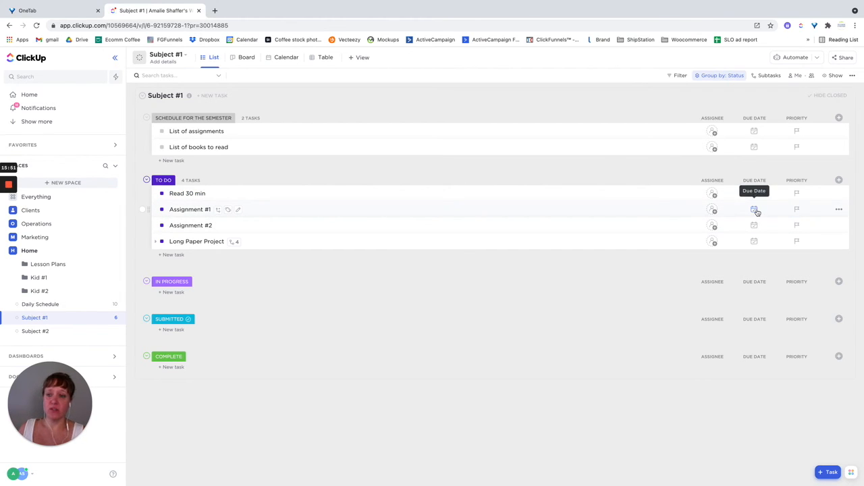
Give Assignment #1 a start date of today and a Monday due date.
{"action": "left_click", "coordinate": [754, 209]}
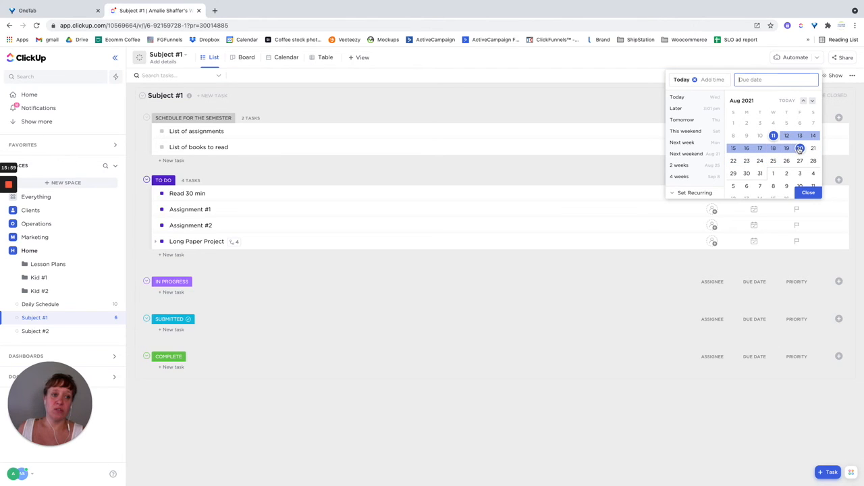
{"action": "left_click", "coordinate": [746, 147]}
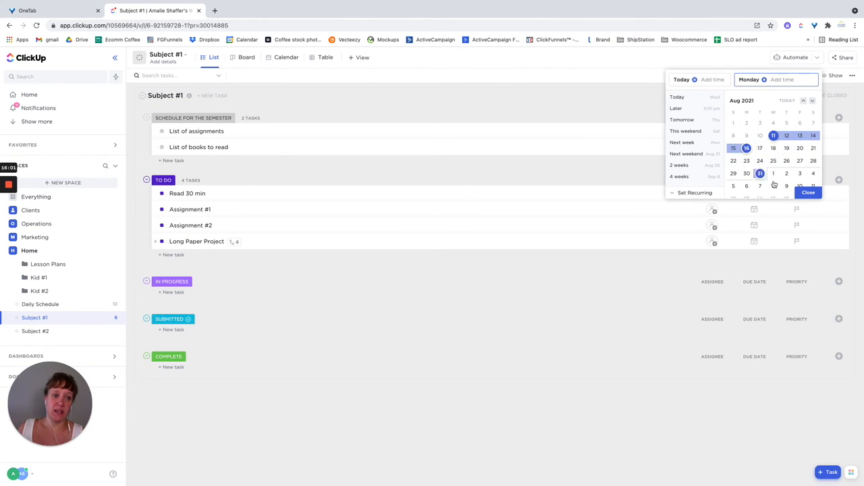
{"action": "left_click", "coordinate": [746, 148]}
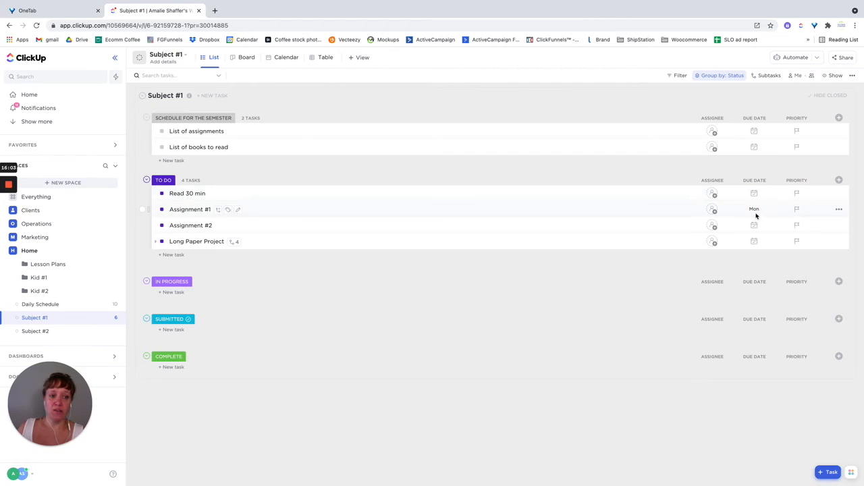
Add a Start date column to the Subject #1 list.
{"action": "left_click", "coordinate": [839, 180]}
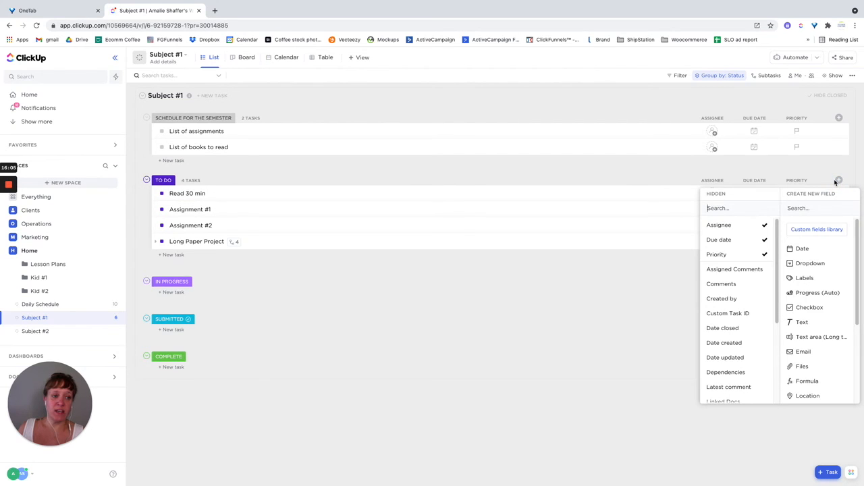
{"action": "scroll", "scroll_direction": "down", "scroll_amount": 3}
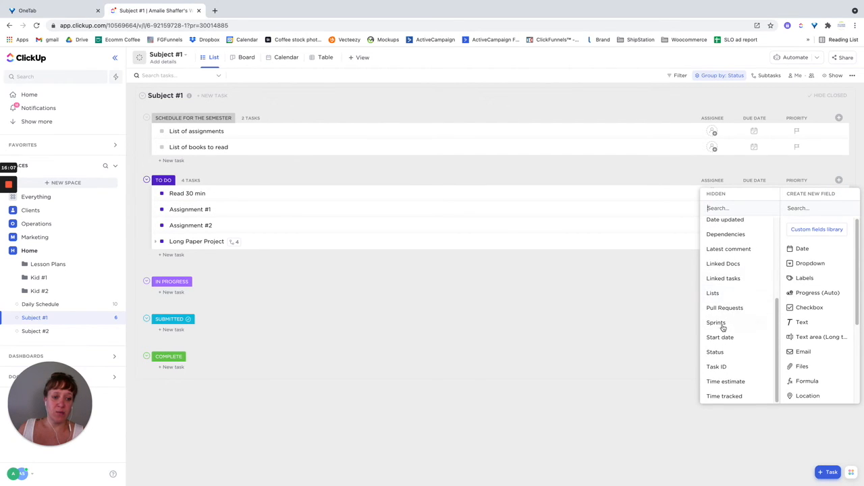
{"action": "left_click", "coordinate": [719, 337]}
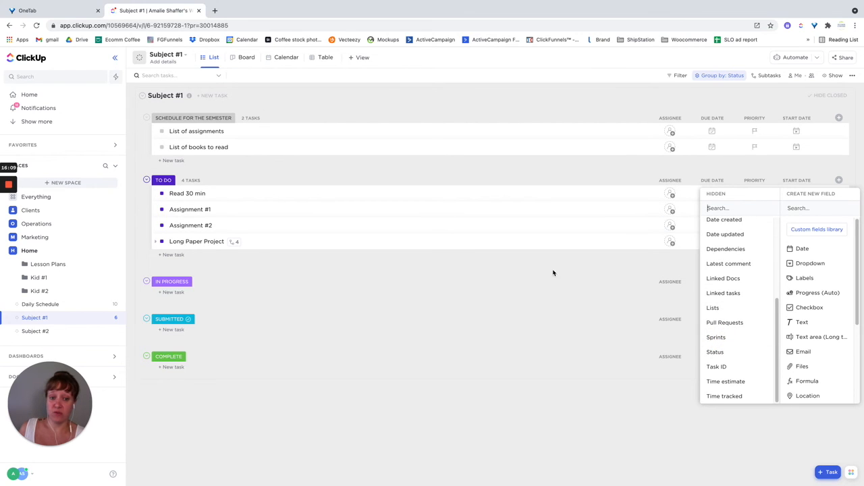
{"action": "left_click", "coordinate": [554, 273]}
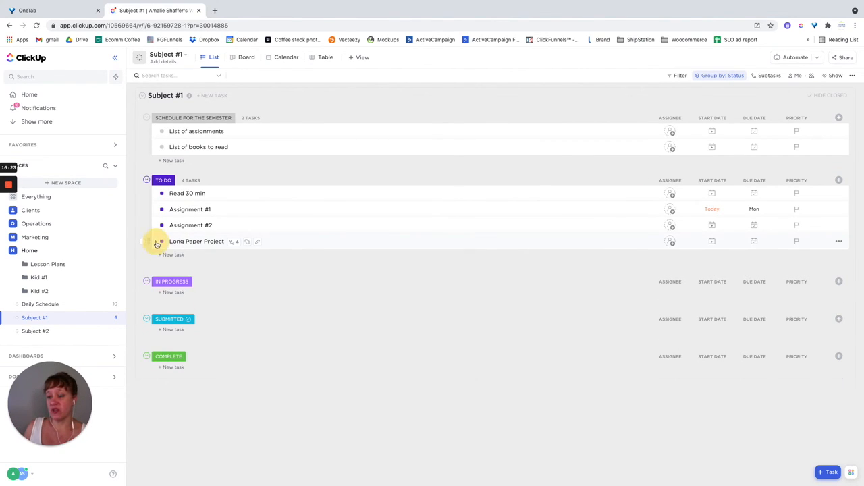
Expand Long Paper Project's four subtasks and open its task details.
{"action": "left_click", "coordinate": [156, 241]}
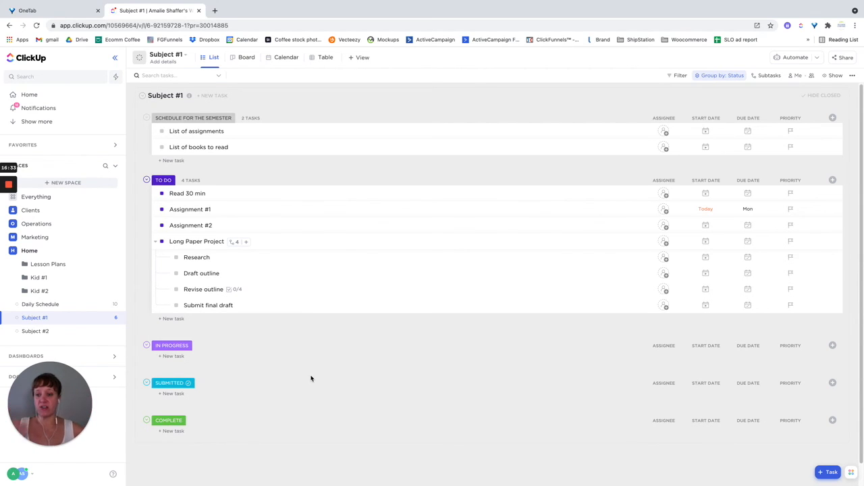
{"action": "mouse_move", "coordinate": [201, 273]}
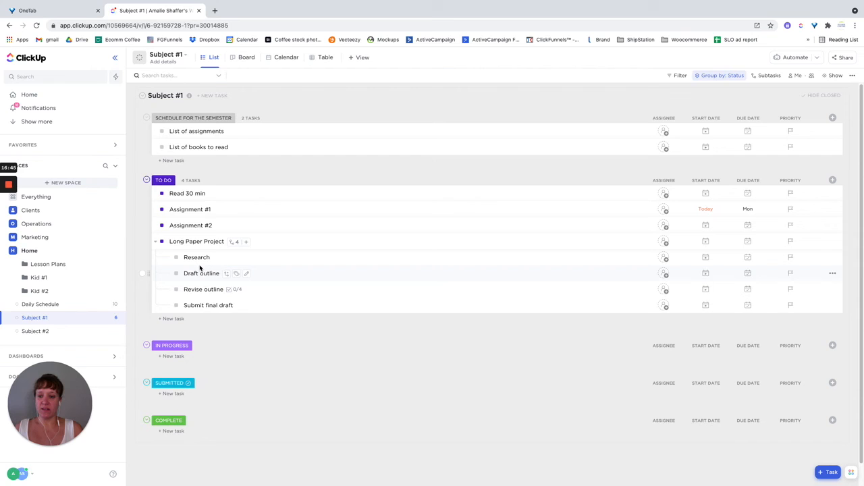
{"action": "mouse_move", "coordinate": [203, 289]}
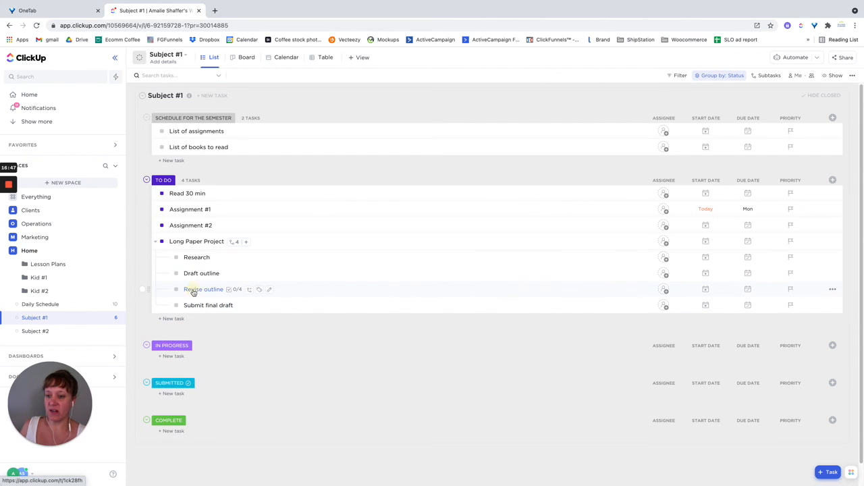
{"action": "left_click", "coordinate": [204, 289]}
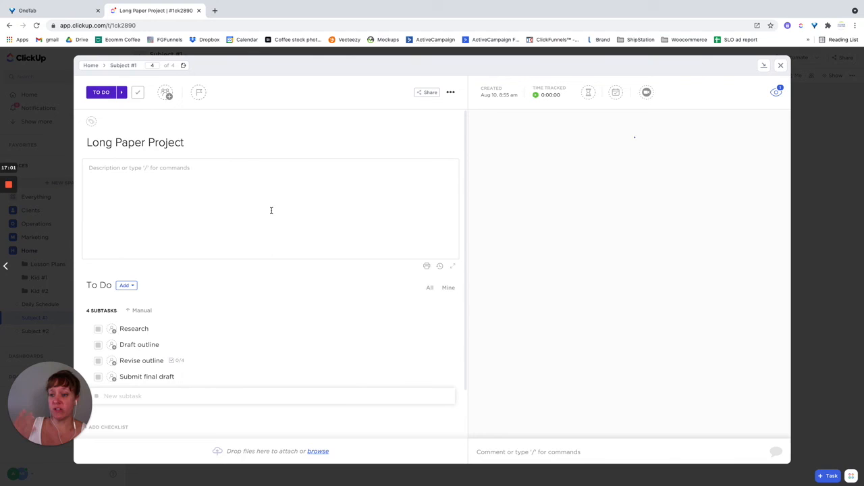
Close the Long Paper Project details and return to the Subject #1 task list.
{"action": "left_click", "coordinate": [781, 64]}
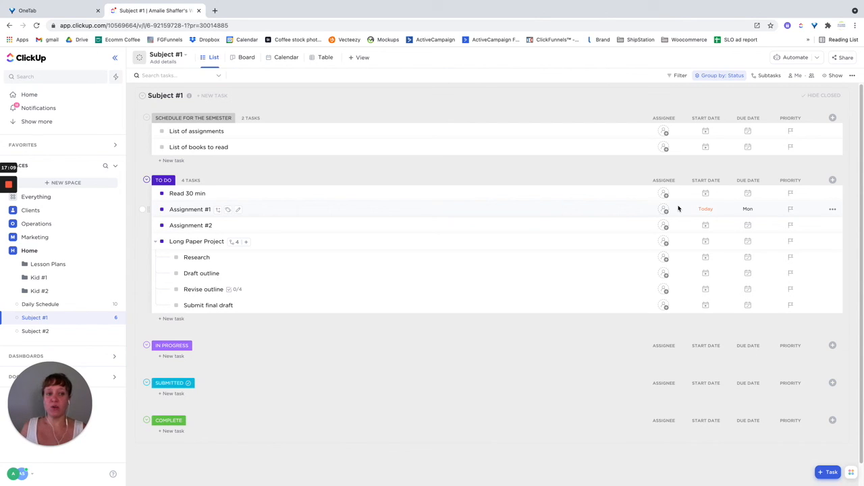
{"action": "mouse_move", "coordinate": [285, 57]}
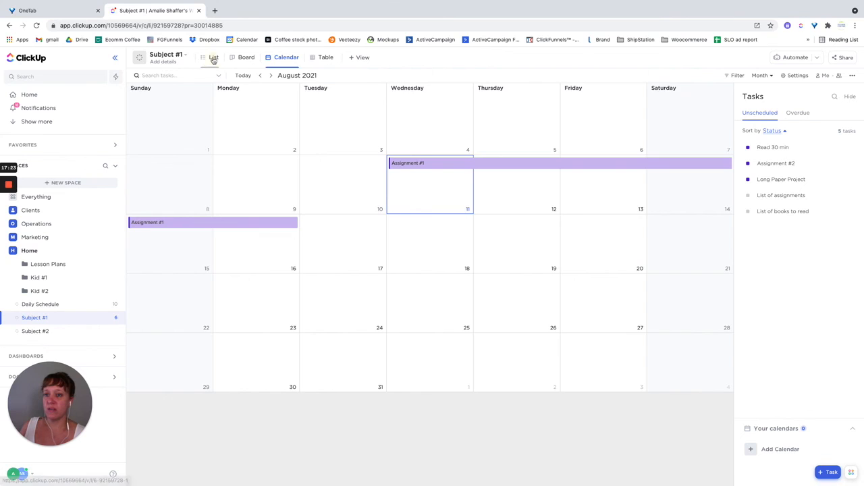
{"action": "left_click", "coordinate": [213, 57]}
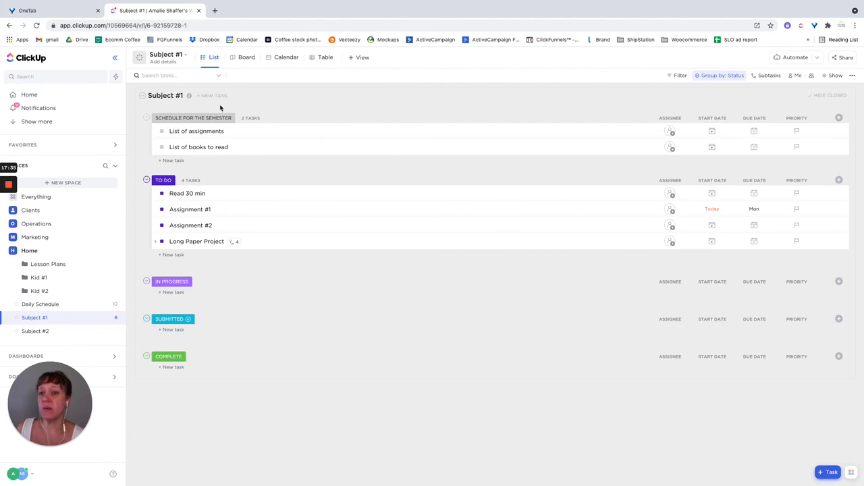
Switch Subject #1 to the Board view with tasks grouped into status columns.
{"action": "left_click", "coordinate": [246, 57]}
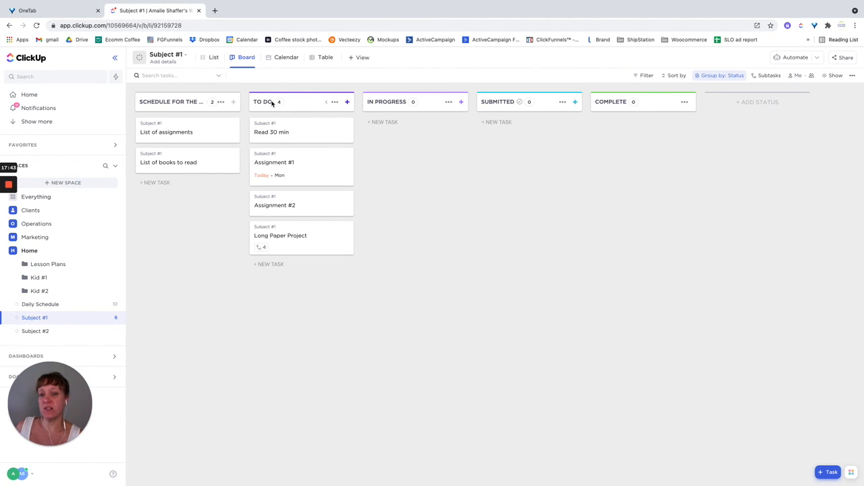
{"action": "mouse_move", "coordinate": [538, 106]}
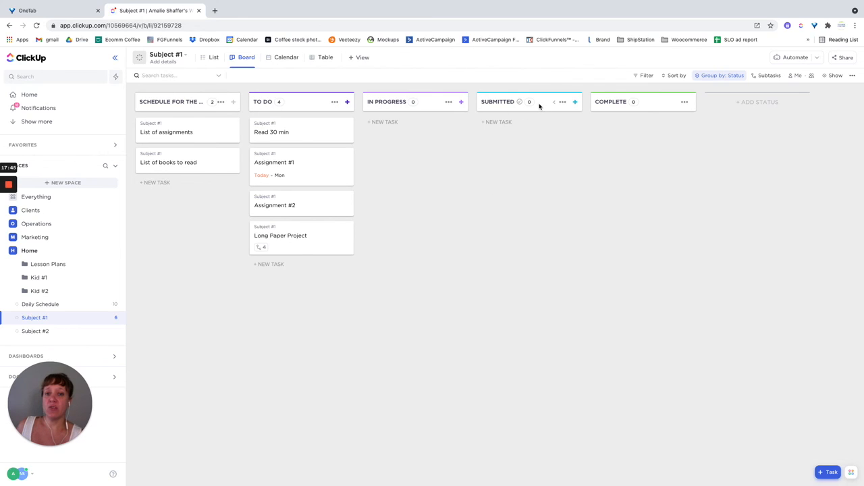
{"action": "mouse_move", "coordinate": [403, 337]}
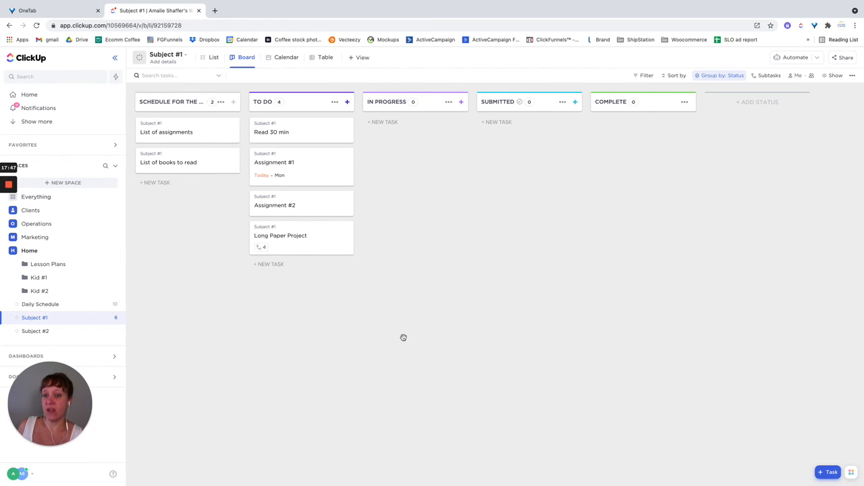